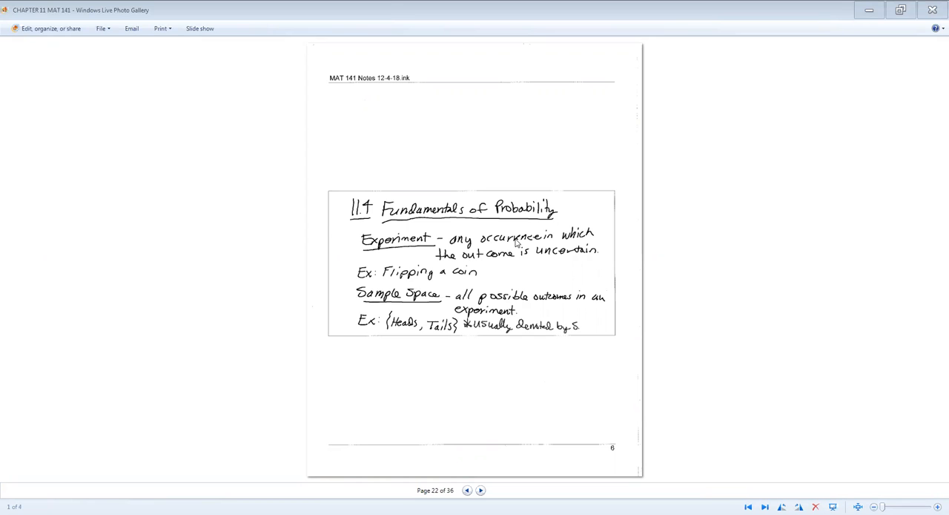
mouse_move(517, 256)
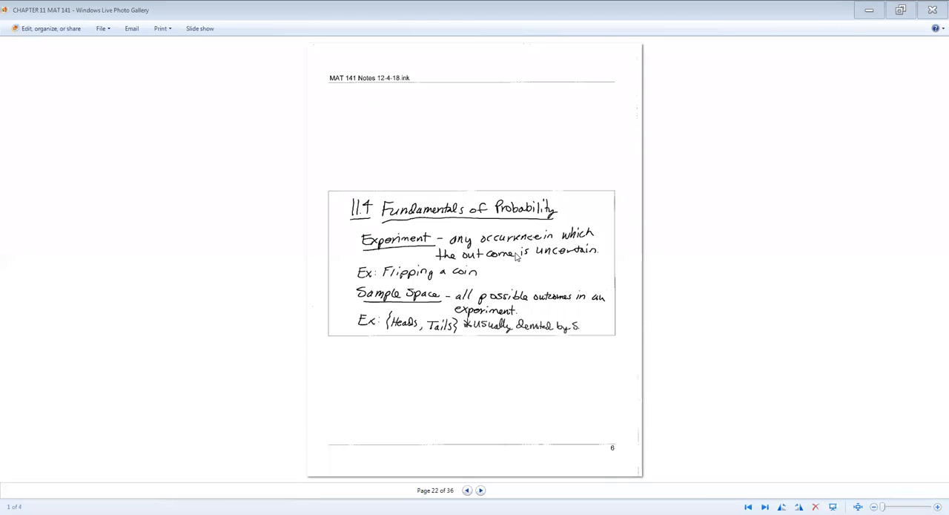
mouse_move(534, 275)
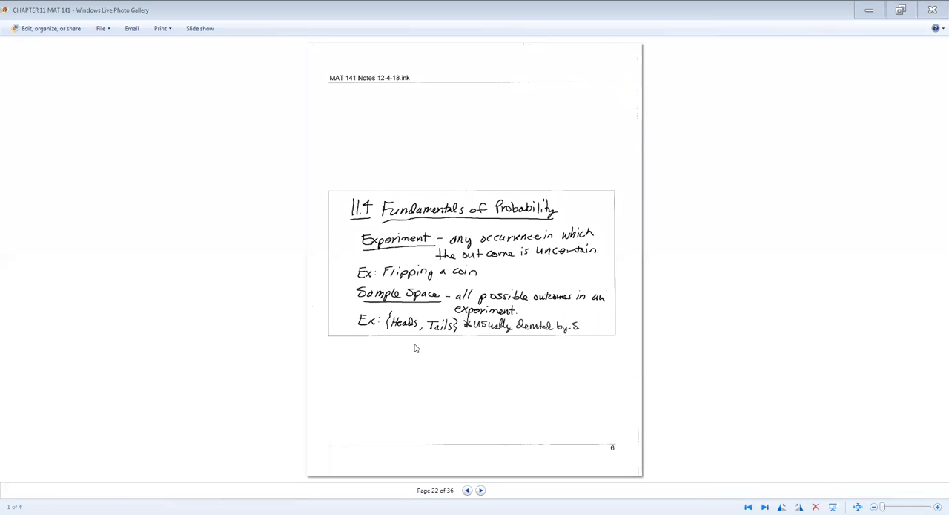
mouse_move(406, 351)
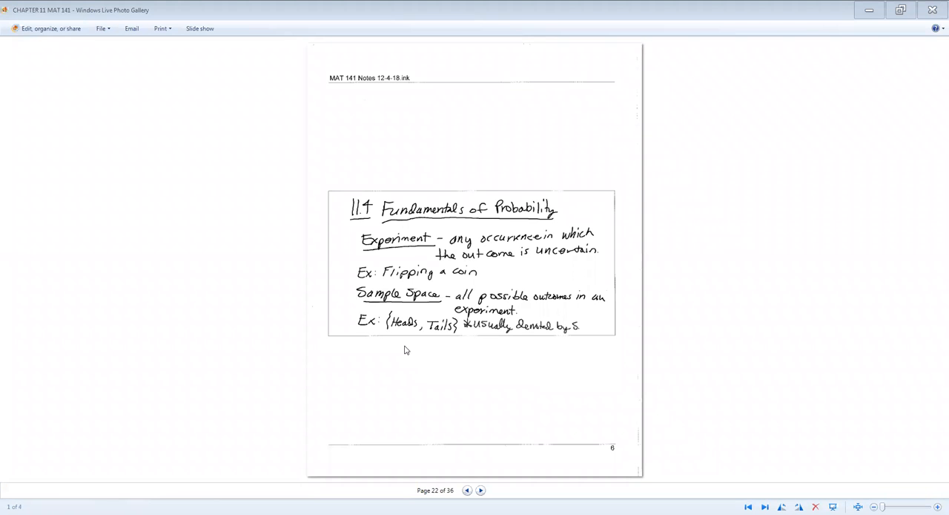
mouse_move(462, 388)
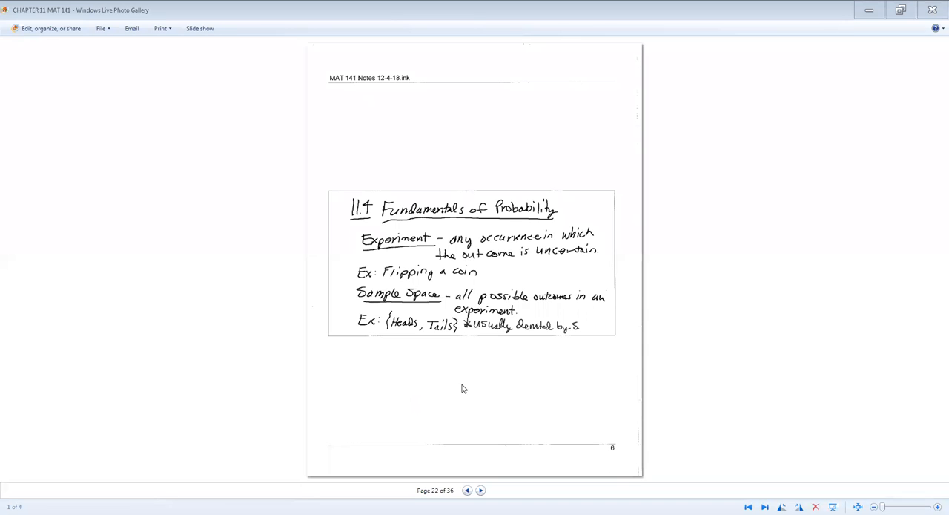
mouse_move(546, 359)
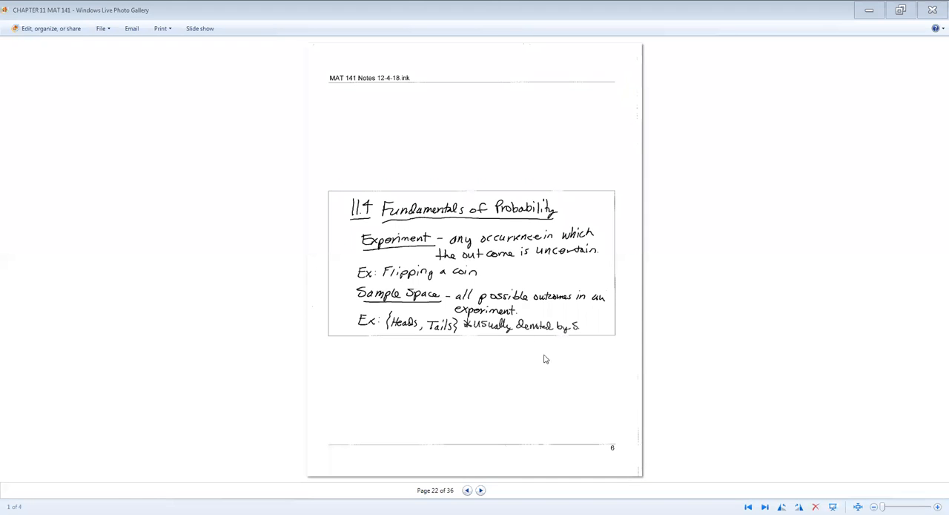
mouse_move(499, 474)
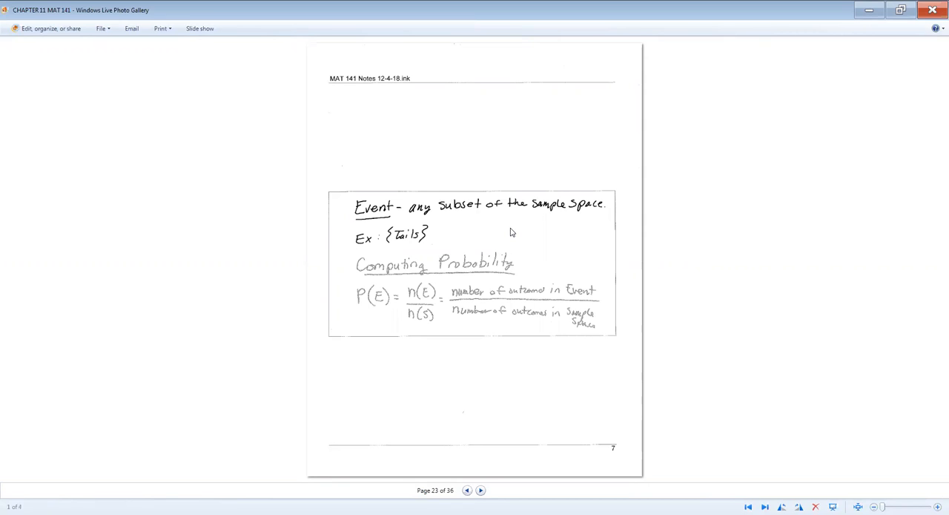
mouse_move(458, 290)
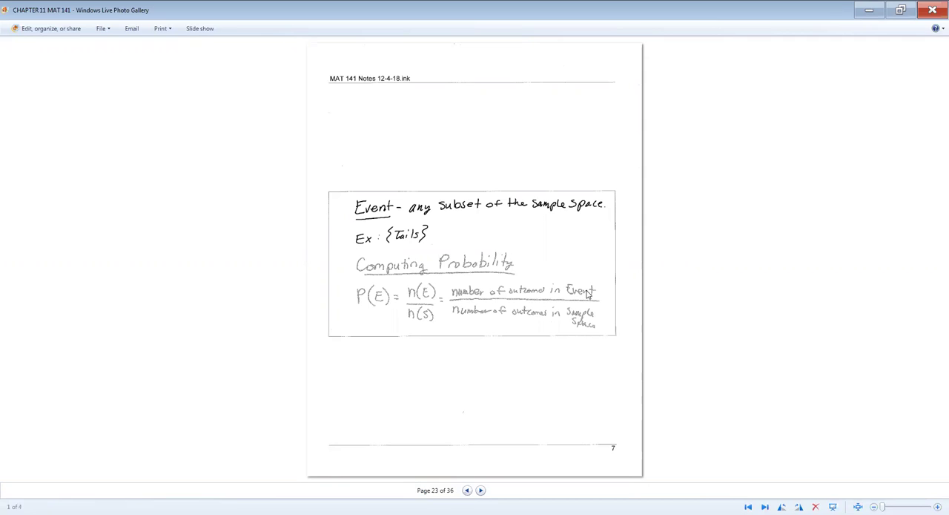
mouse_move(575, 333)
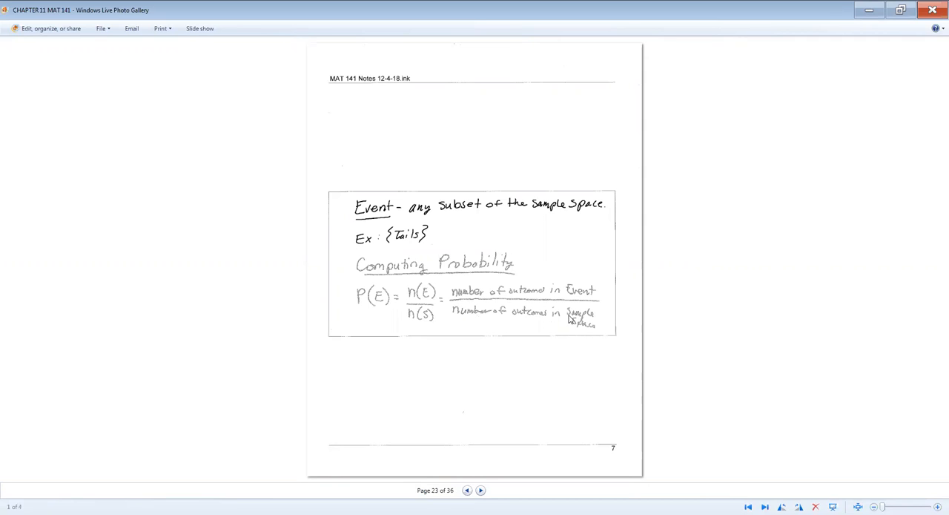
mouse_move(470, 503)
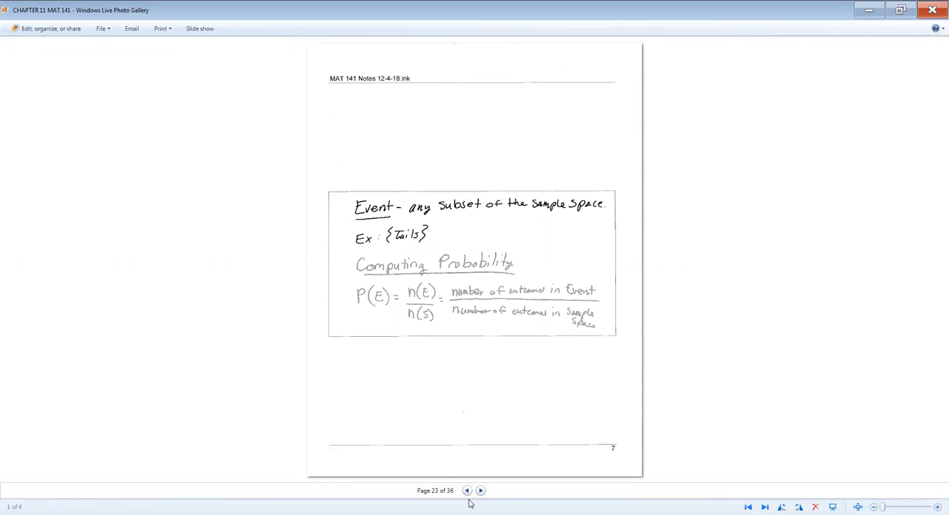
Advance from page 23 to page 24, the coin-flip example with P(E) = 1/2
left_click(480, 489)
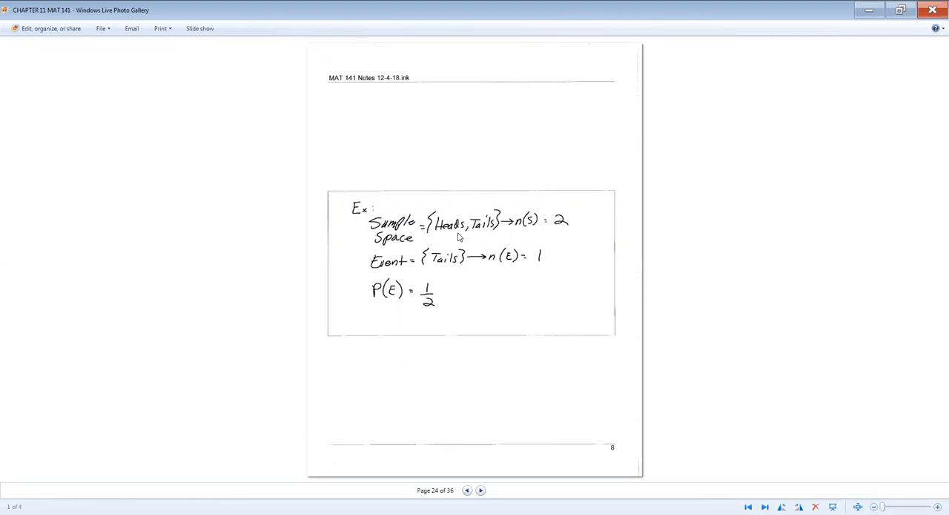
mouse_move(493, 239)
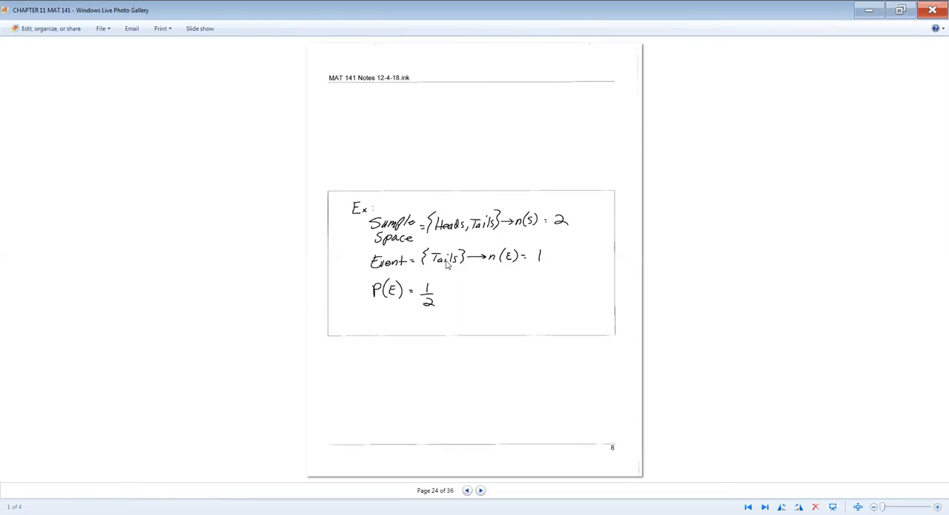
mouse_move(438, 263)
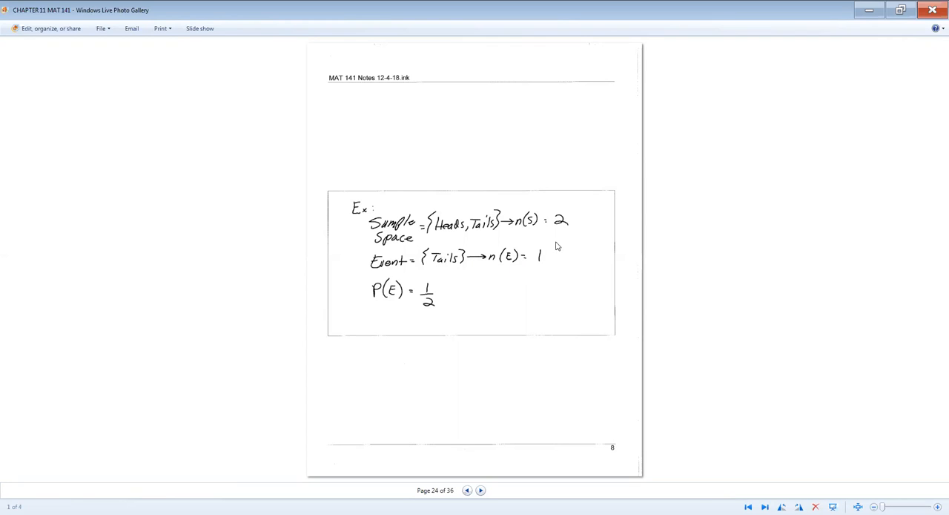
mouse_move(436, 310)
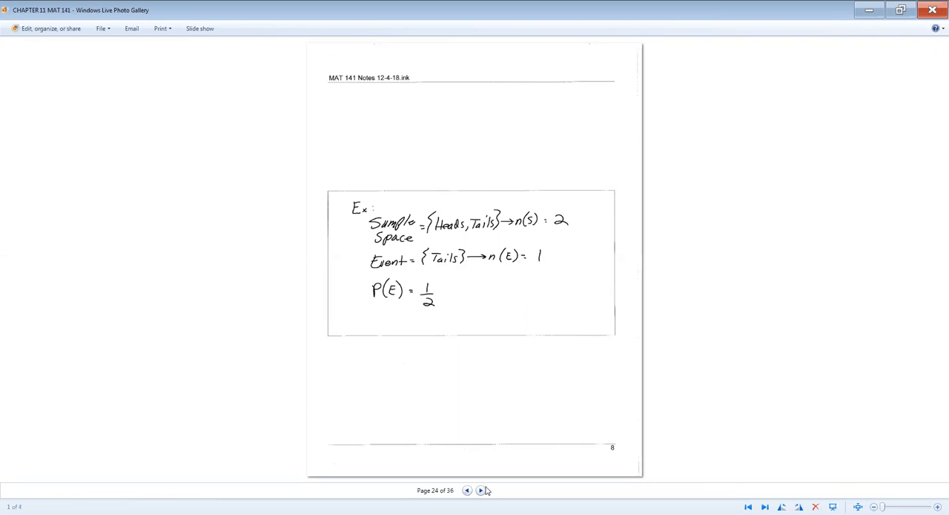
Advance to page 25, where P(3) = 1/6 and P(even) = 1/2
left_click(481, 490)
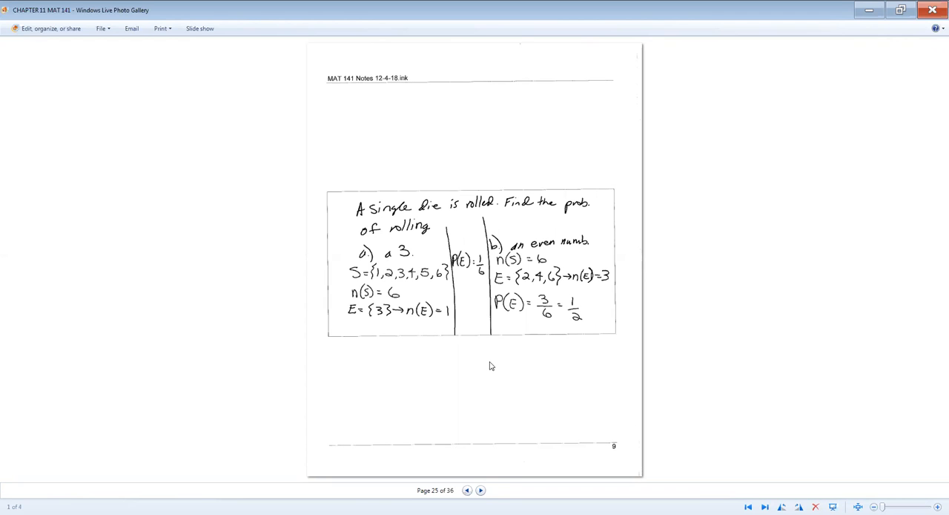
mouse_move(447, 243)
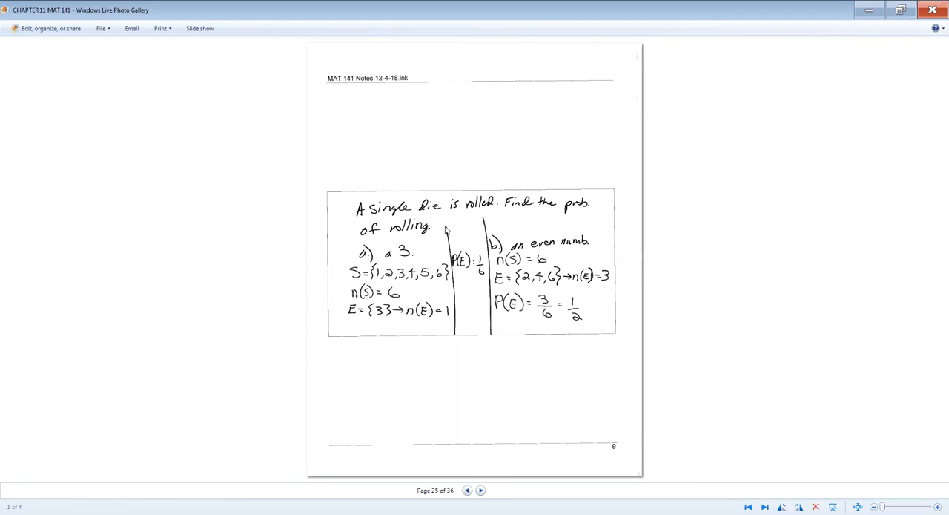
mouse_move(419, 244)
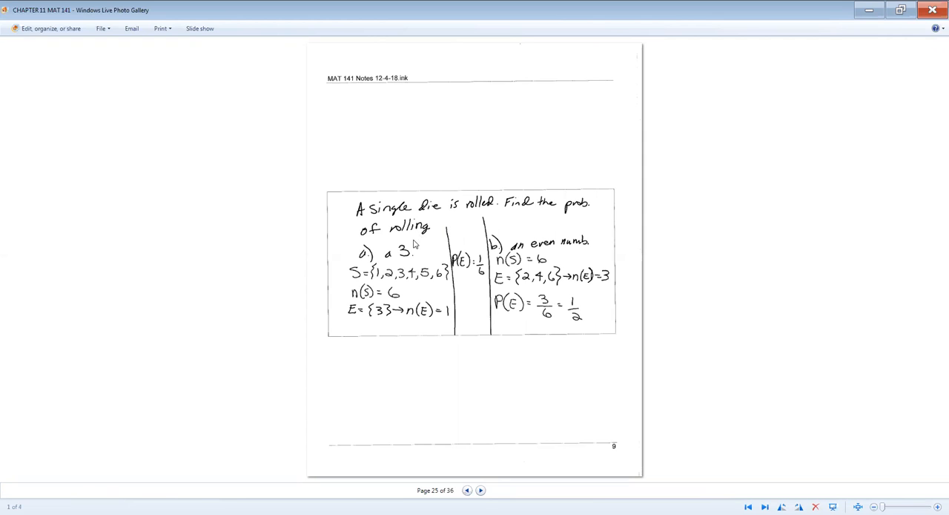
mouse_move(401, 287)
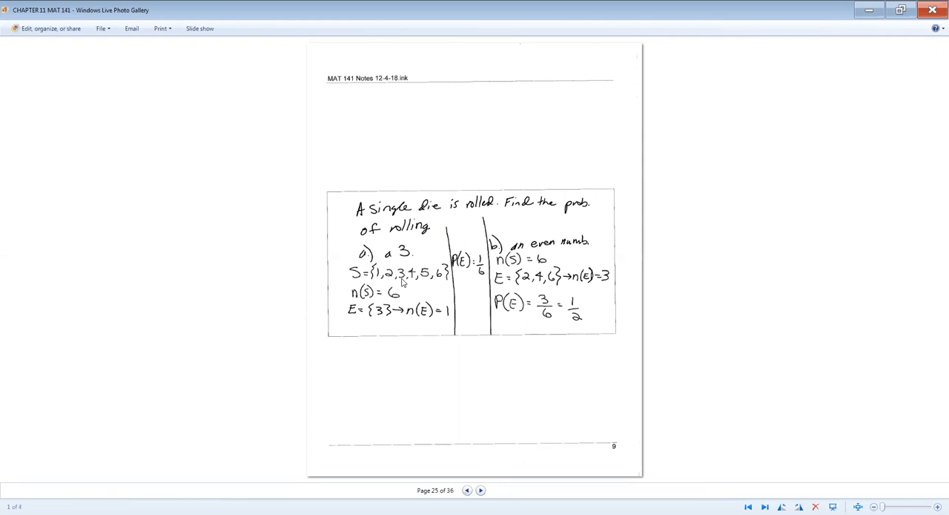
mouse_move(363, 285)
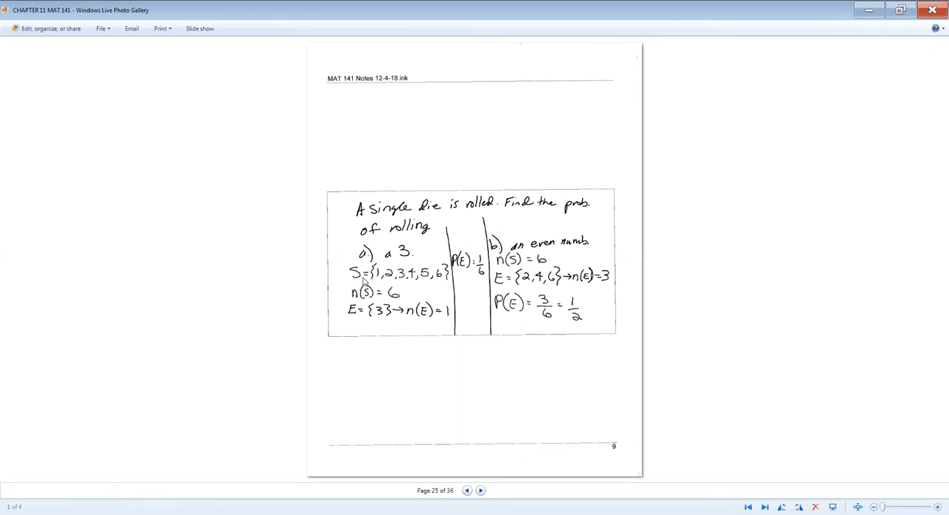
mouse_move(352, 297)
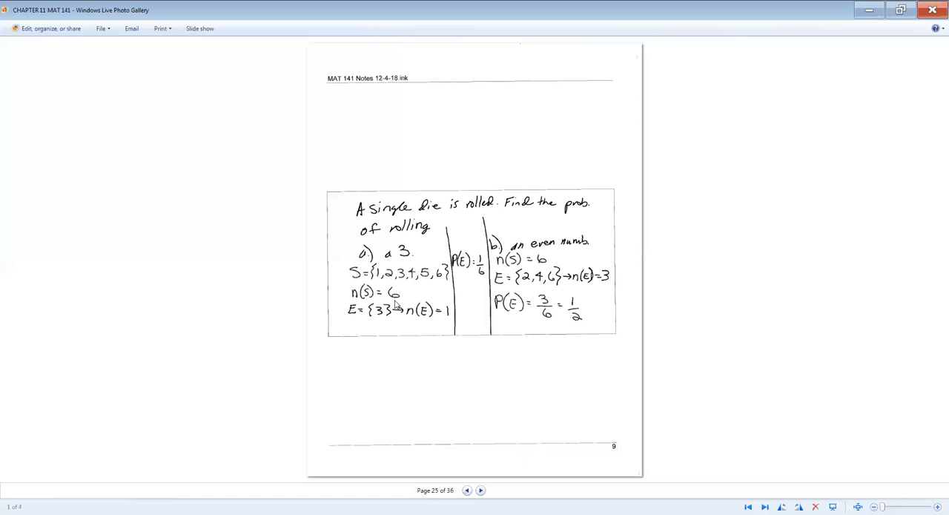
mouse_move(400, 298)
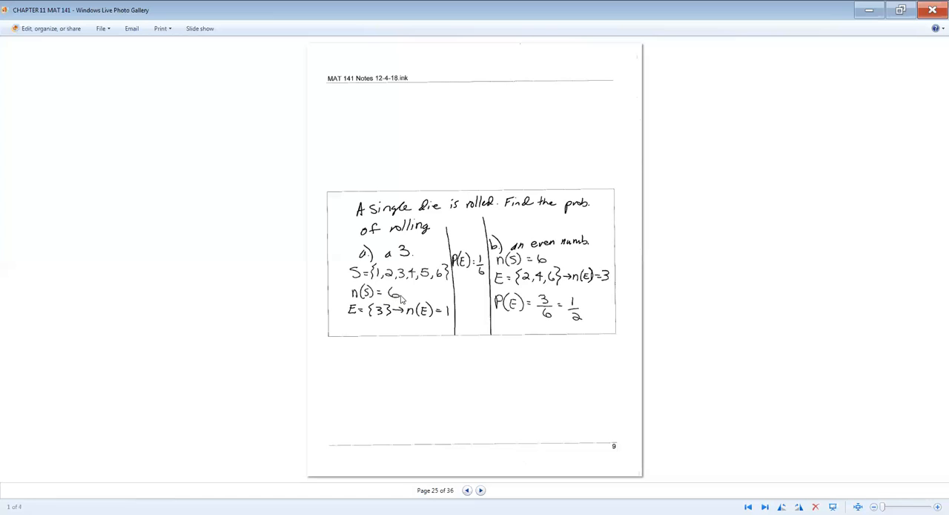
mouse_move(444, 282)
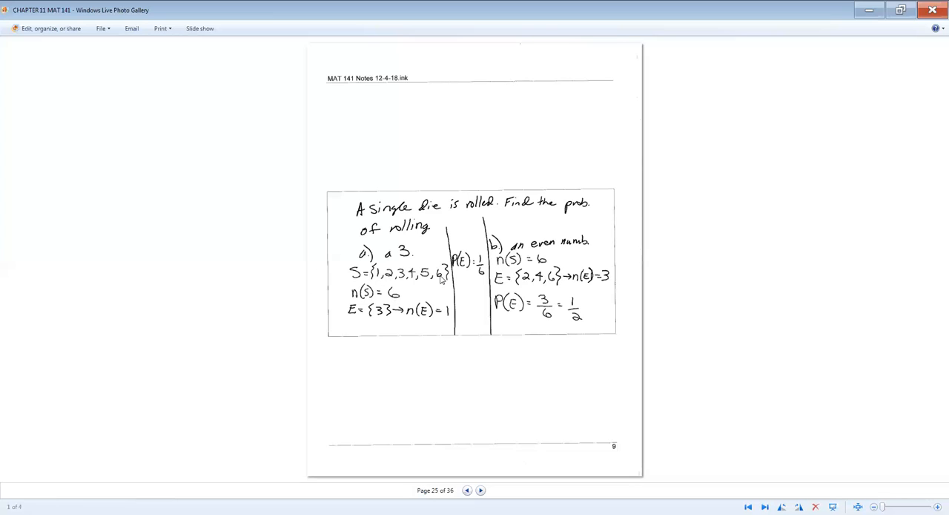
mouse_move(451, 297)
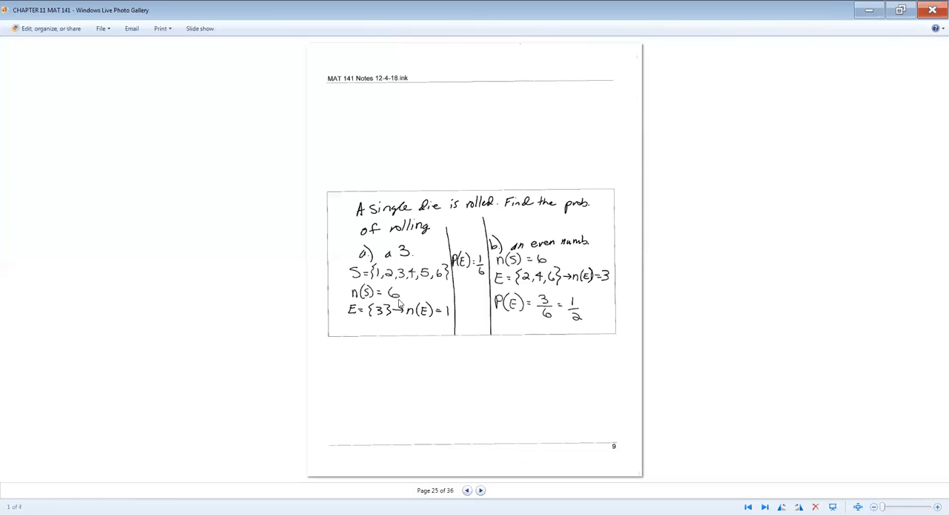
mouse_move(361, 290)
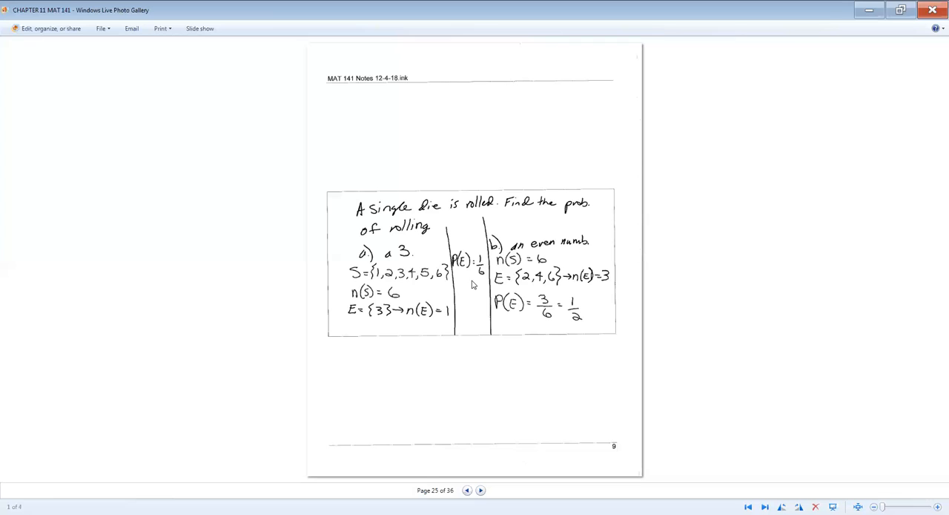
mouse_move(572, 250)
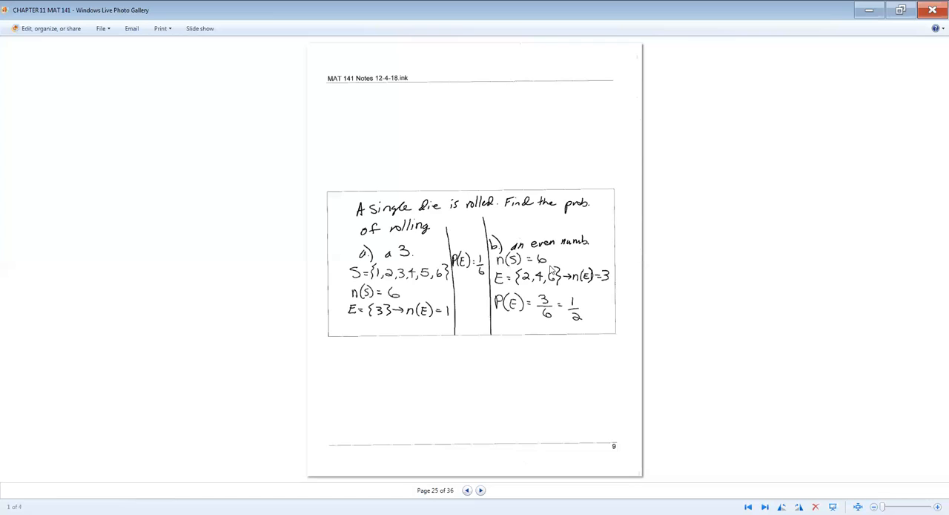
mouse_move(554, 289)
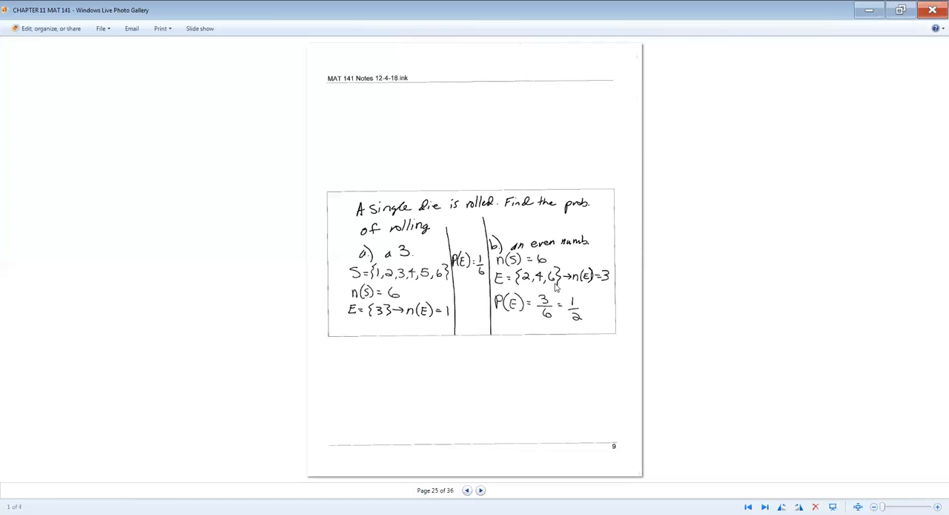
mouse_move(599, 286)
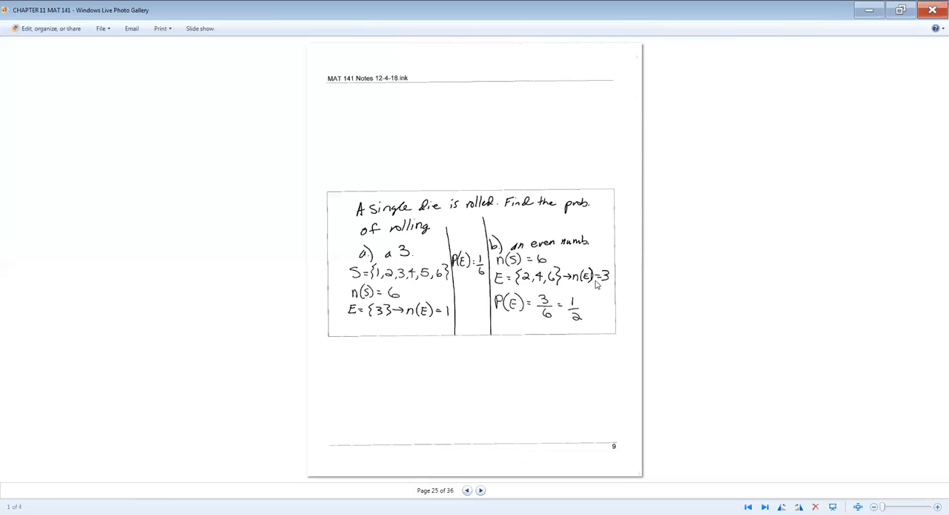
mouse_move(586, 318)
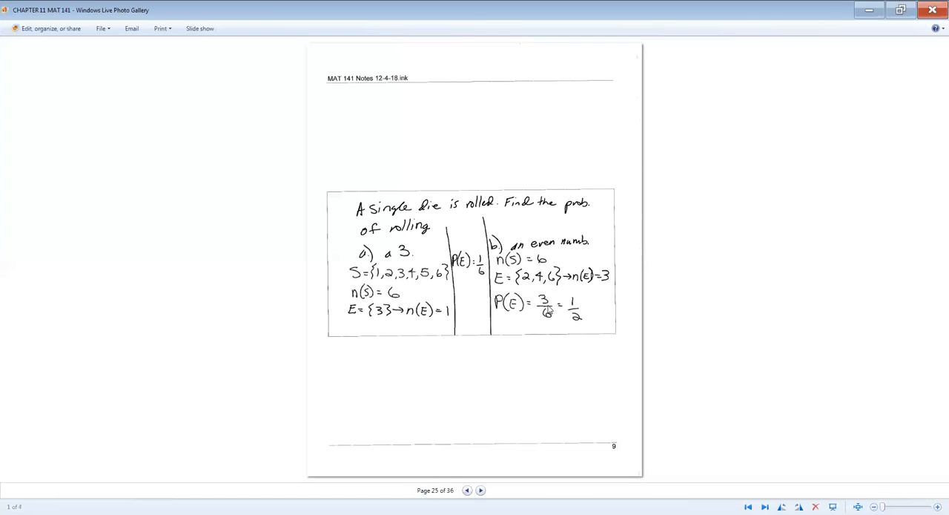
mouse_move(519, 412)
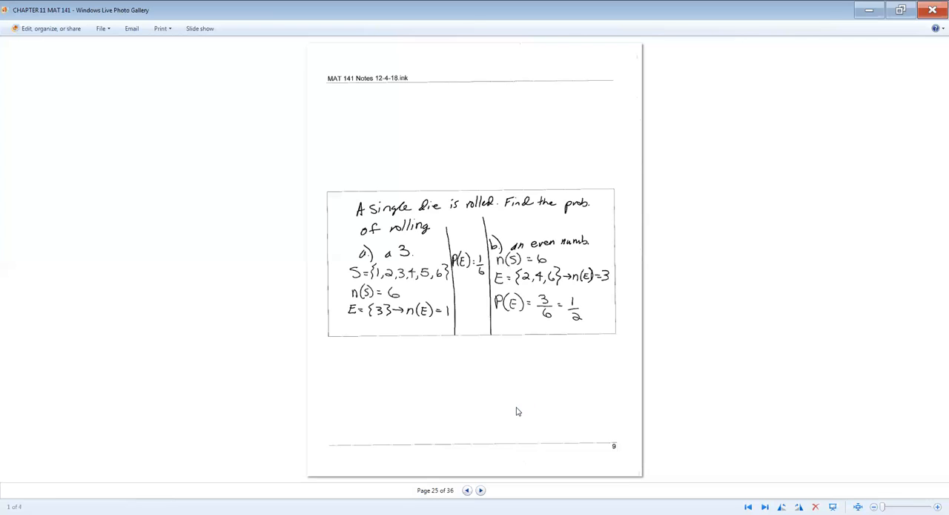
mouse_move(501, 444)
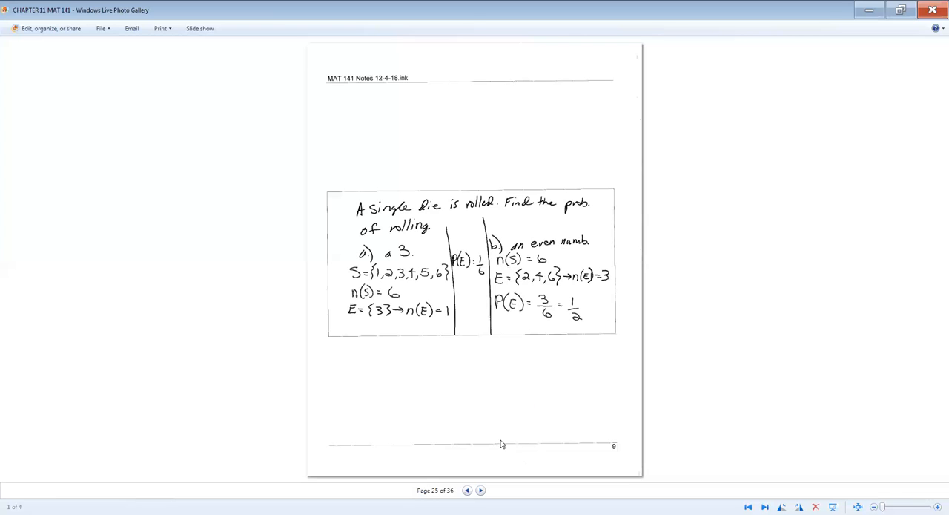
left_click(481, 489)
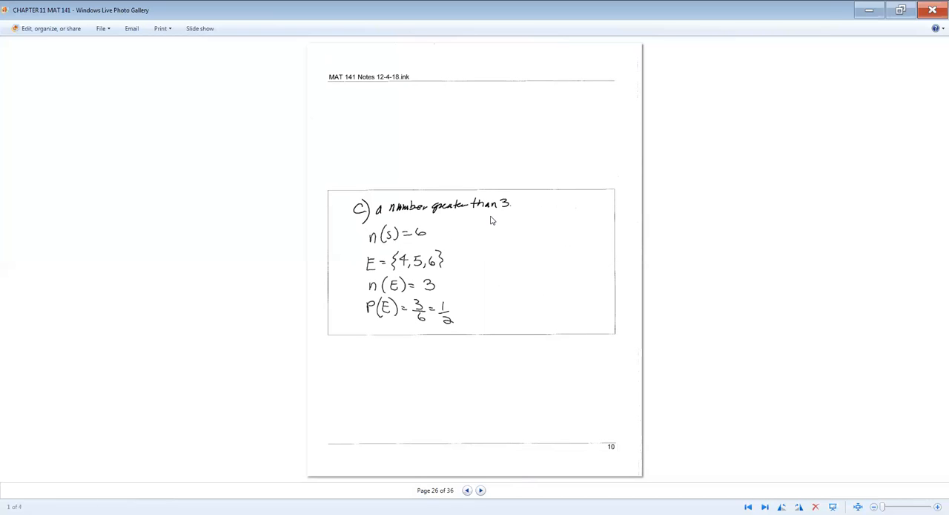
mouse_move(456, 243)
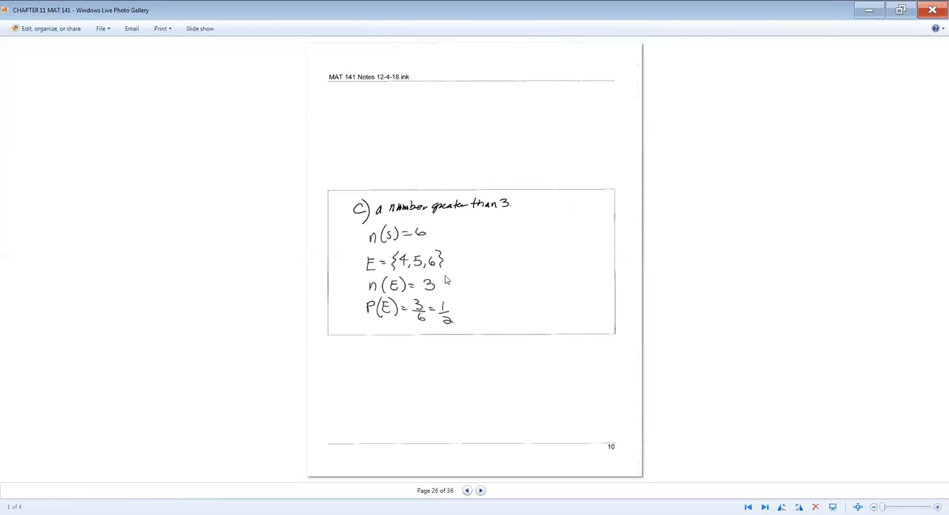
mouse_move(437, 299)
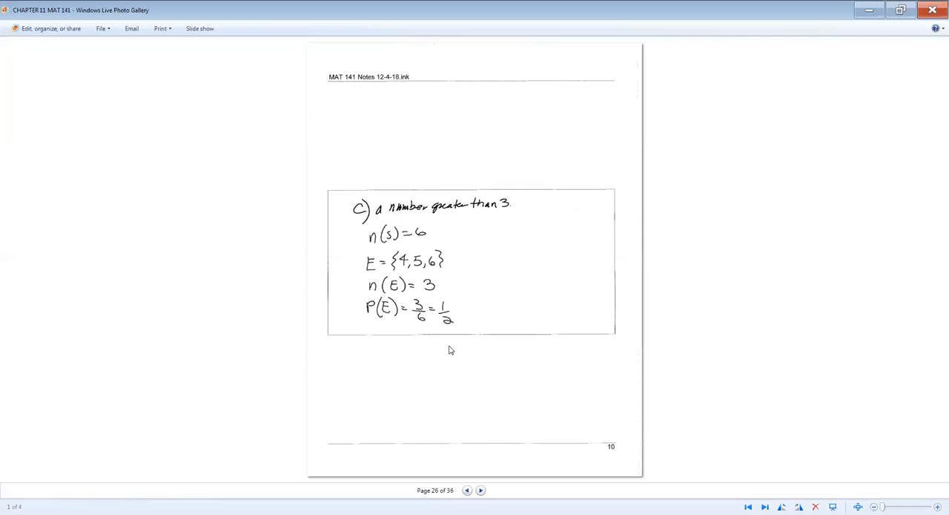
Page forward past the 52-card deck facts on page 27 to page 28
left_click(480, 490)
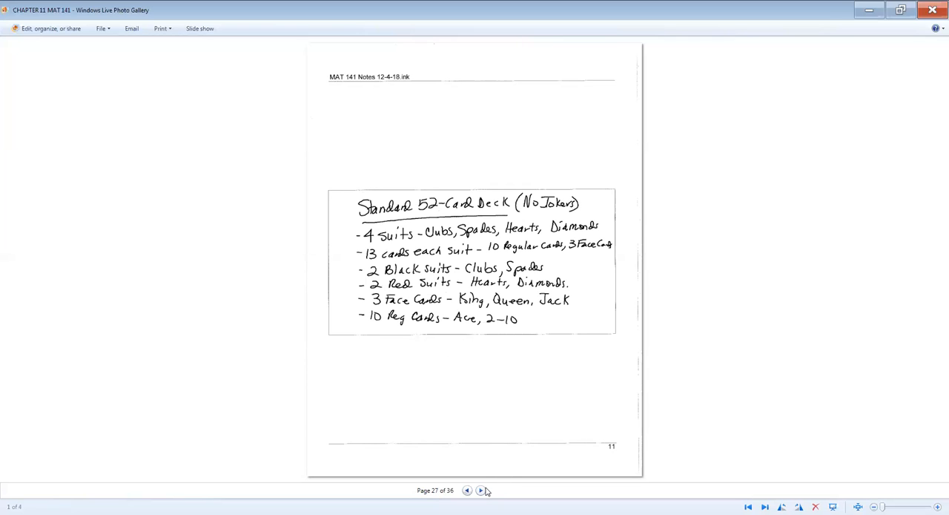
mouse_move(468, 351)
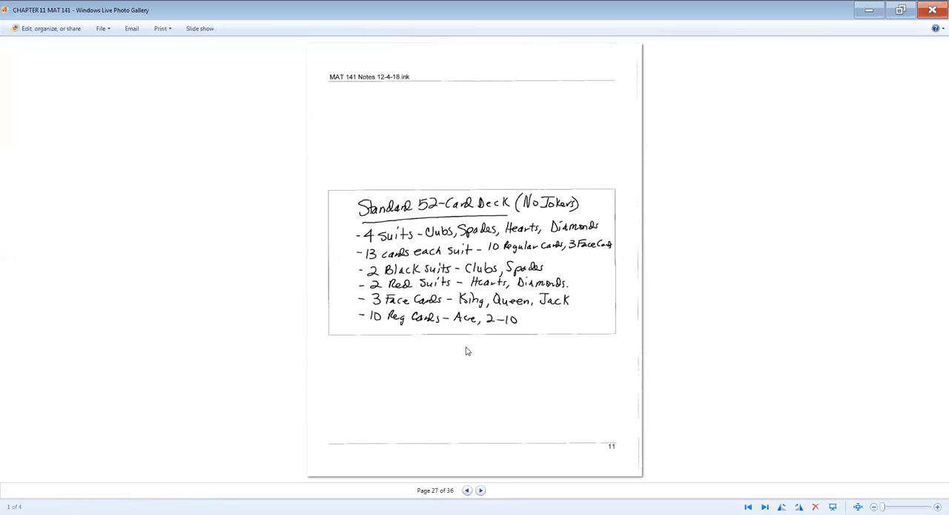
mouse_move(534, 215)
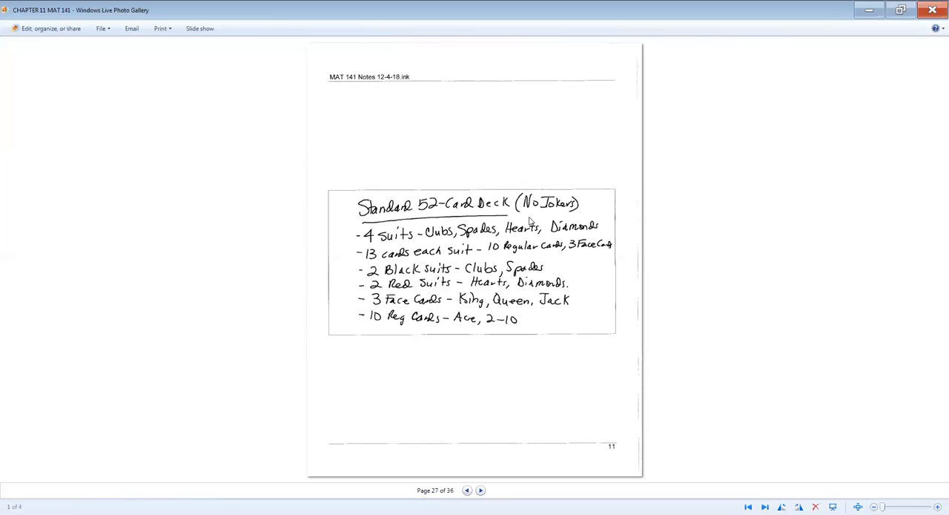
mouse_move(542, 220)
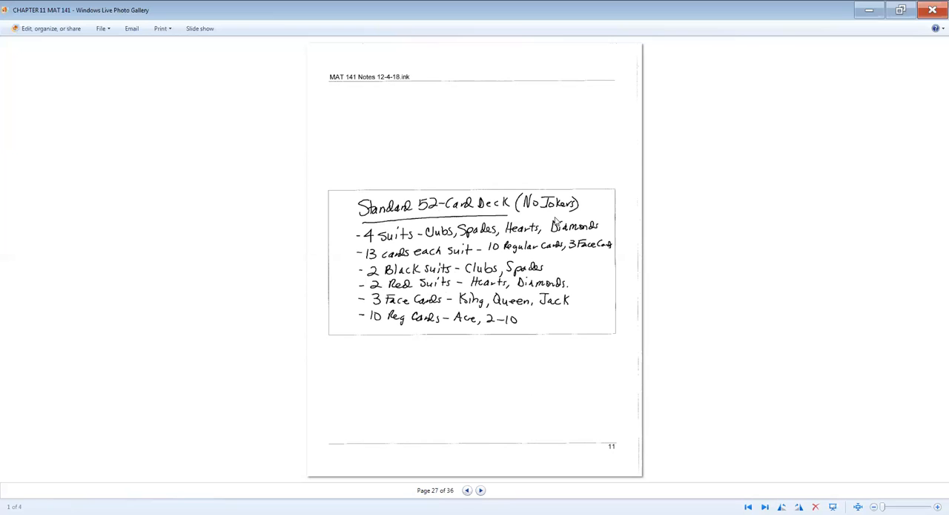
mouse_move(344, 248)
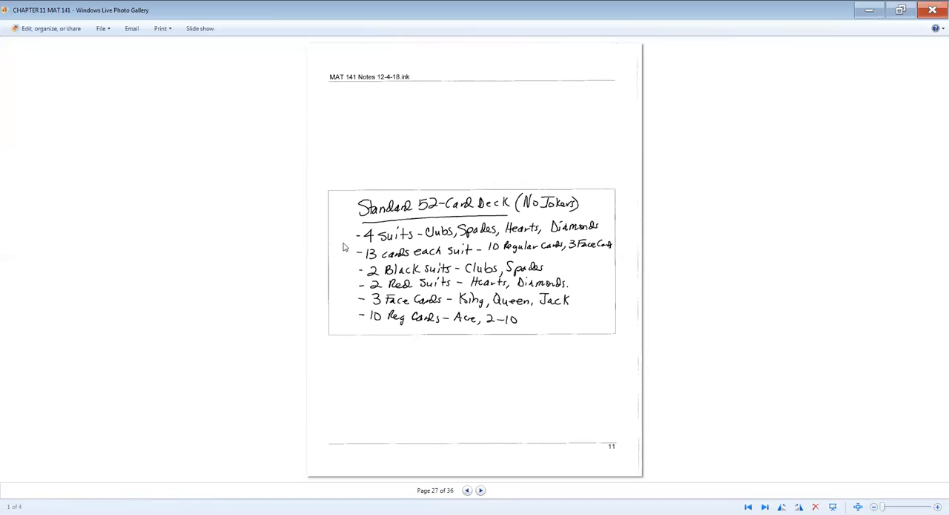
mouse_move(400, 245)
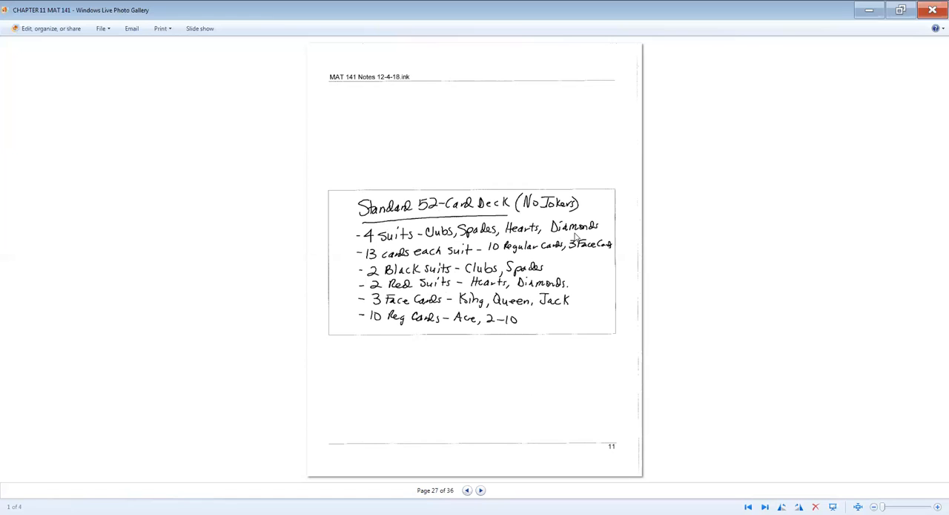
mouse_move(447, 258)
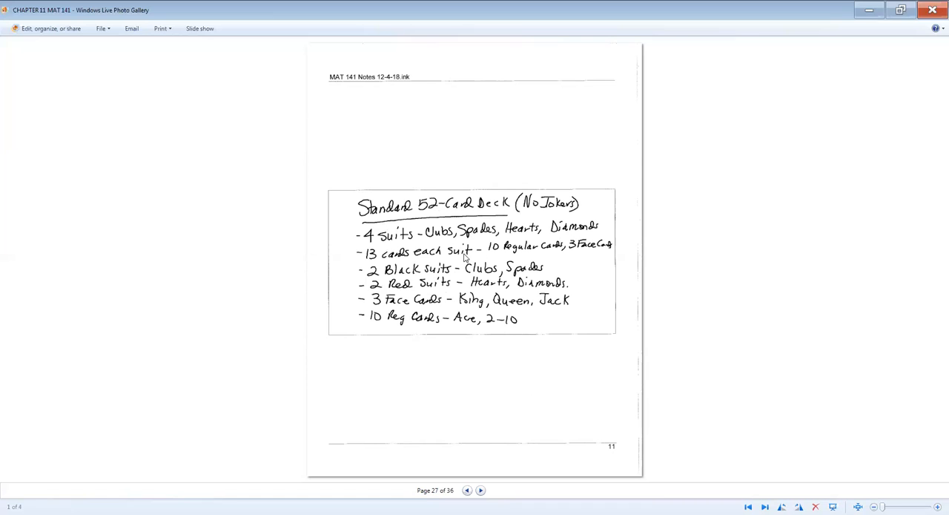
mouse_move(525, 272)
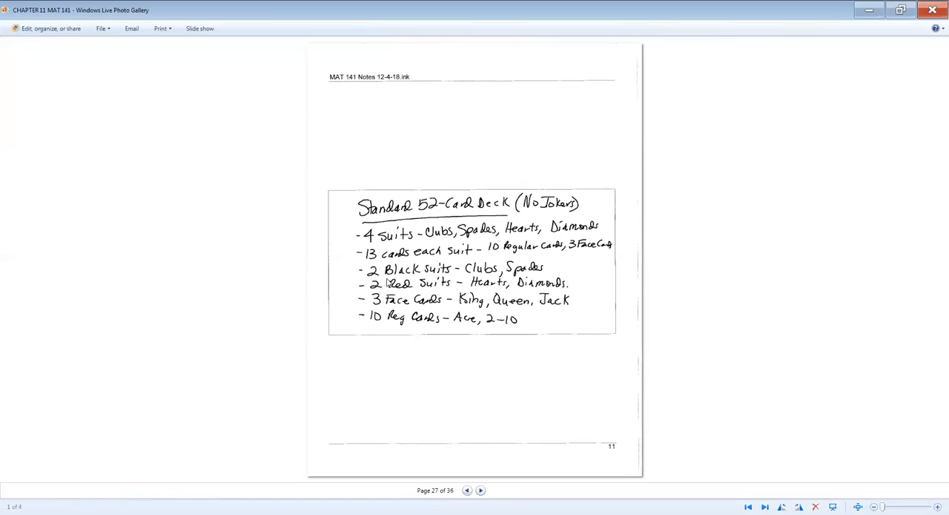
mouse_move(530, 269)
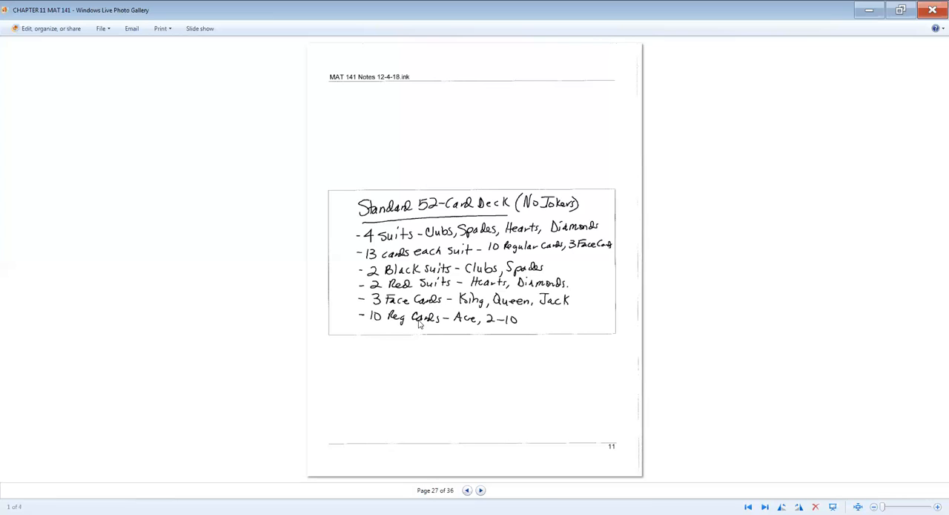
mouse_move(519, 330)
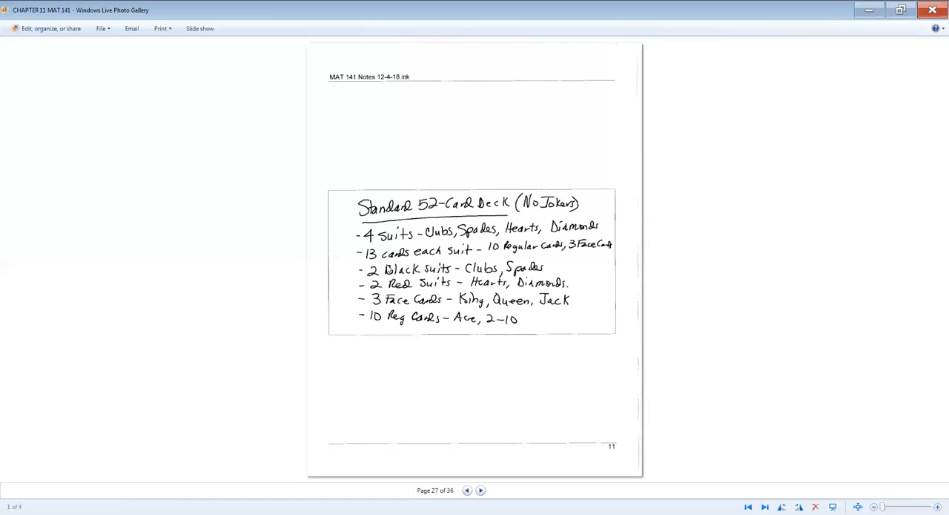
mouse_move(404, 334)
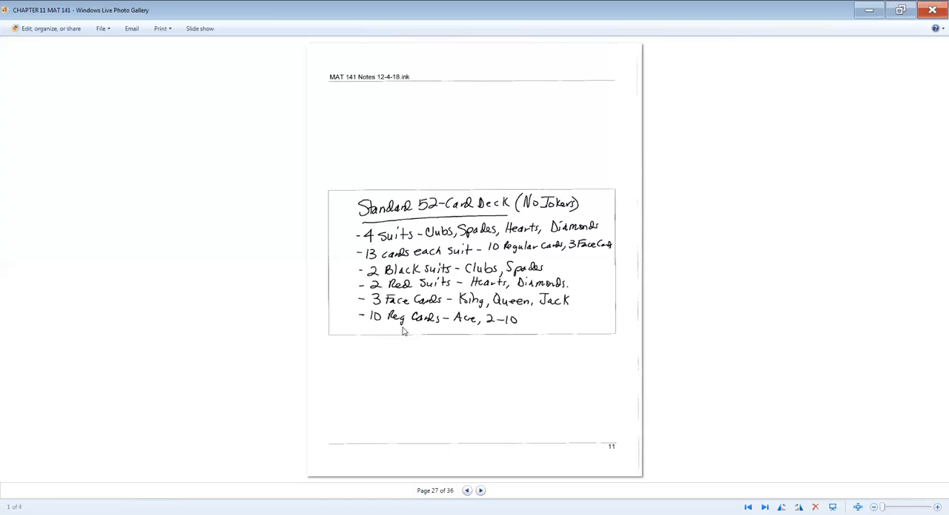
left_click(482, 489)
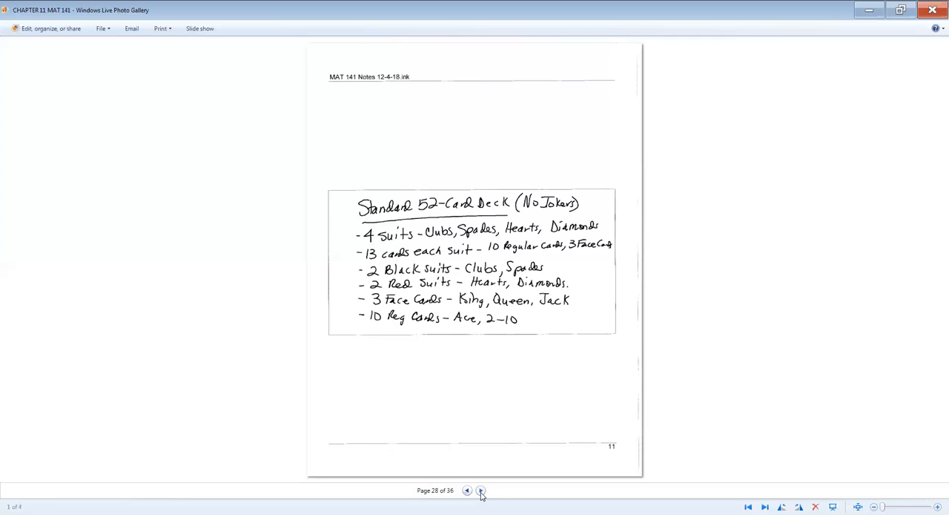
Advance to page 29: P(king of hearts) = 1/52, P(black card) = 1/2
left_click(479, 490)
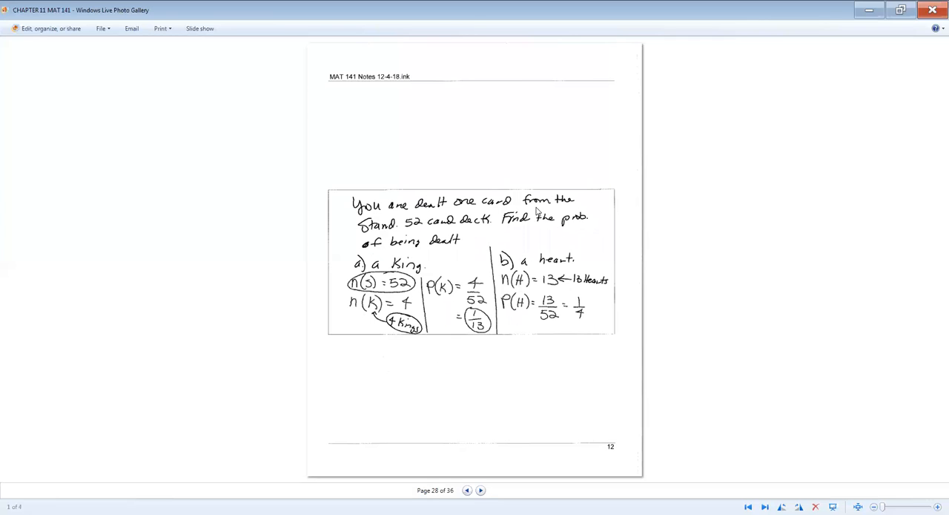
mouse_move(549, 227)
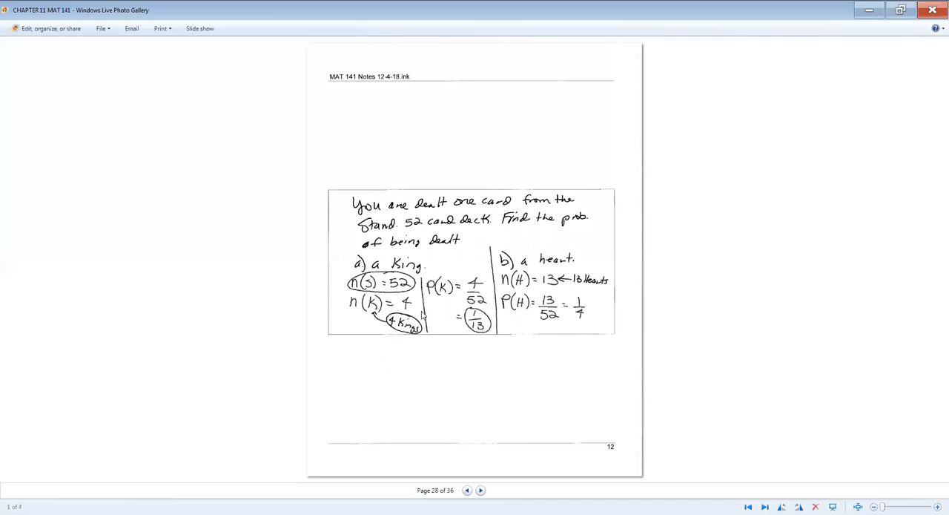
mouse_move(383, 288)
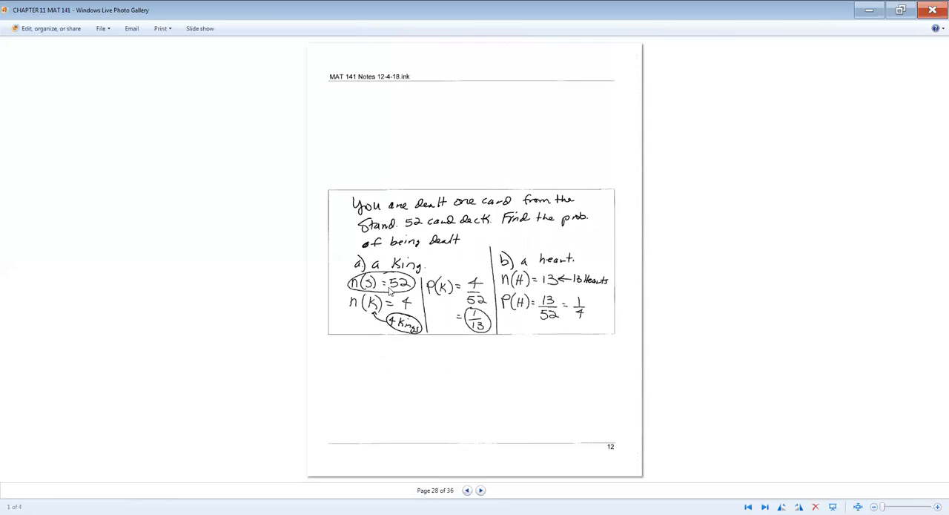
mouse_move(393, 343)
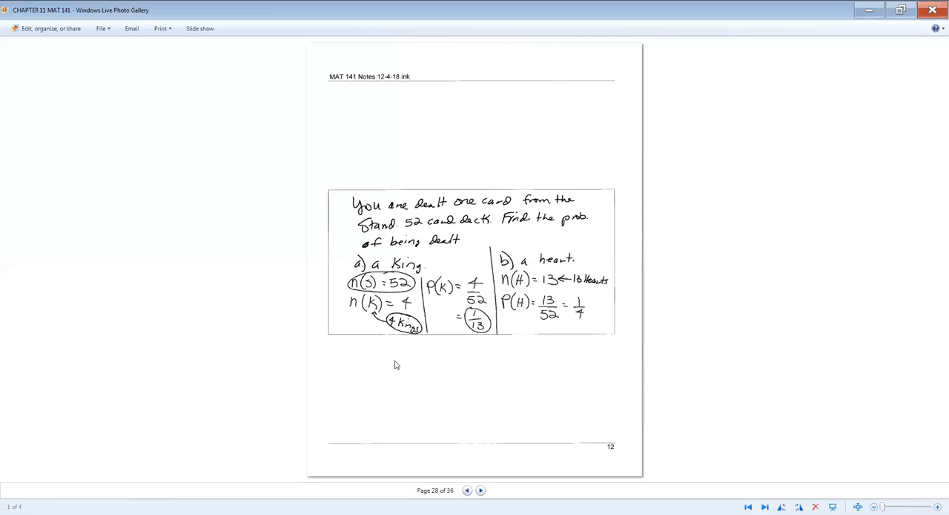
mouse_move(408, 309)
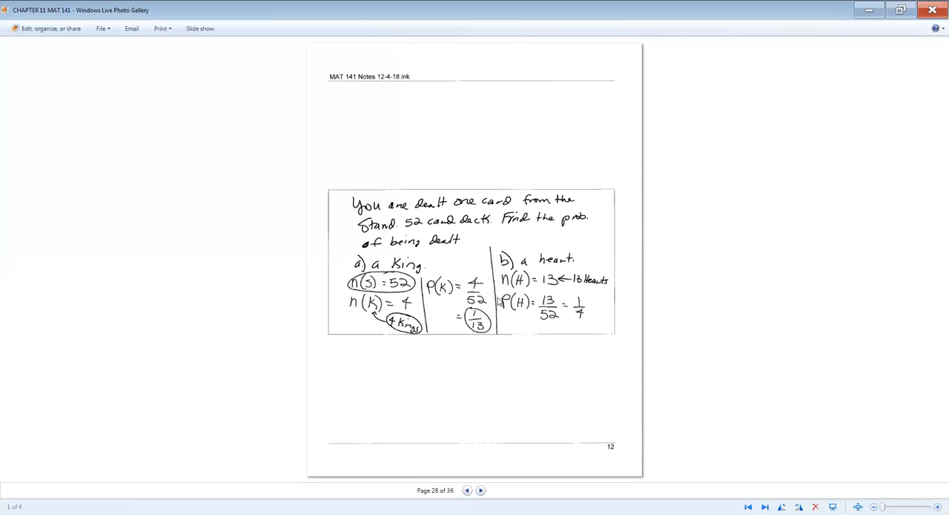
mouse_move(527, 282)
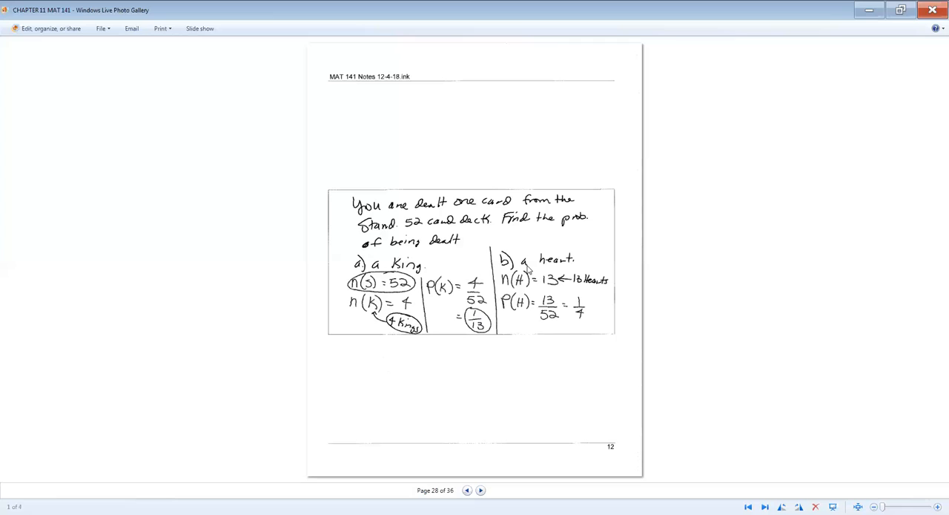
mouse_move(594, 287)
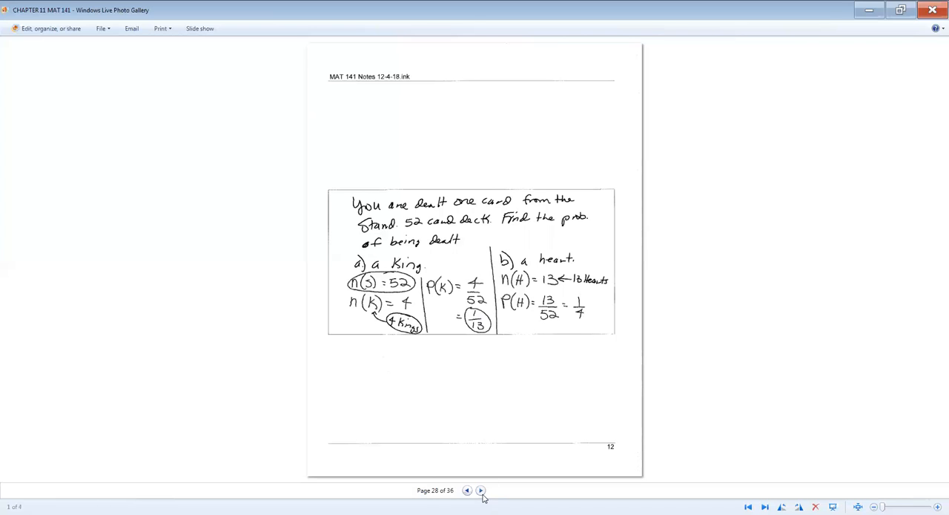
left_click(473, 490)
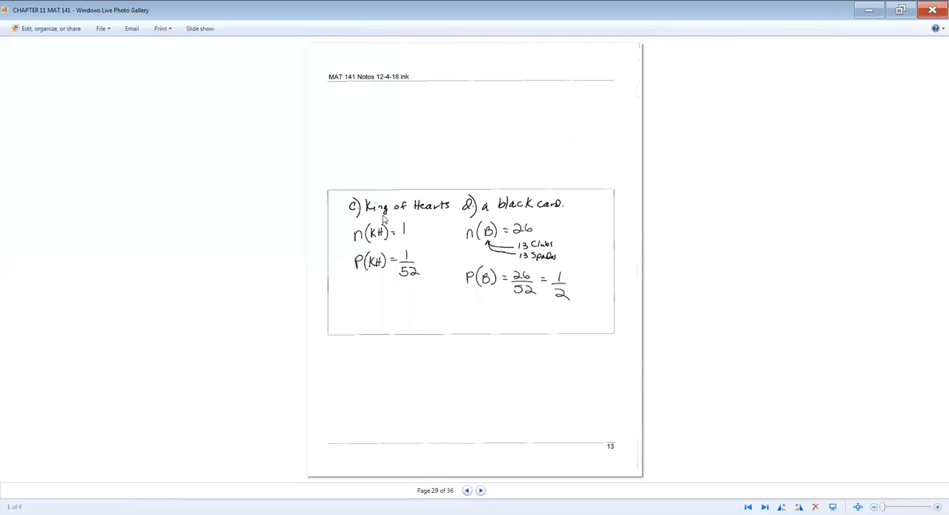
mouse_move(434, 217)
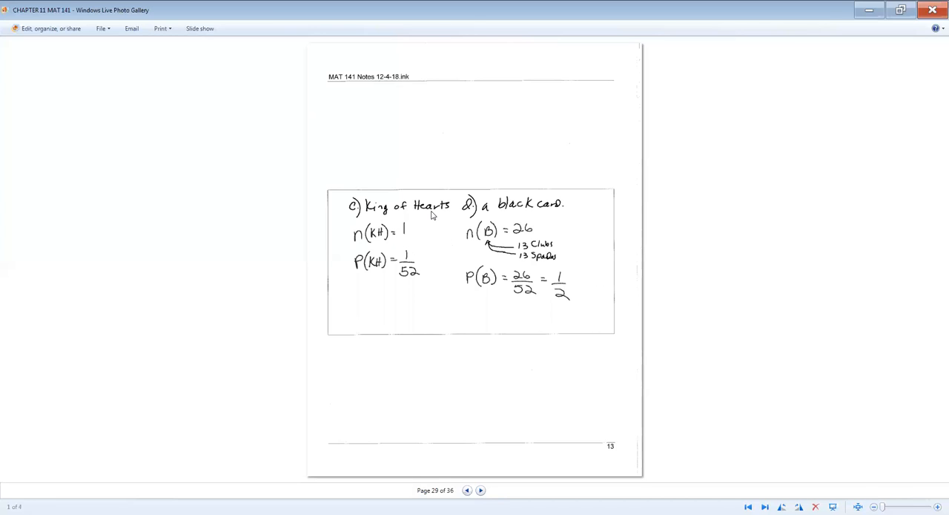
mouse_move(418, 250)
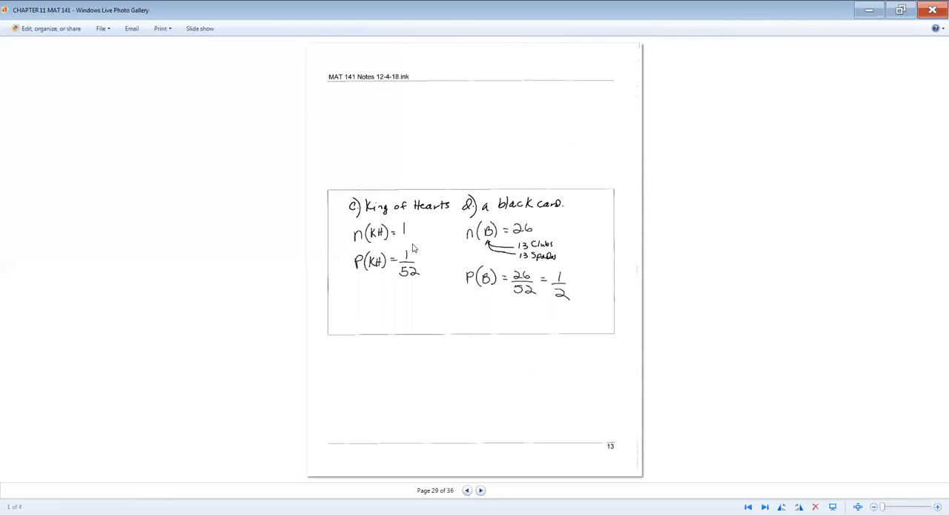
mouse_move(407, 284)
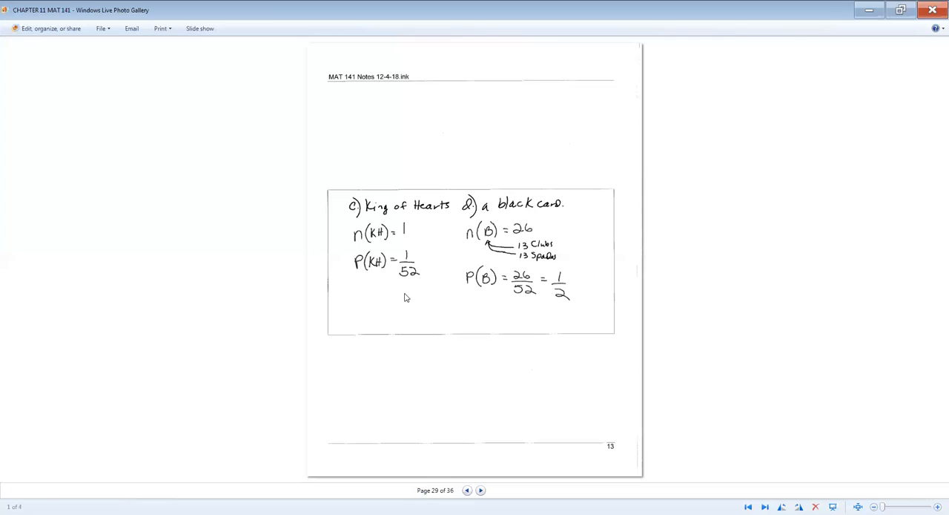
mouse_move(416, 317)
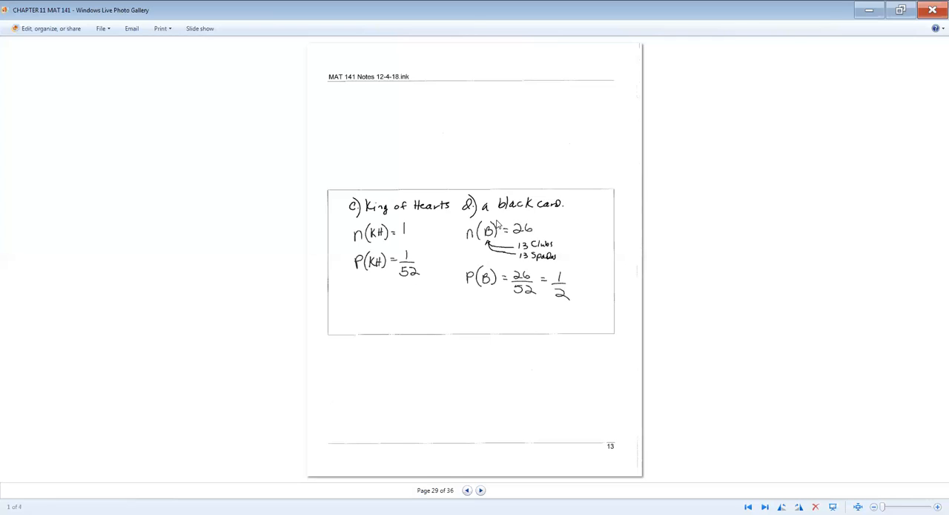
mouse_move(558, 219)
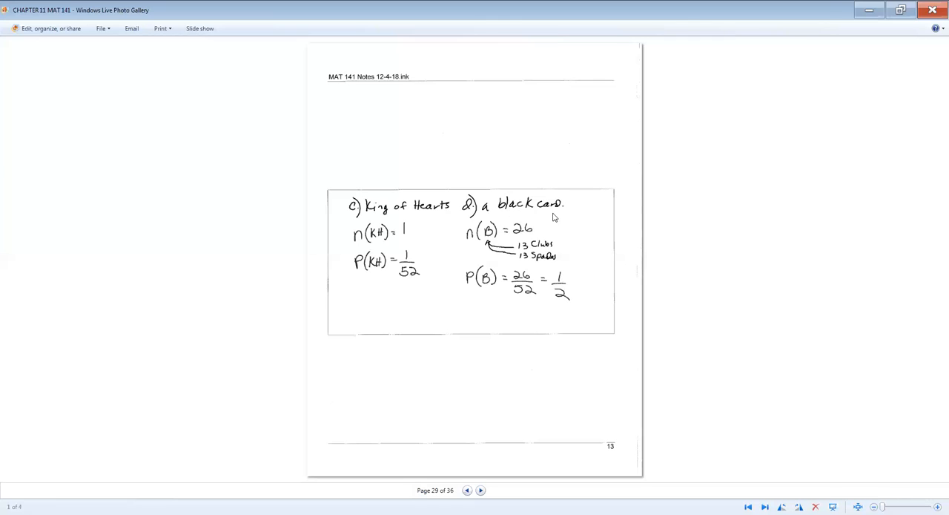
mouse_move(534, 244)
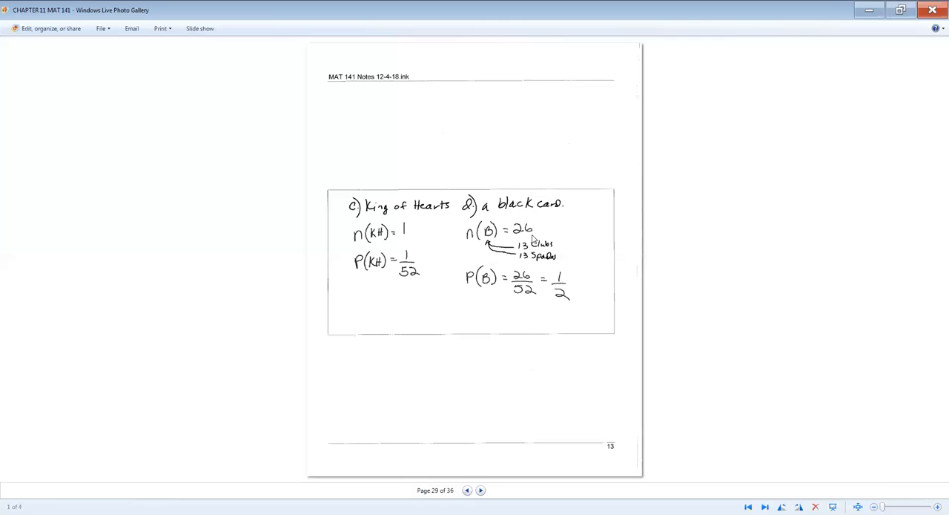
mouse_move(564, 261)
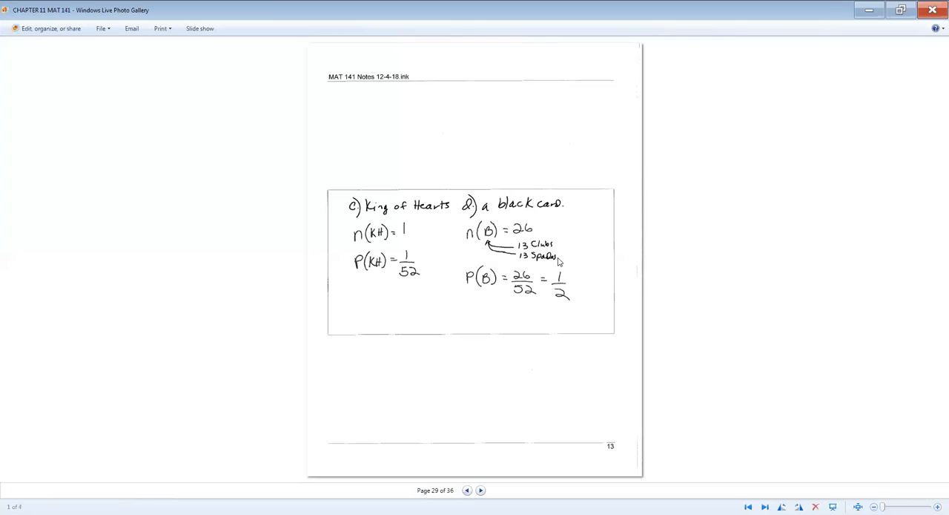
mouse_move(525, 313)
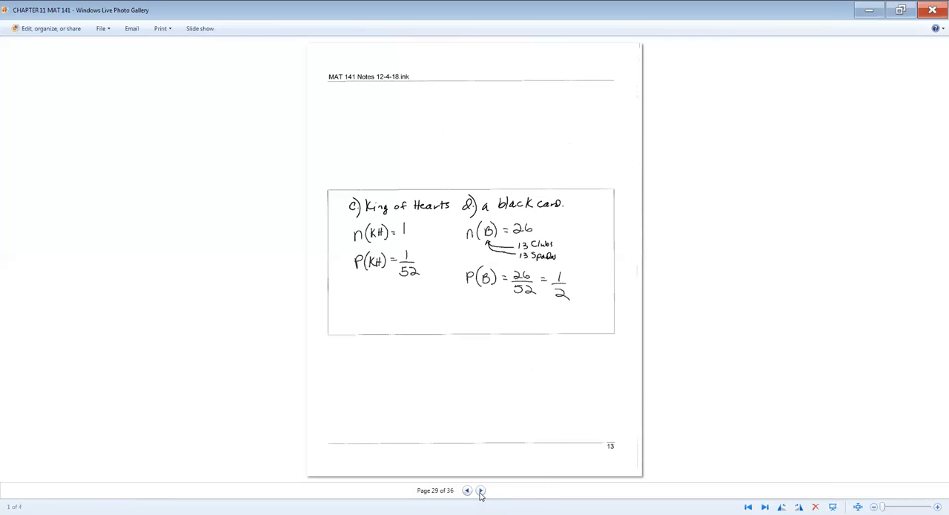
Advance to page 30, section 11.5 comedian ordering with n(S) = 720
left_click(478, 490)
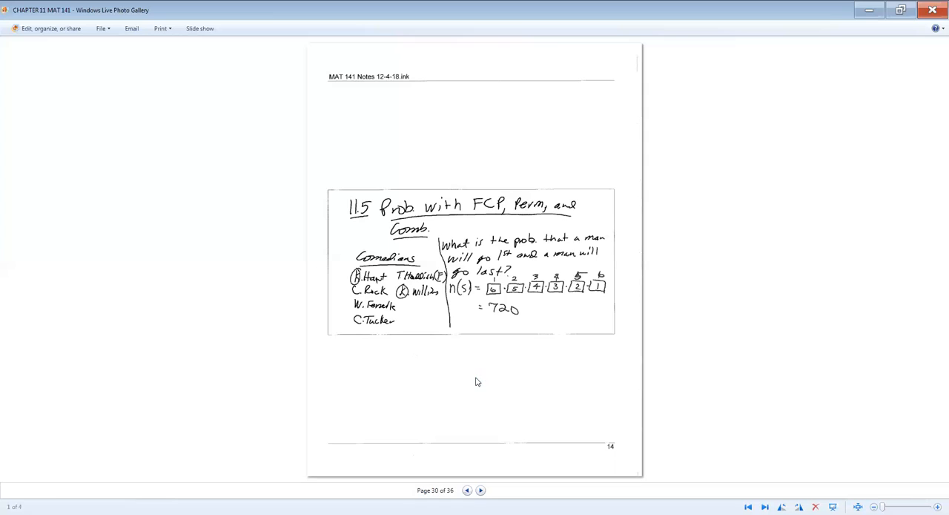
mouse_move(477, 345)
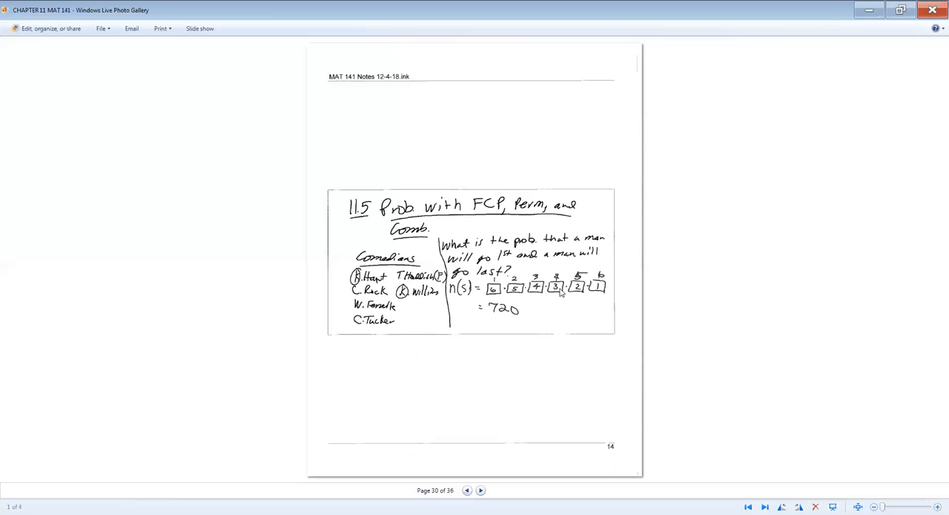
mouse_move(595, 304)
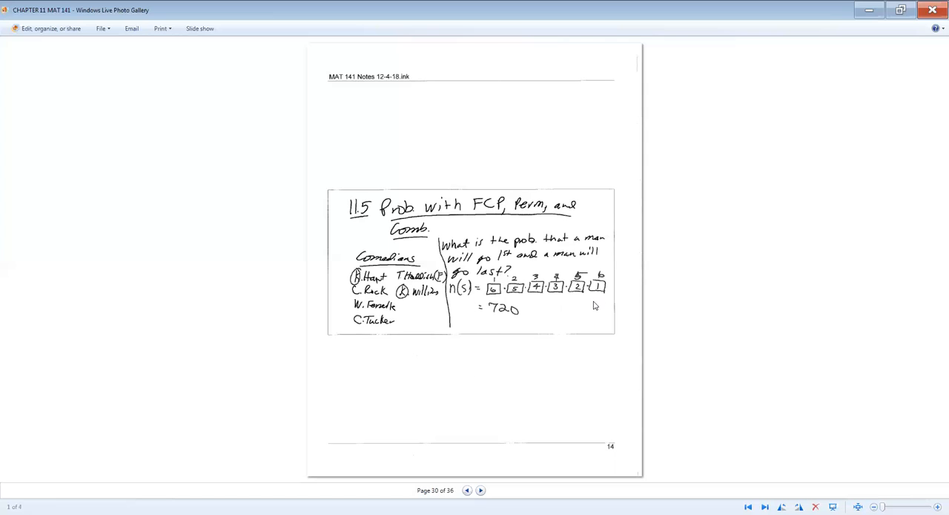
mouse_move(524, 341)
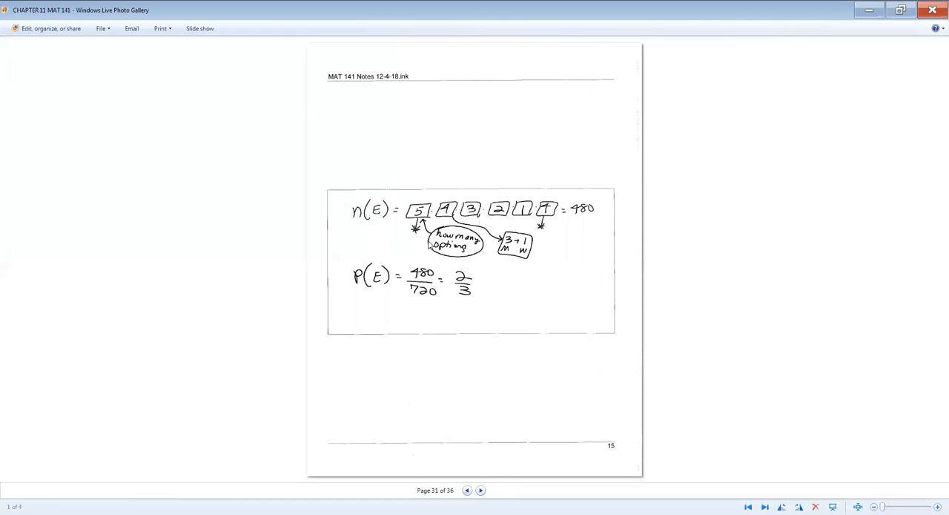
mouse_move(560, 225)
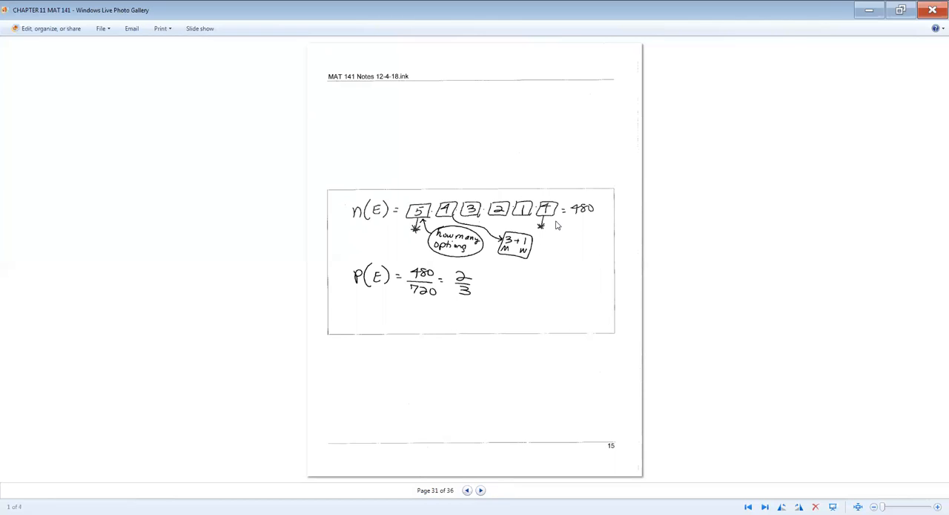
mouse_move(563, 270)
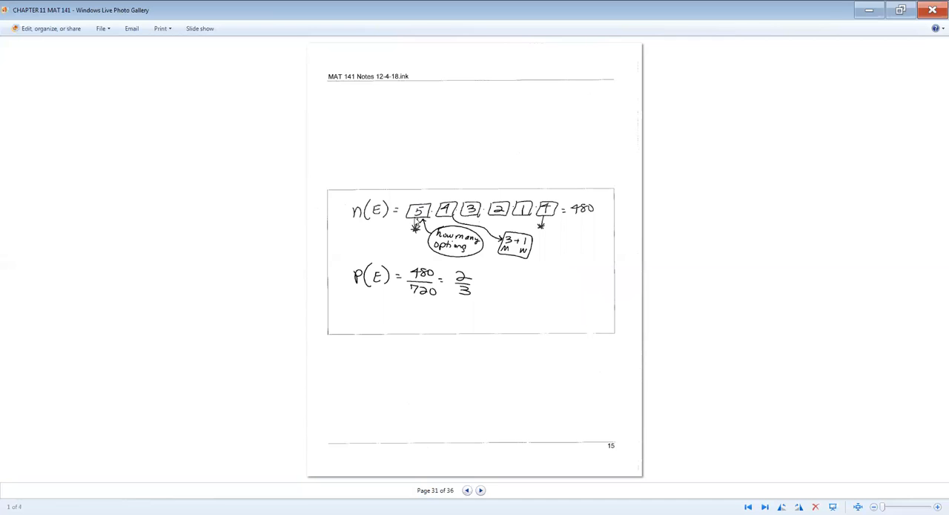
mouse_move(545, 224)
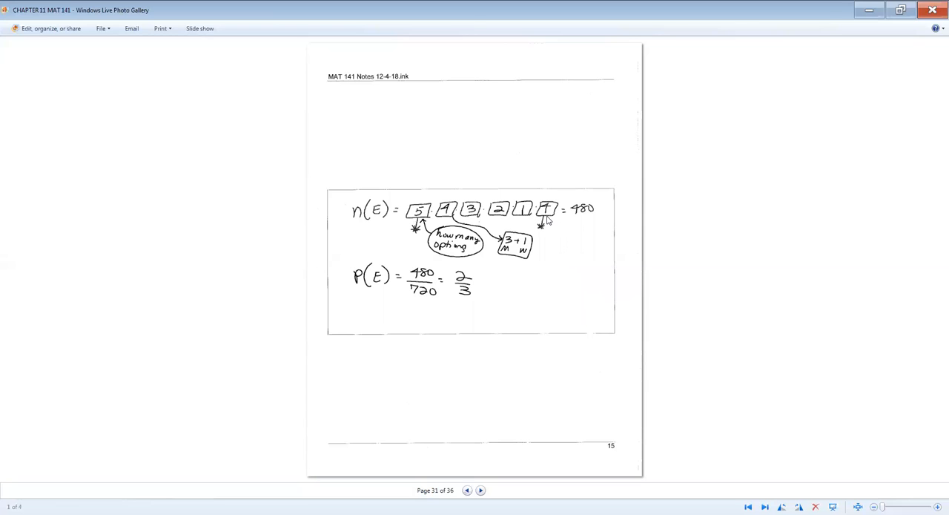
mouse_move(426, 219)
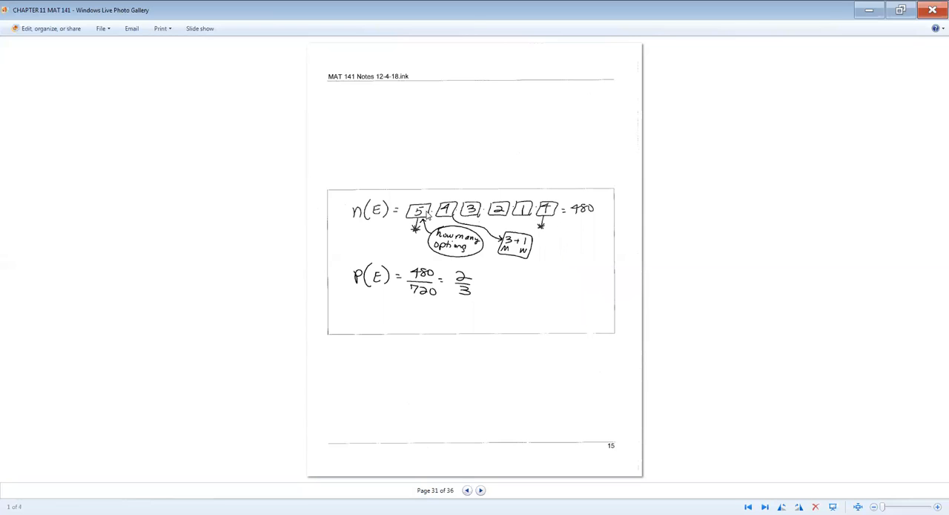
mouse_move(552, 221)
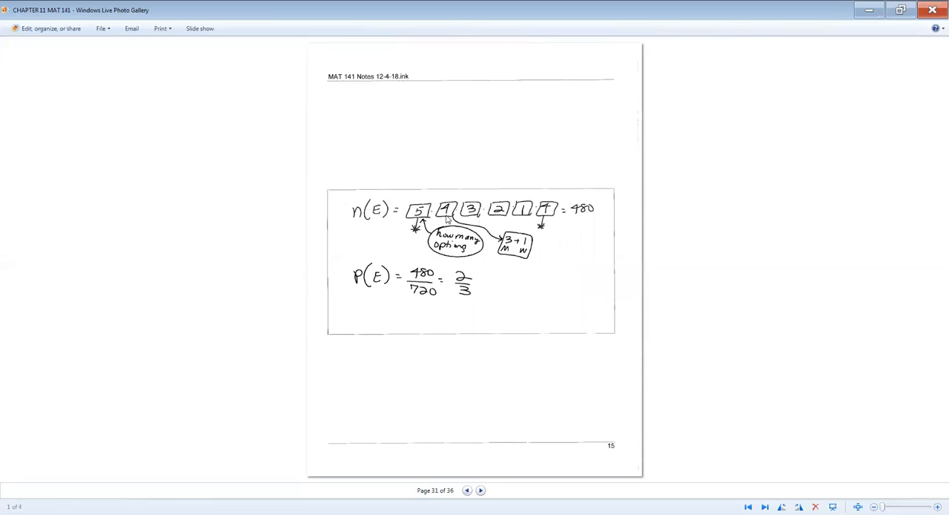
mouse_move(453, 221)
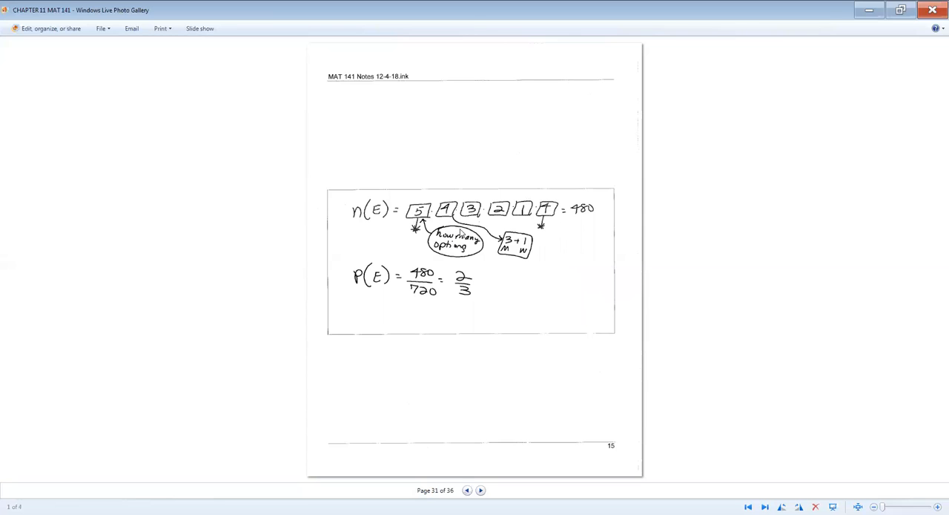
mouse_move(502, 267)
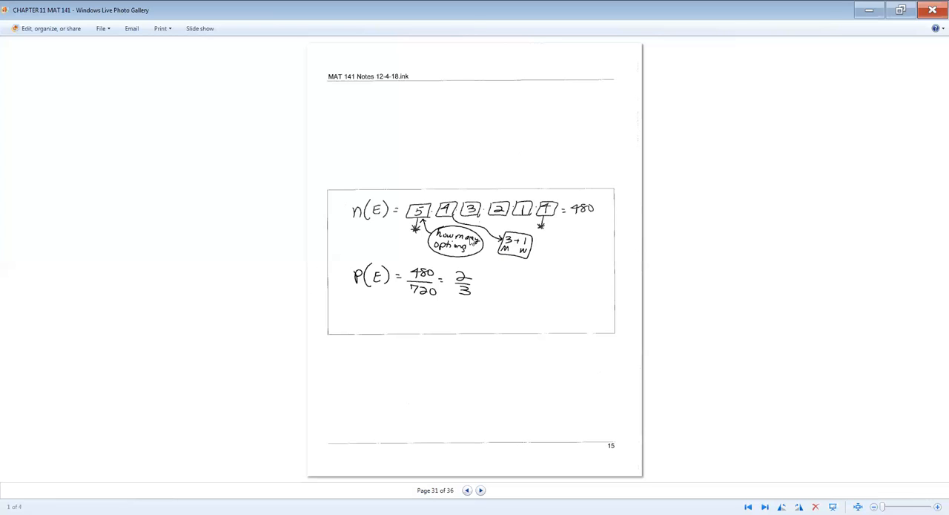
mouse_move(452, 215)
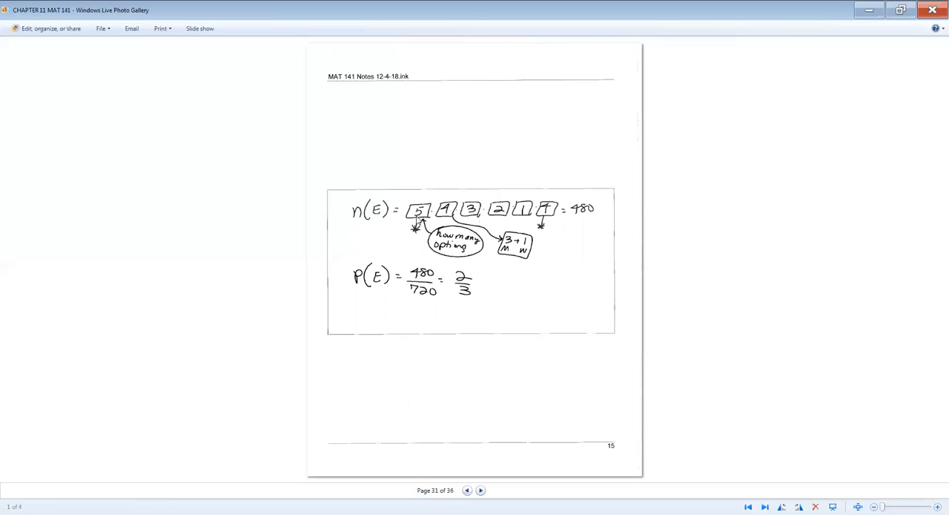
mouse_move(580, 224)
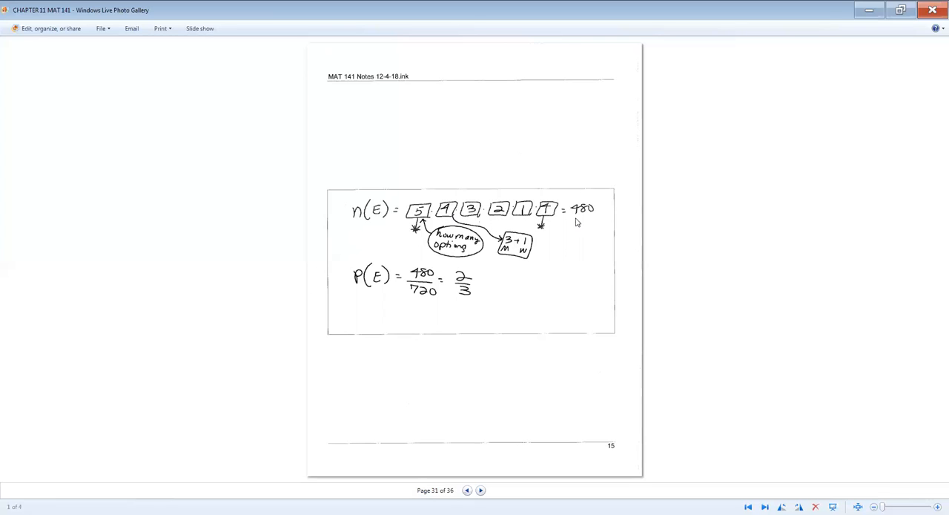
mouse_move(778, 482)
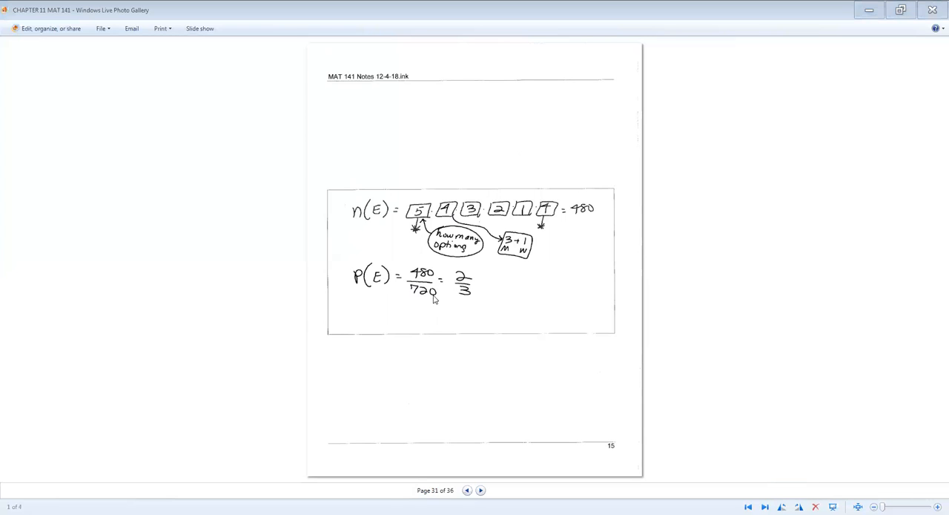
mouse_move(478, 300)
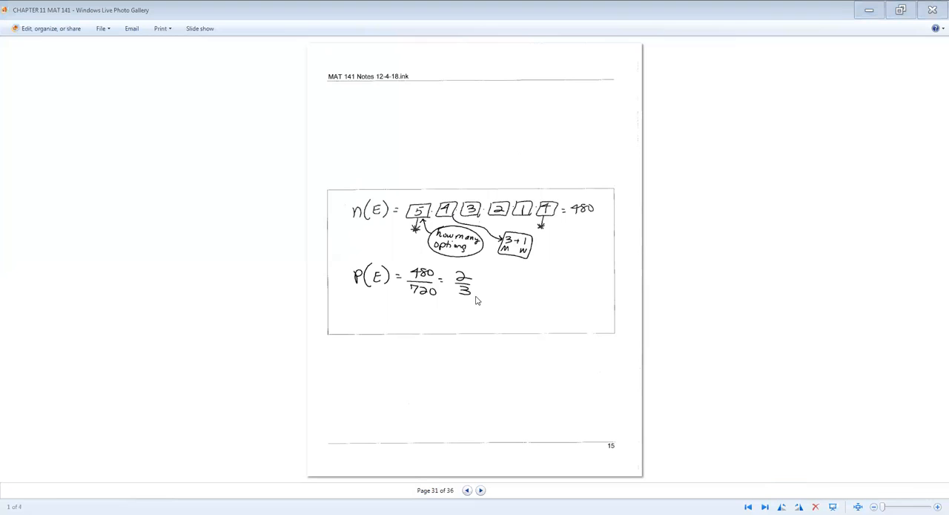
mouse_move(481, 490)
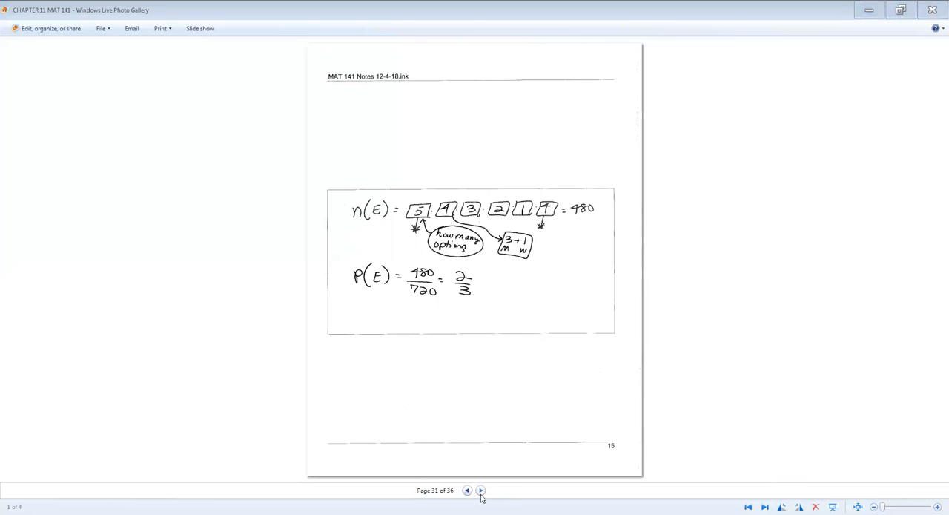
Advance to page 32, the K-named comedian problem with P(E) = 4/15
left_click(492, 489)
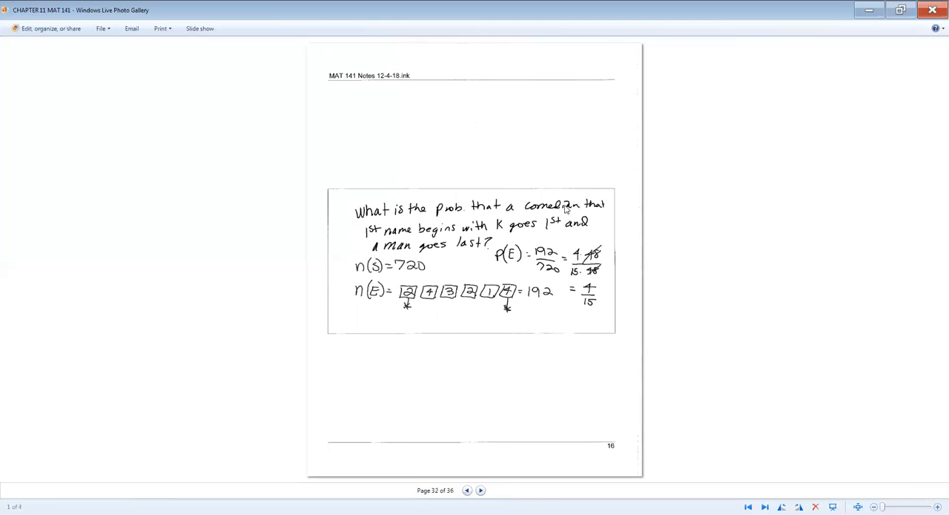
mouse_move(579, 209)
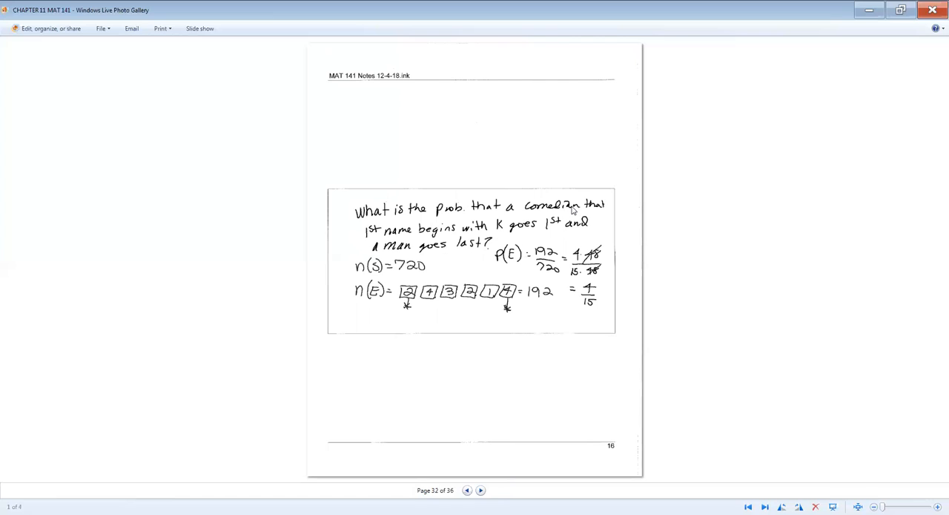
mouse_move(503, 237)
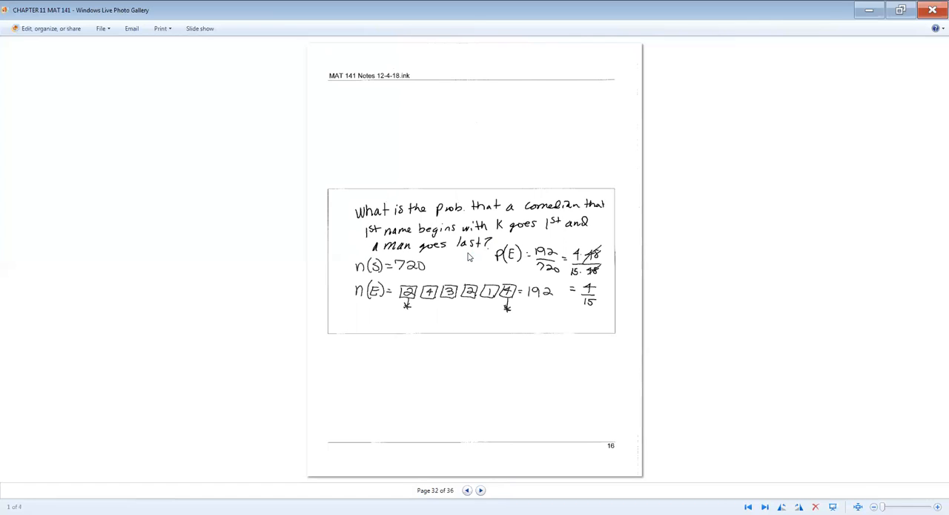
Revisit page 30's comedian list, then return to page 32
left_click(466, 489)
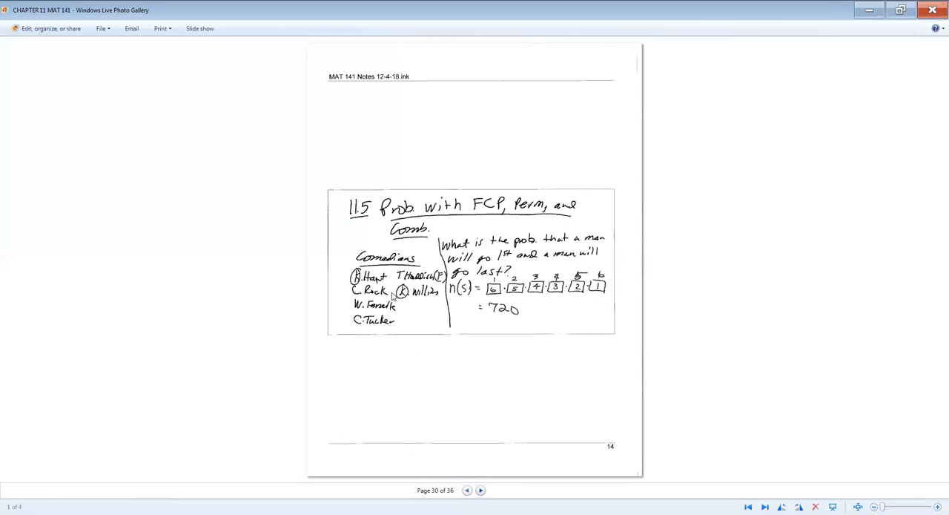
mouse_move(458, 463)
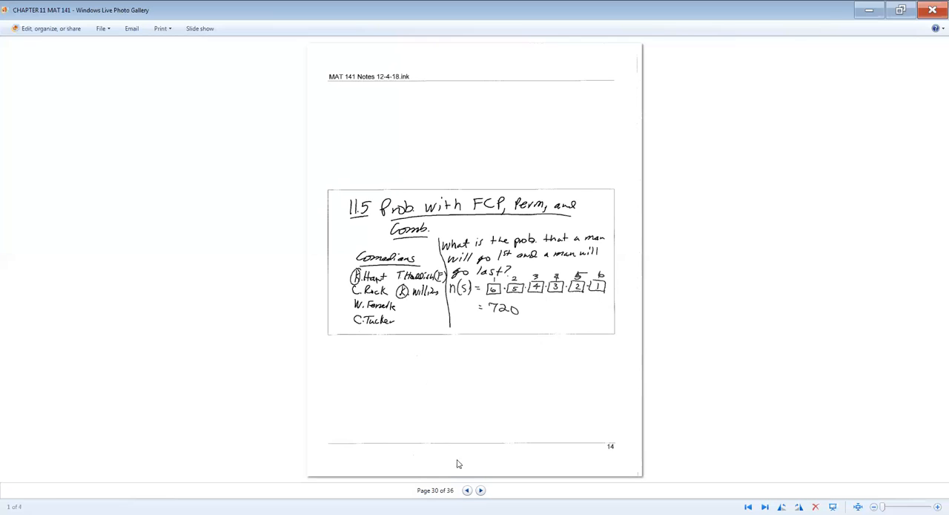
left_click(481, 489)
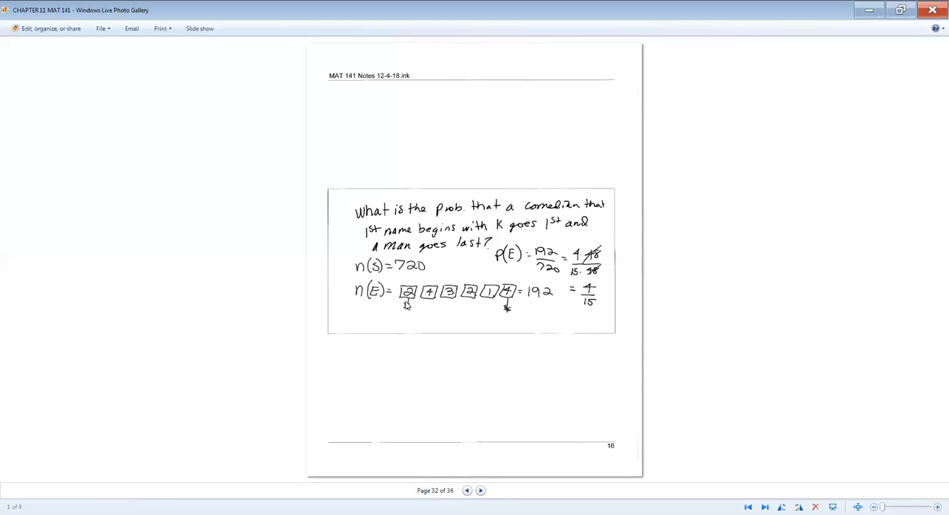
mouse_move(510, 301)
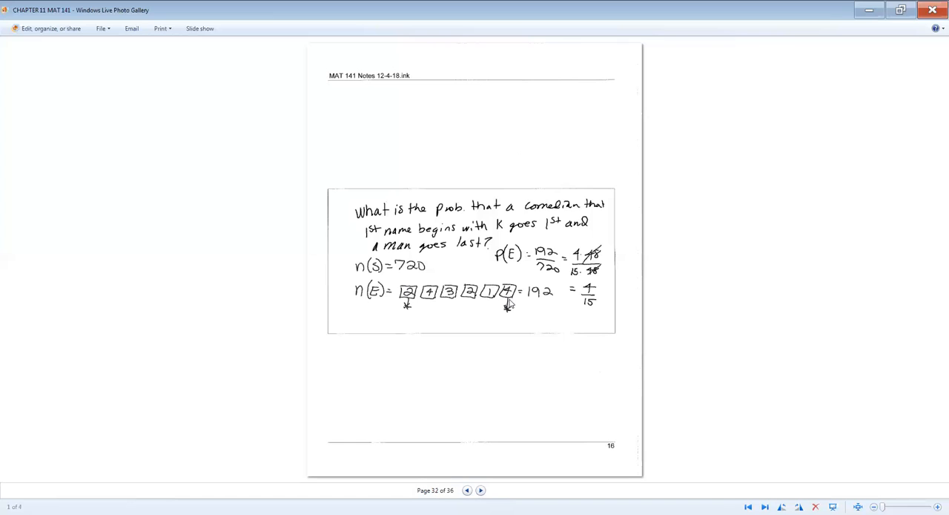
mouse_move(467, 304)
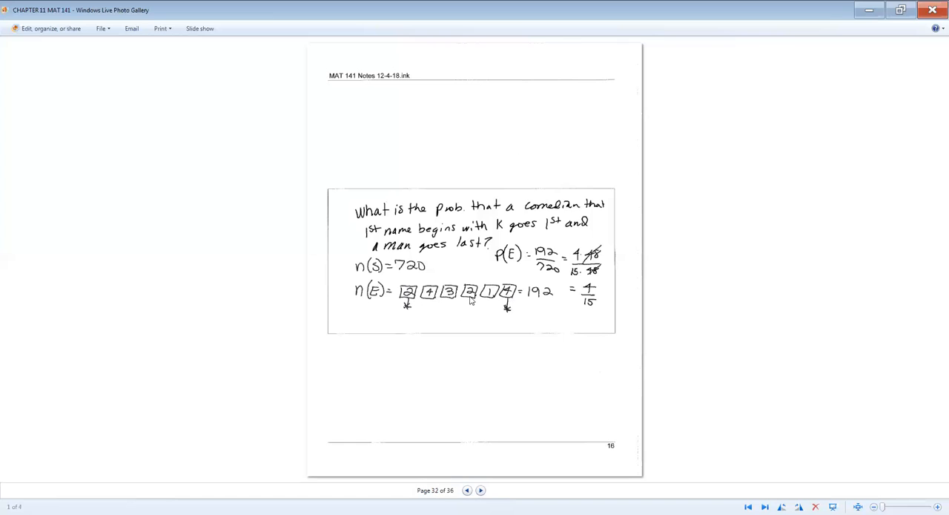
mouse_move(414, 311)
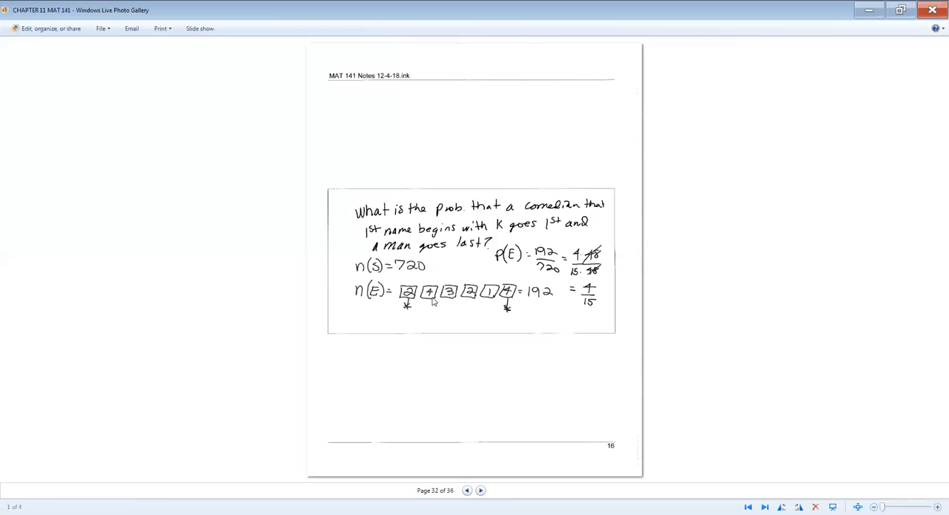
mouse_move(431, 311)
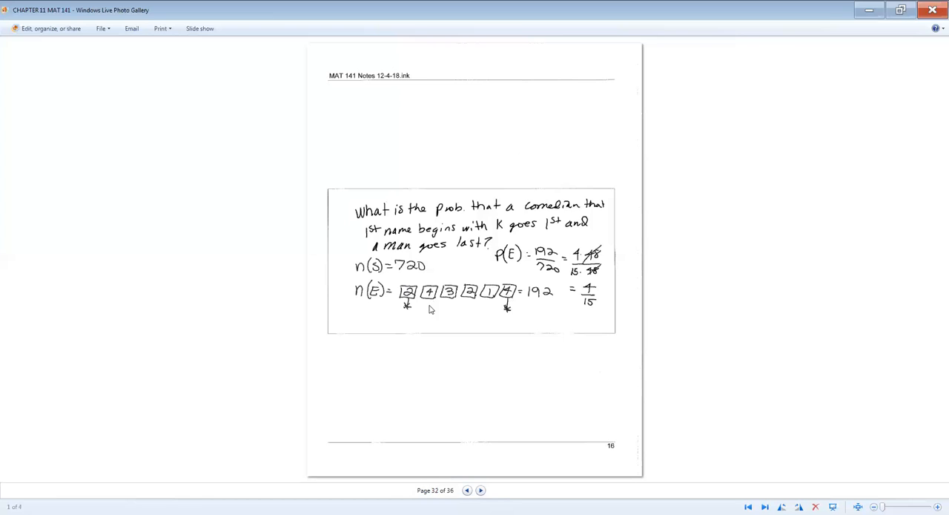
mouse_move(433, 311)
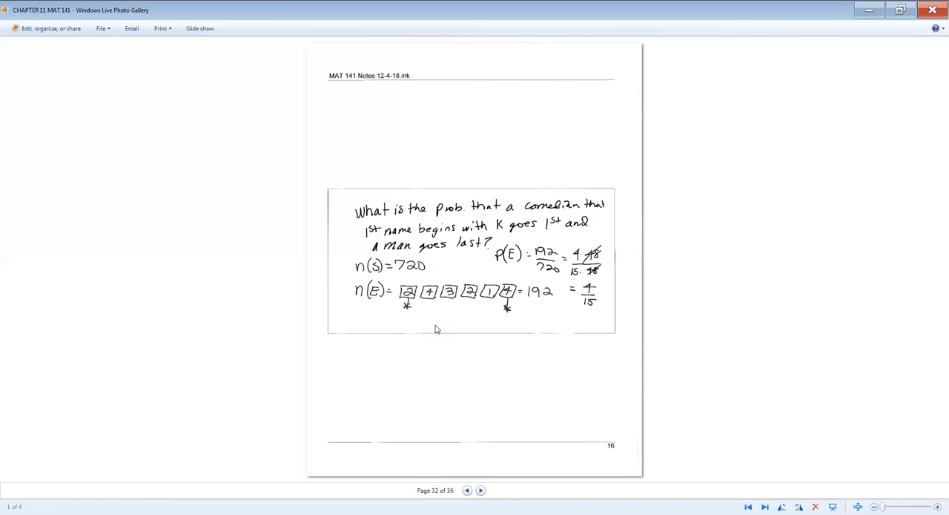
mouse_move(555, 304)
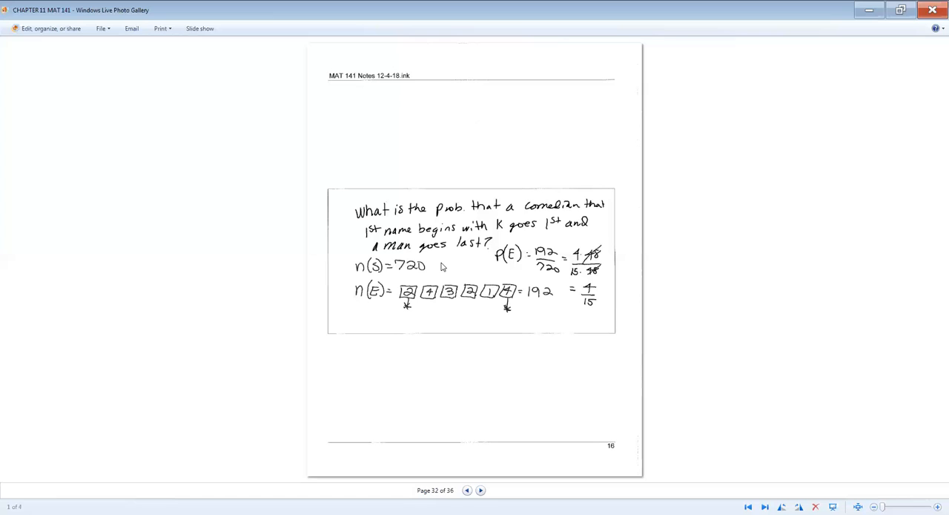
mouse_move(430, 180)
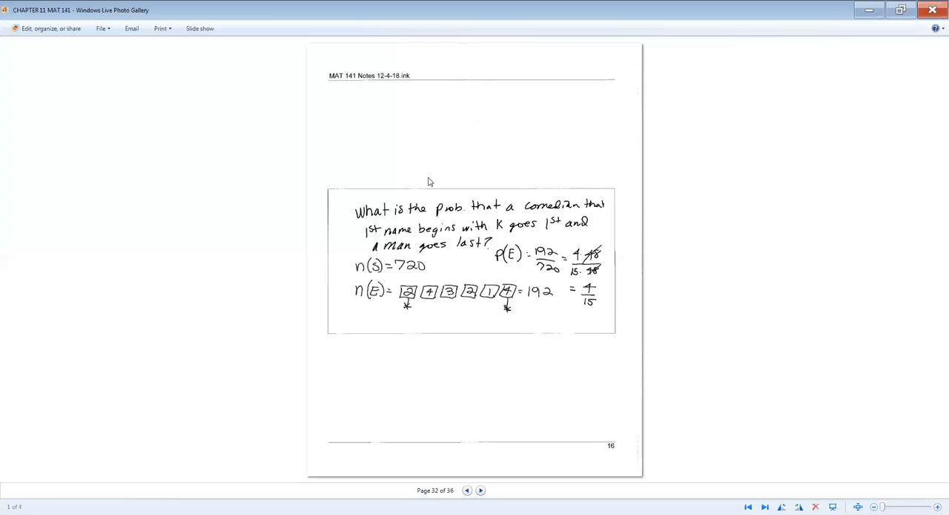
mouse_move(408, 277)
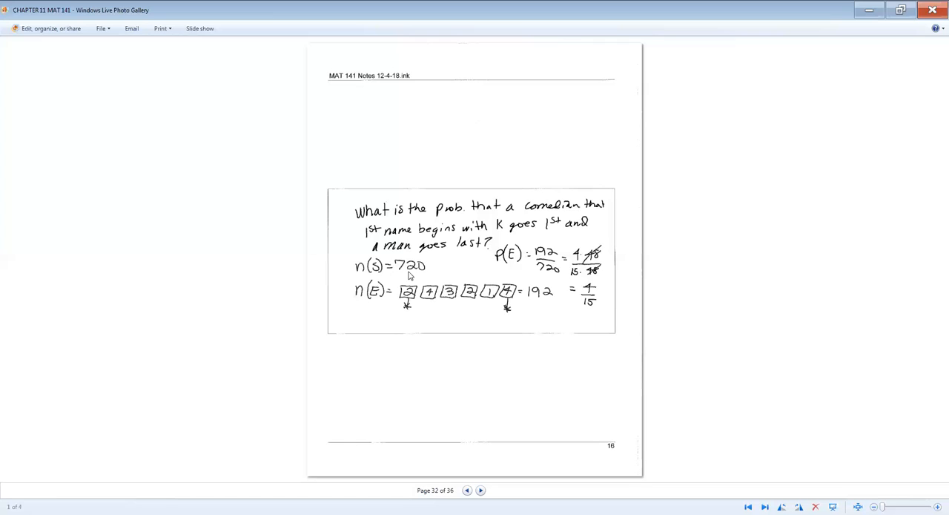
mouse_move(548, 275)
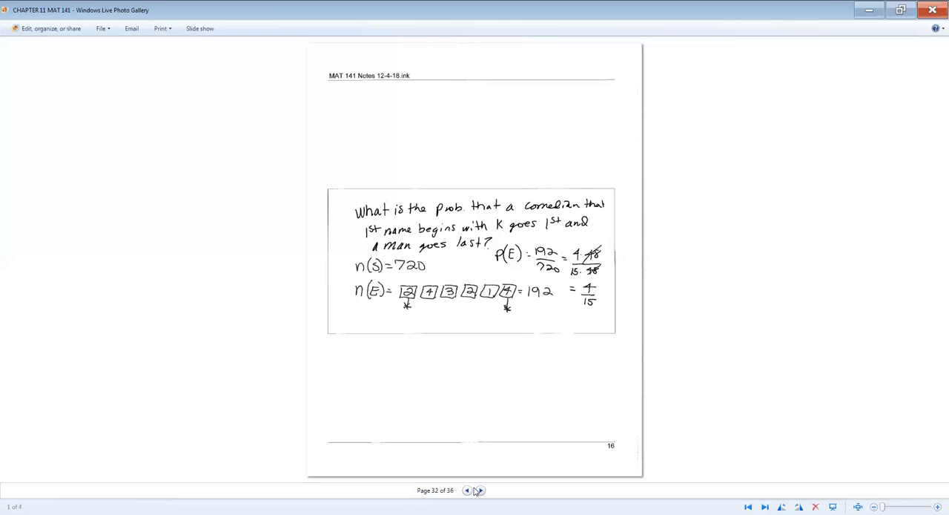
Advance to page 33, the Lotto problem with n(S) = 22,957,480
left_click(478, 490)
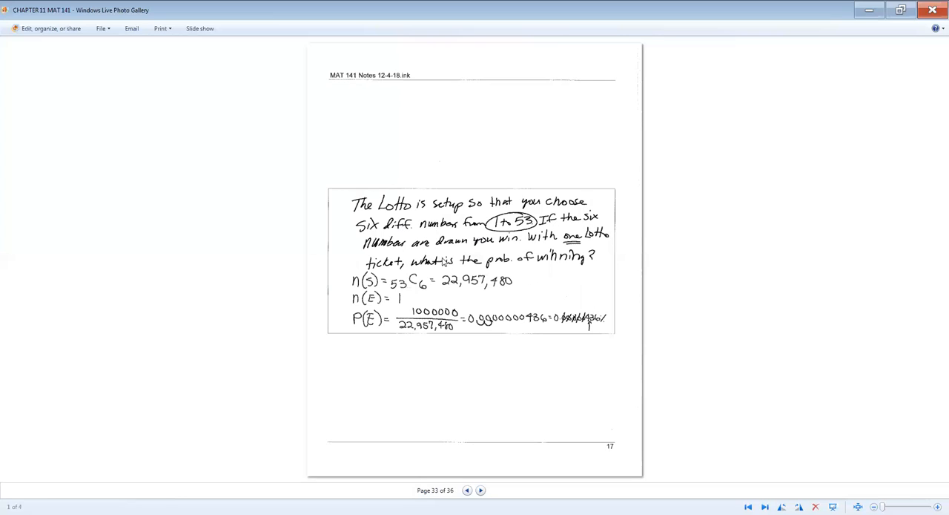
mouse_move(532, 244)
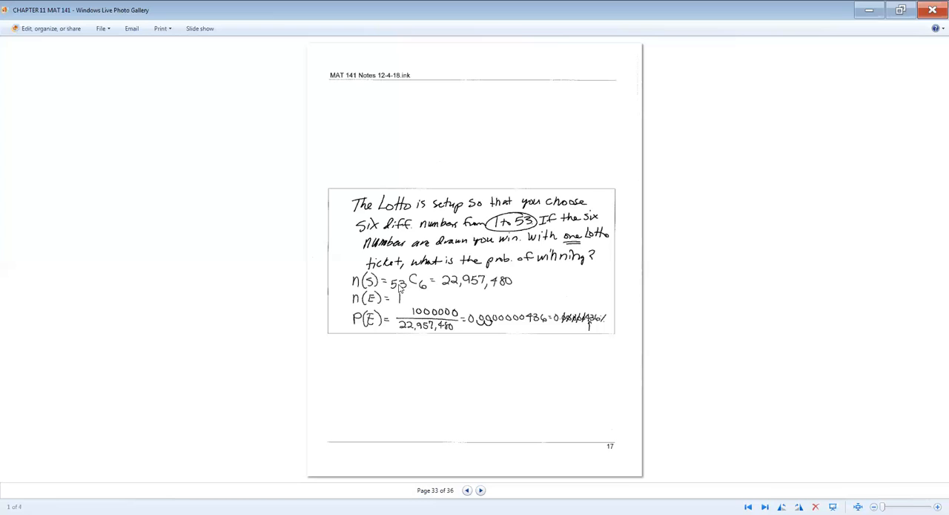
mouse_move(445, 284)
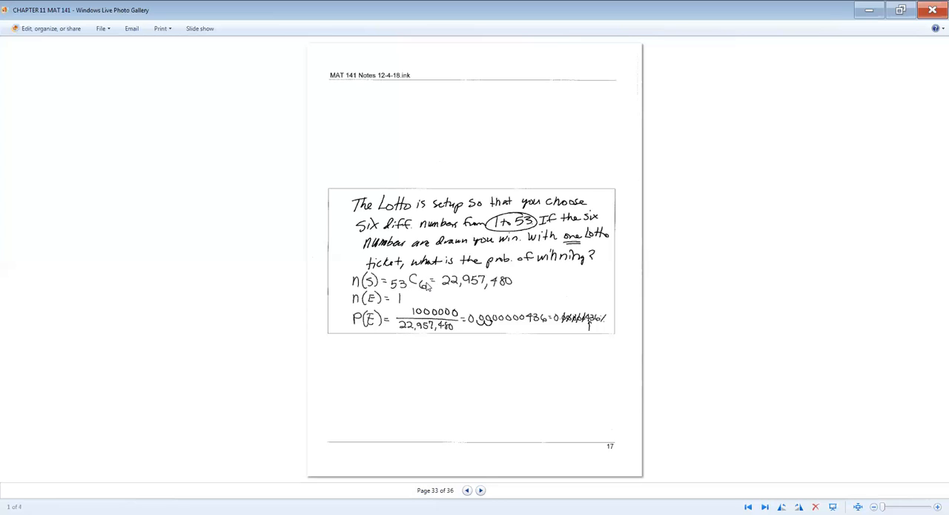
mouse_move(454, 289)
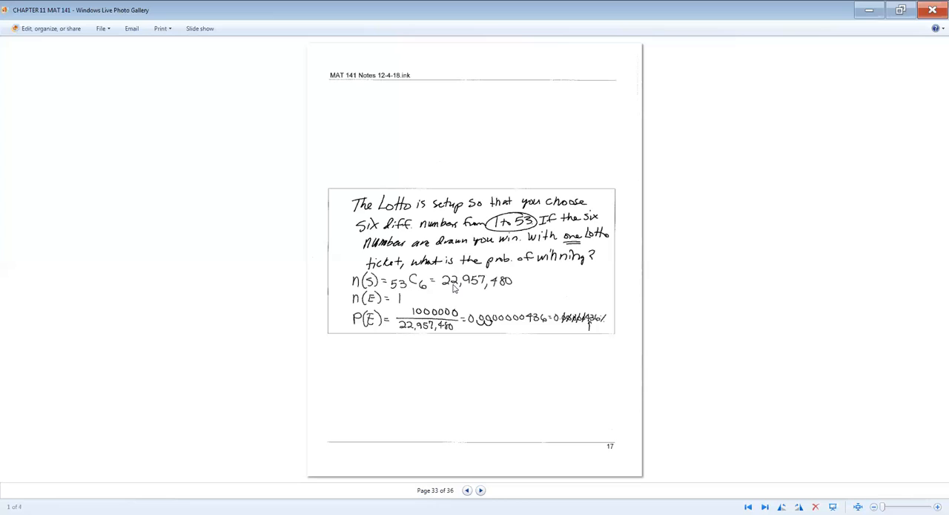
mouse_move(496, 291)
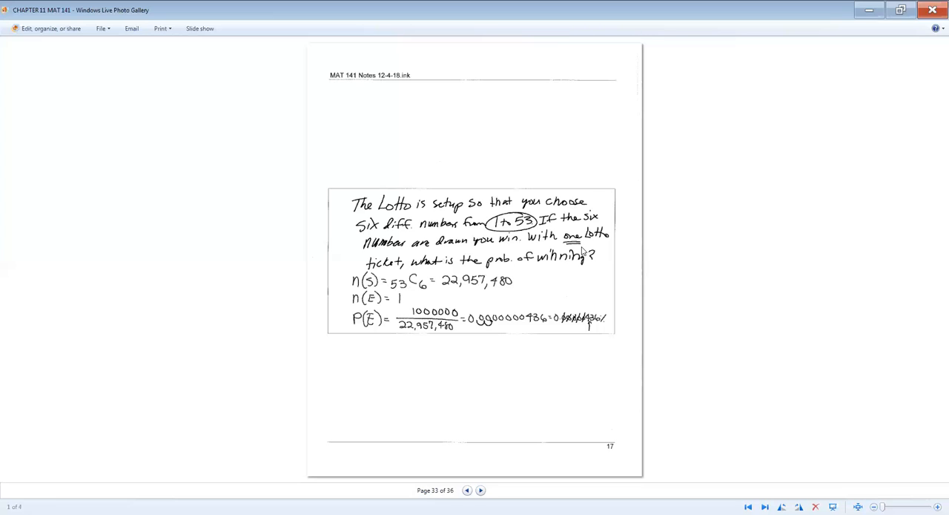
mouse_move(591, 244)
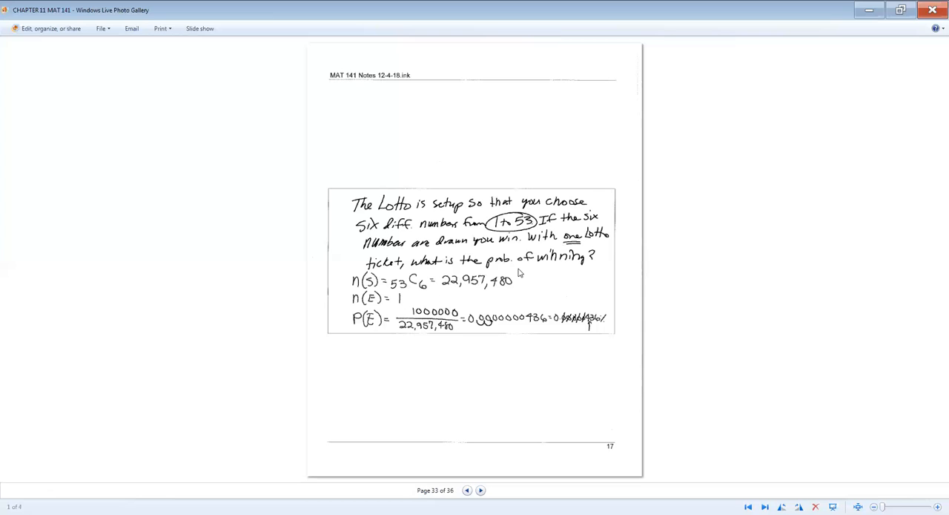
mouse_move(439, 297)
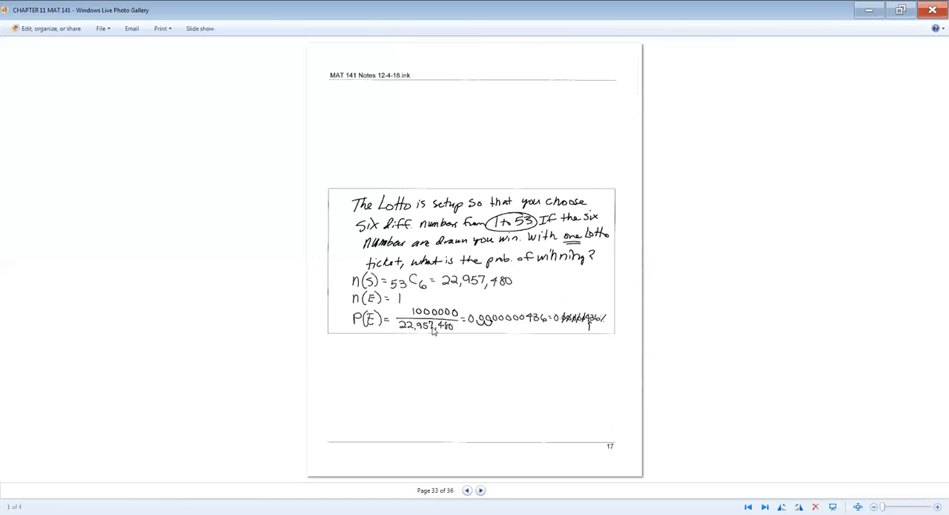
mouse_move(450, 332)
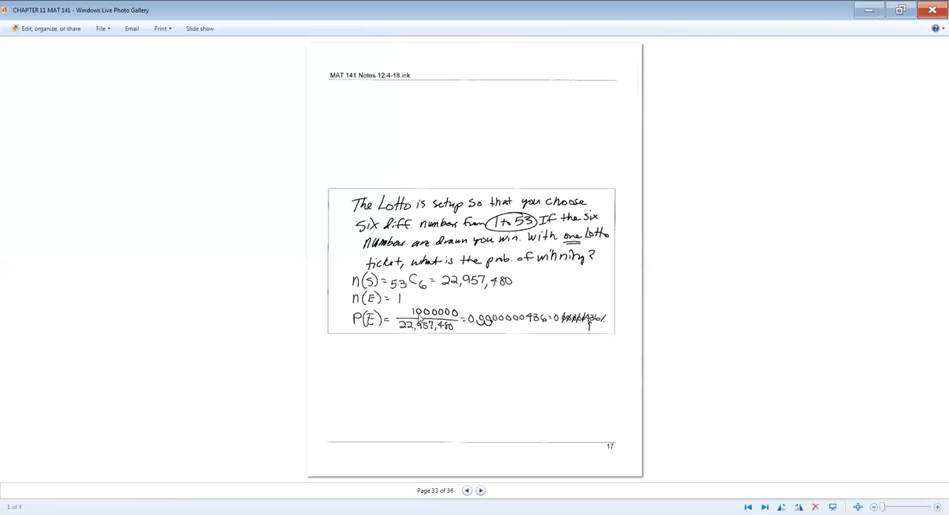
mouse_move(513, 322)
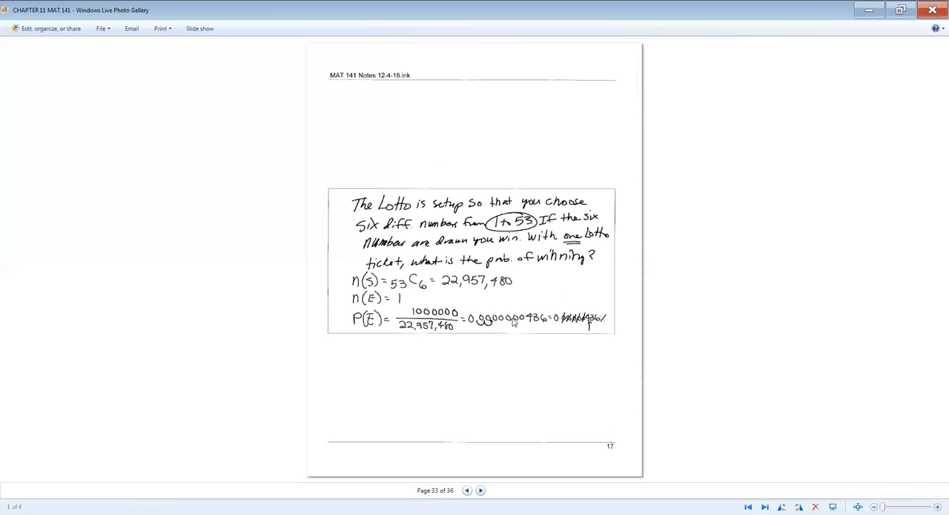
mouse_move(491, 337)
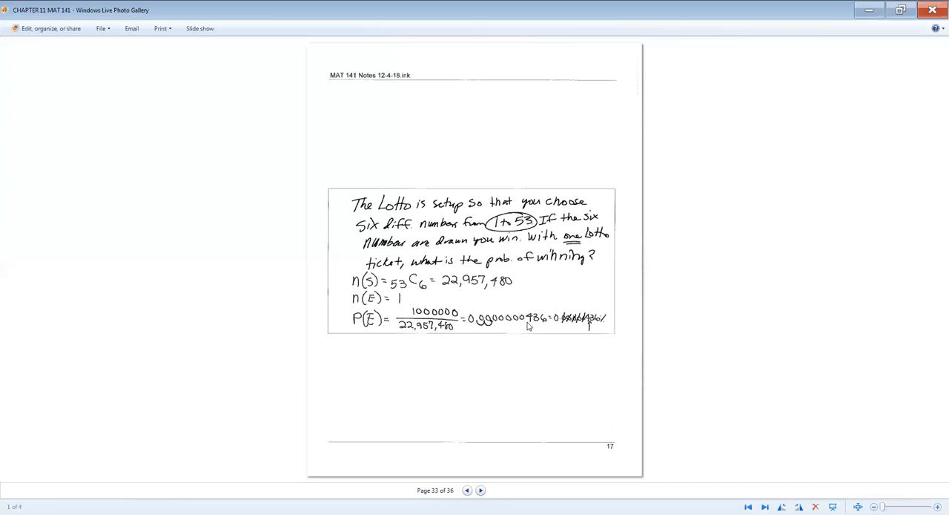
mouse_move(549, 327)
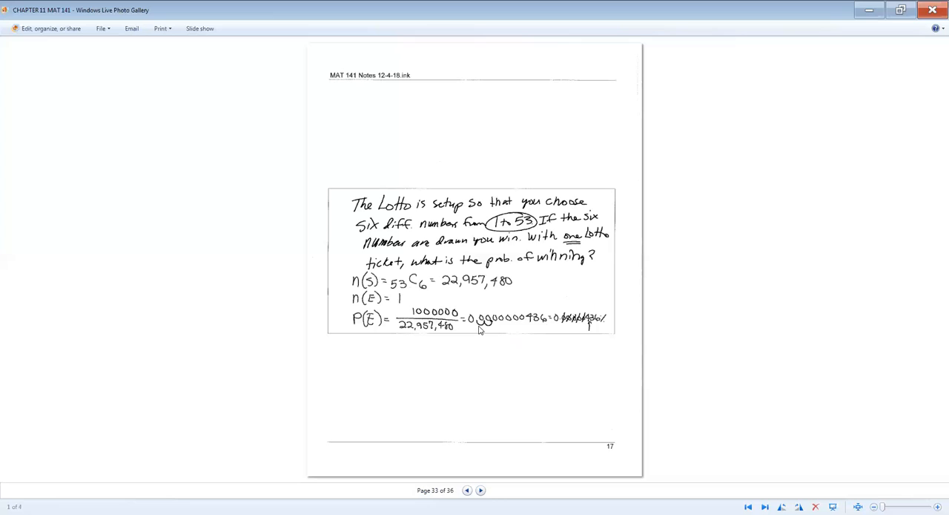
mouse_move(540, 335)
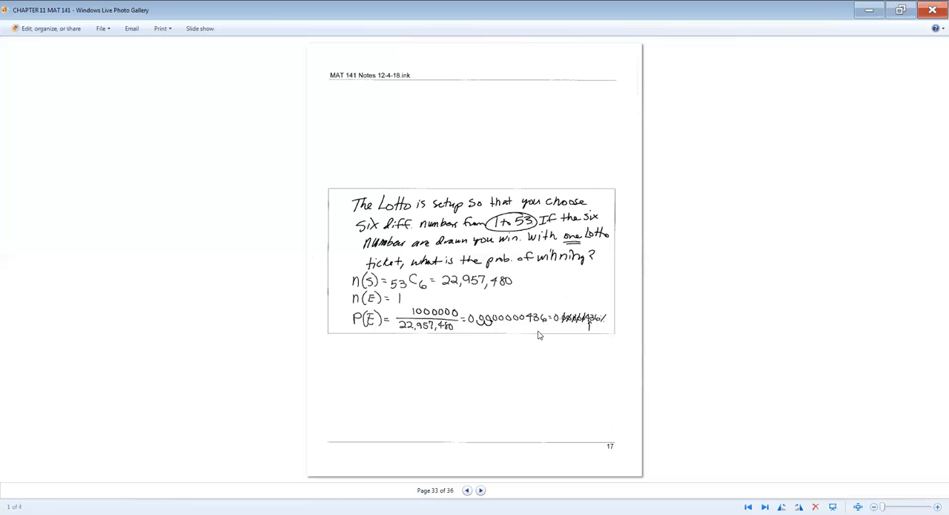
mouse_move(589, 331)
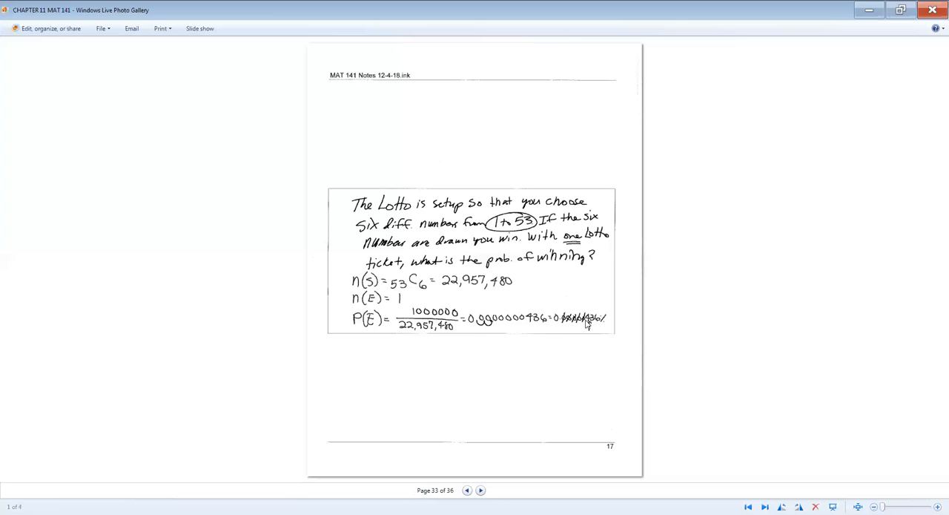
mouse_move(527, 382)
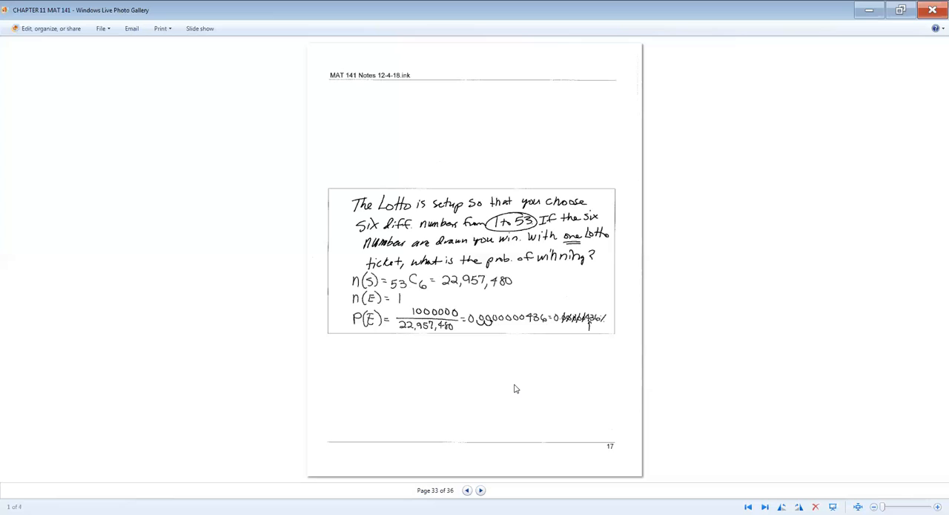
mouse_move(623, 320)
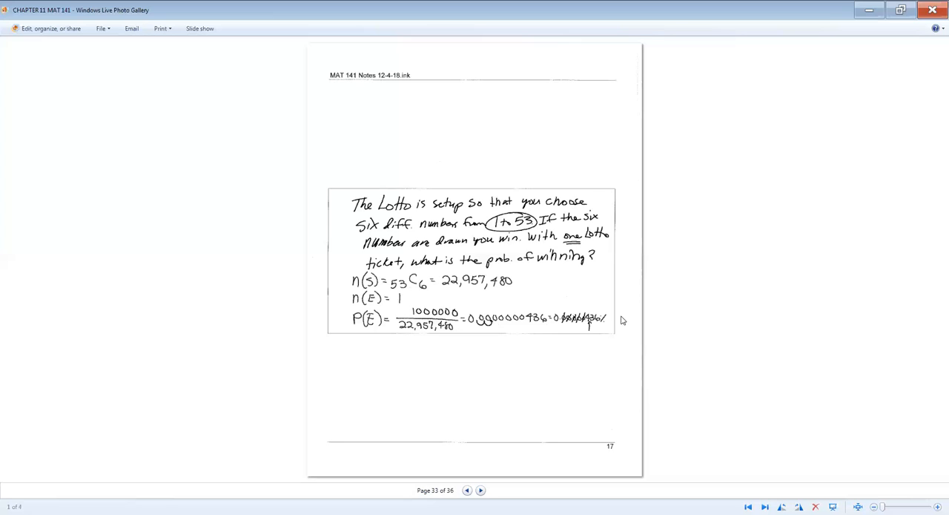
mouse_move(503, 293)
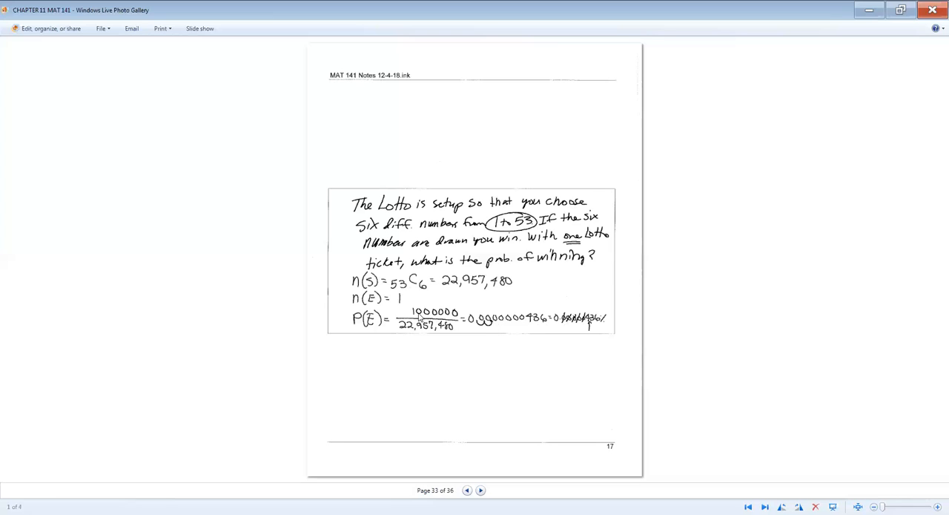
mouse_move(571, 326)
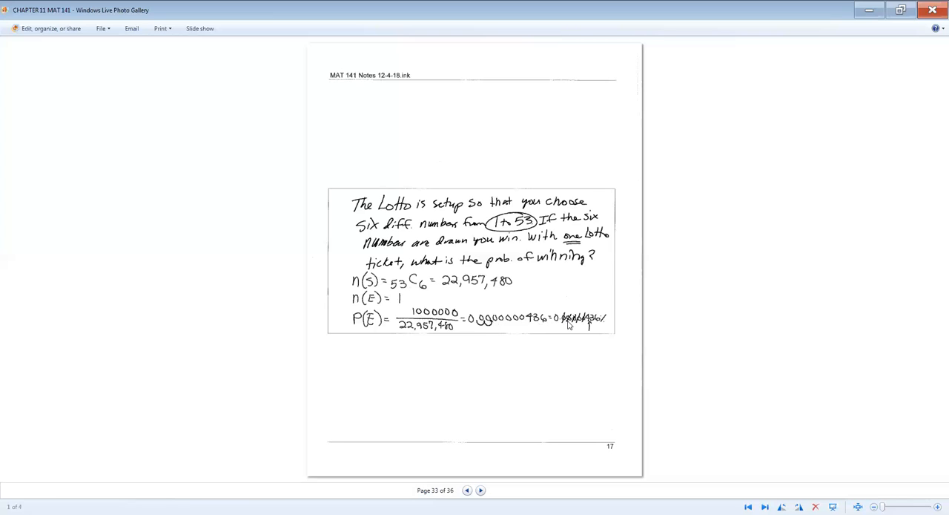
mouse_move(423, 324)
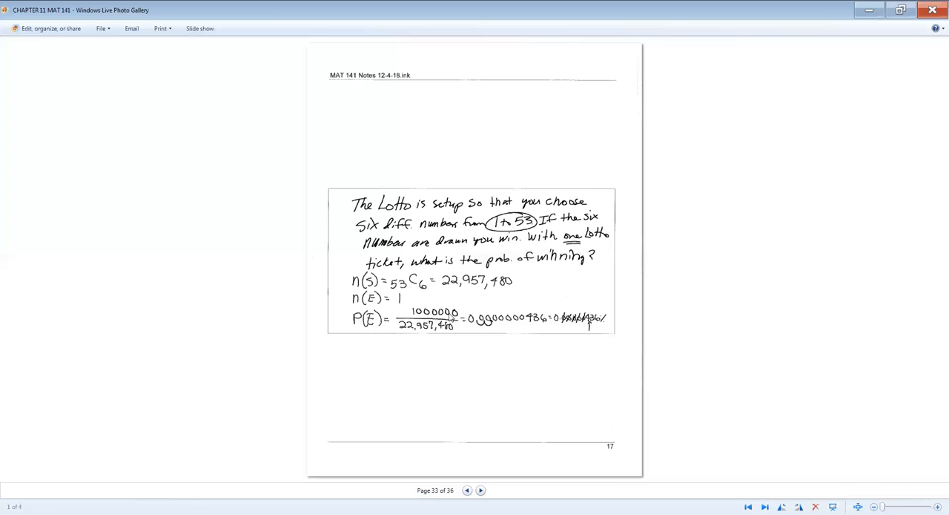
mouse_move(584, 328)
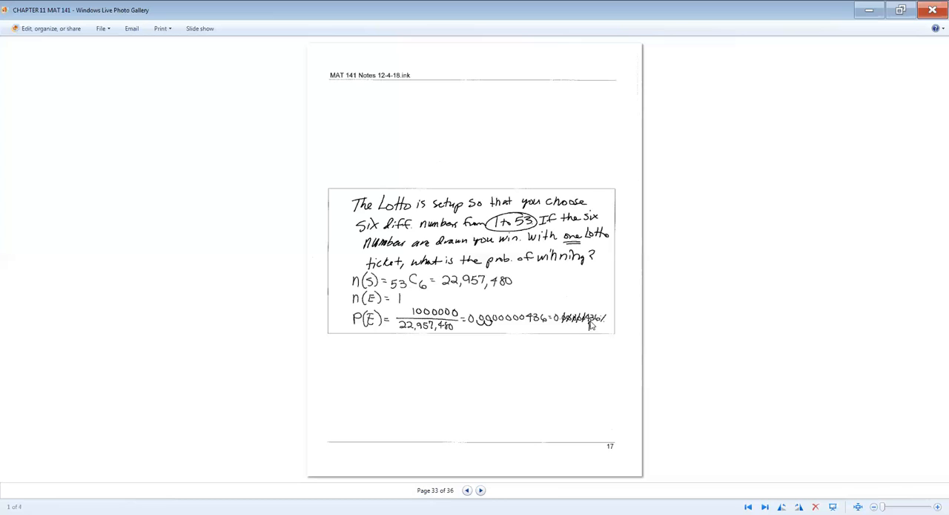
mouse_move(584, 334)
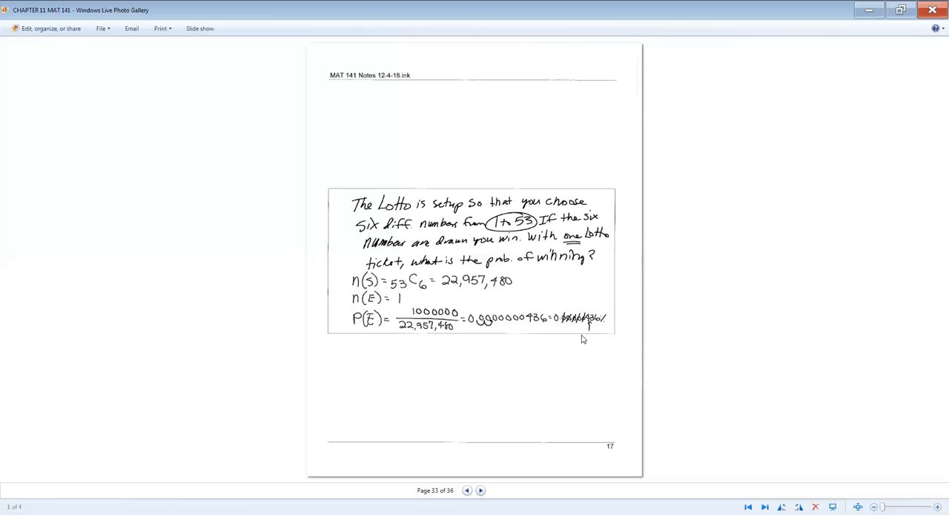
mouse_move(420, 320)
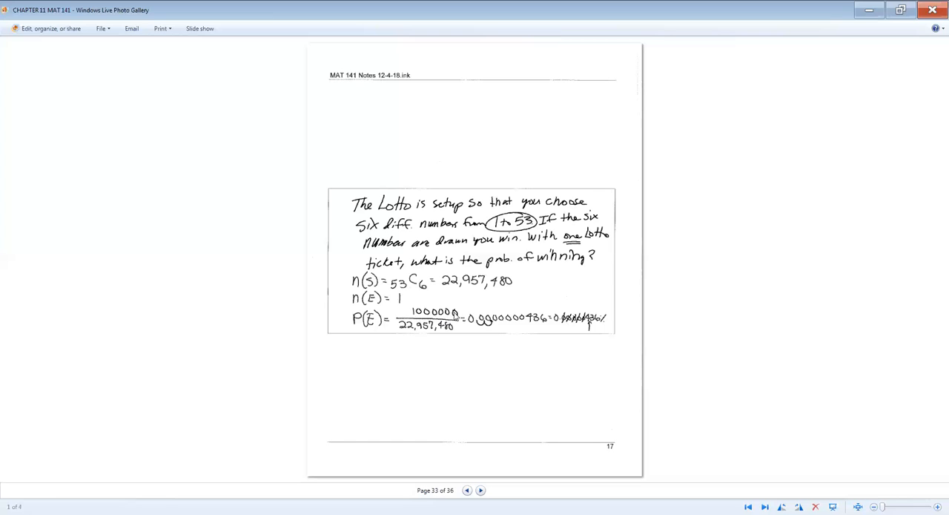
mouse_move(588, 330)
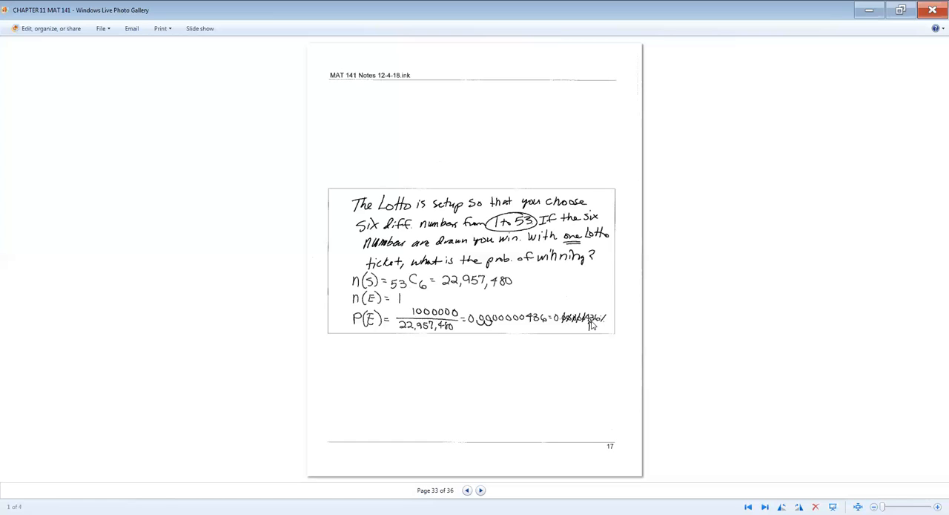
mouse_move(488, 438)
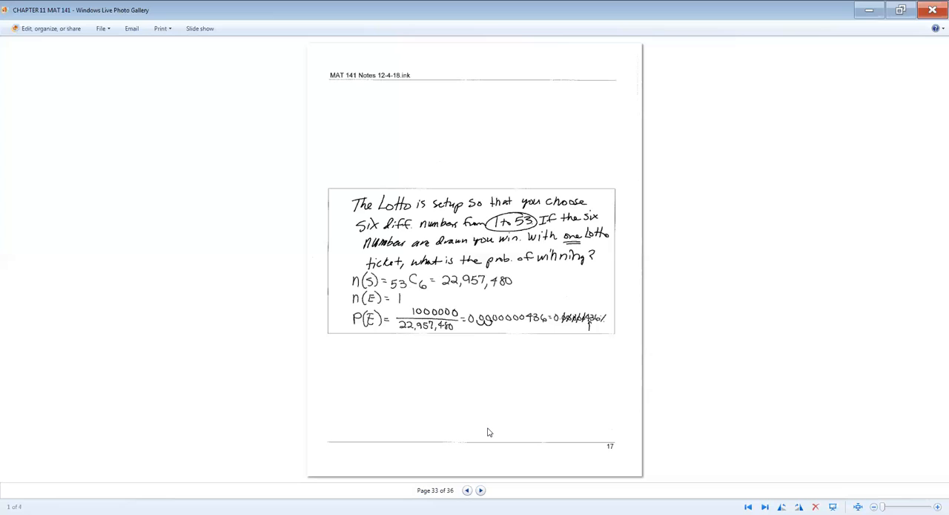
mouse_move(453, 344)
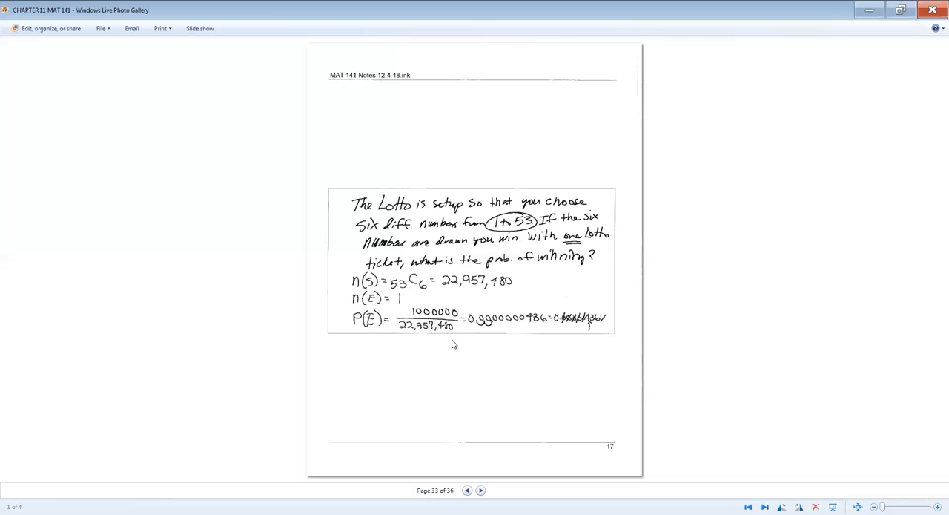
mouse_move(597, 334)
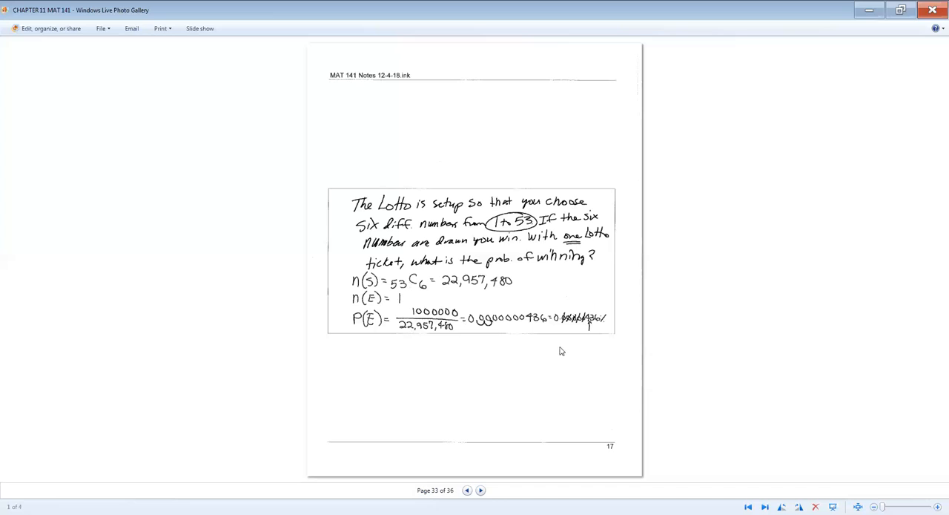
mouse_move(500, 366)
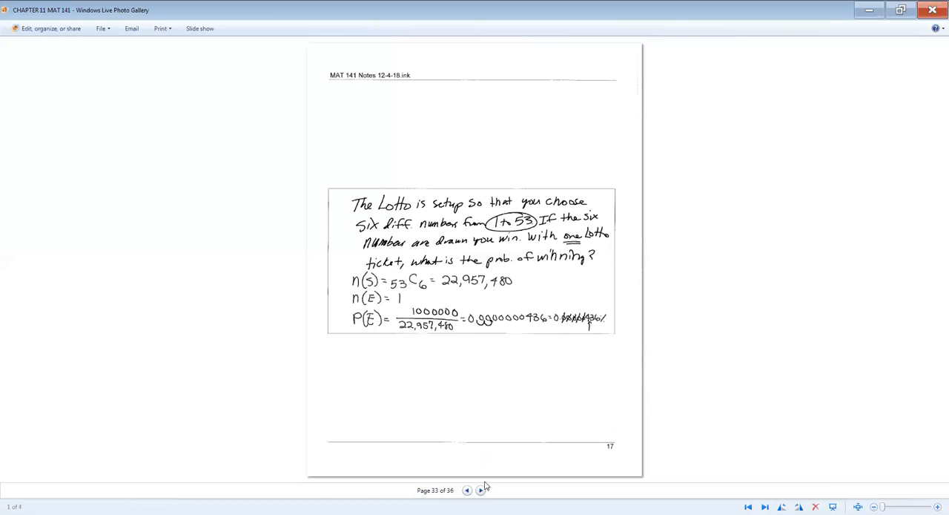
Advance to page 34, the three men or one man and two women club problem
left_click(480, 490)
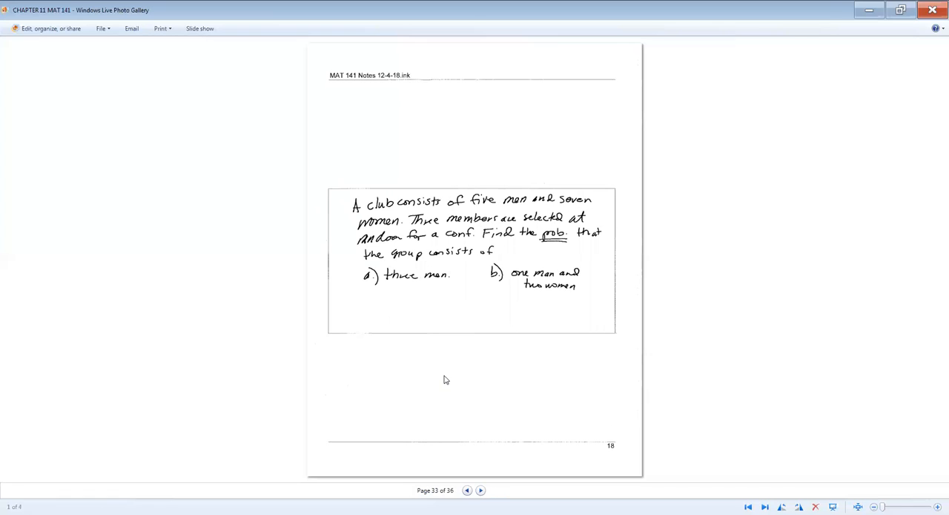
left_click(480, 490)
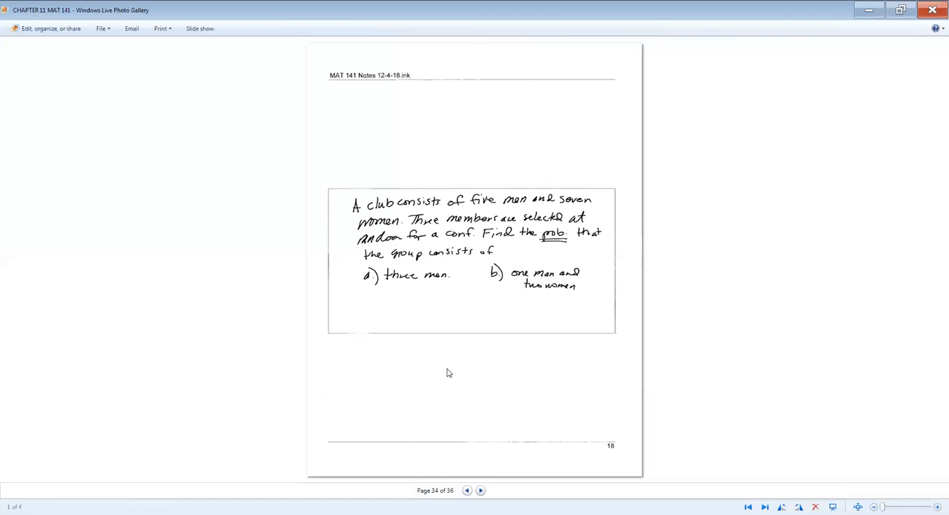
left_click(480, 490)
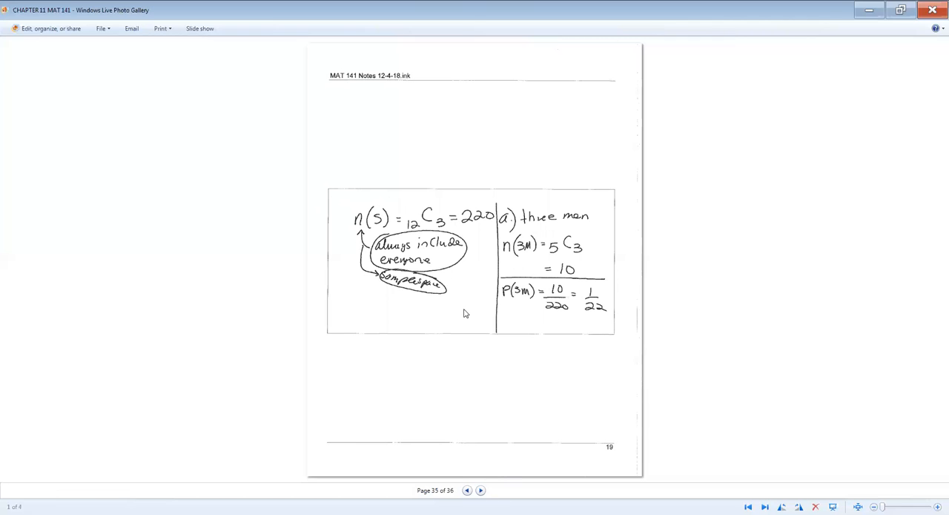
mouse_move(367, 223)
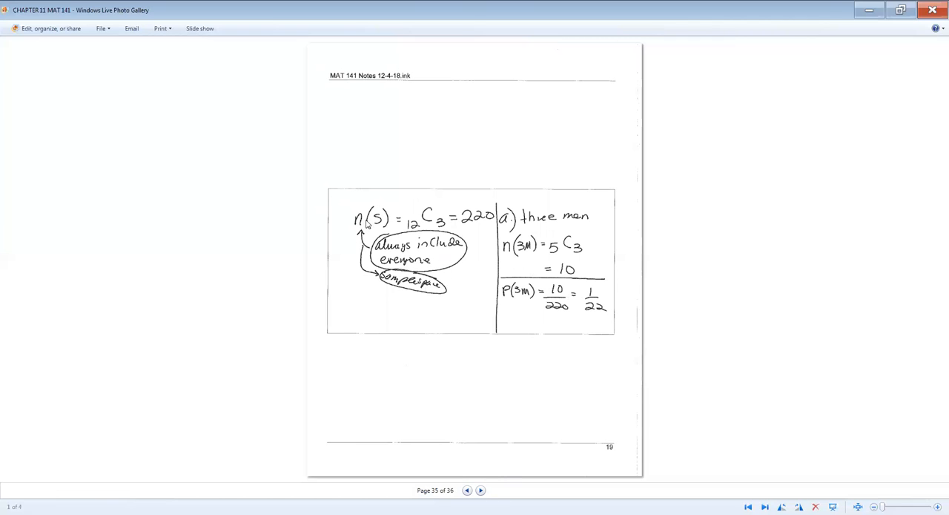
mouse_move(419, 250)
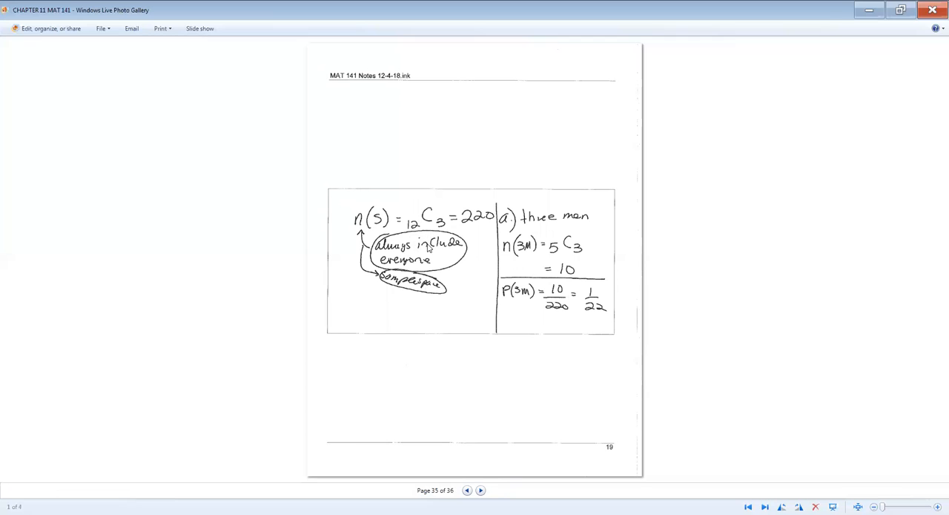
mouse_move(471, 484)
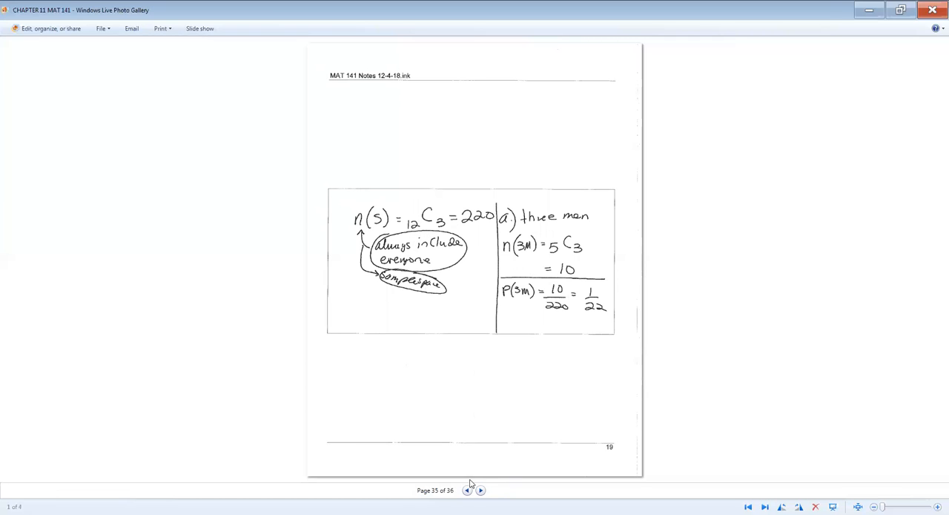
left_click(467, 490)
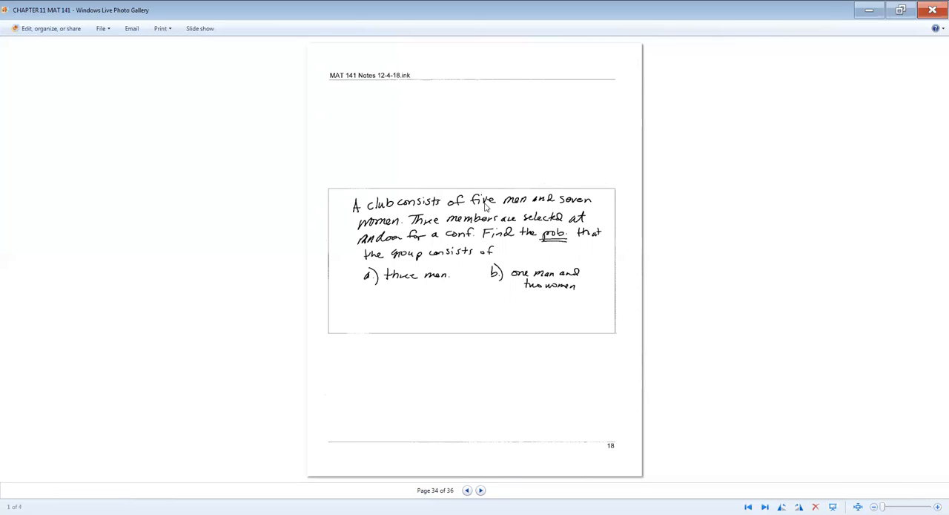
mouse_move(602, 207)
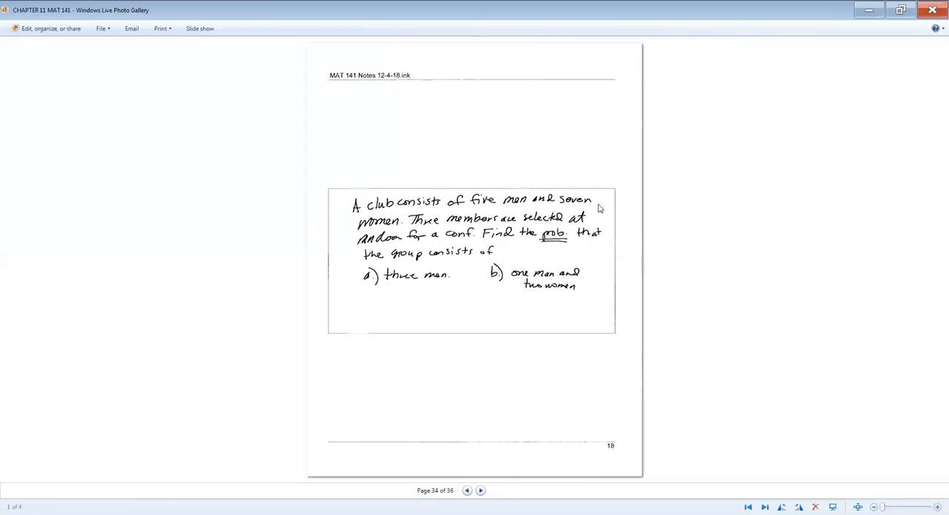
mouse_move(521, 223)
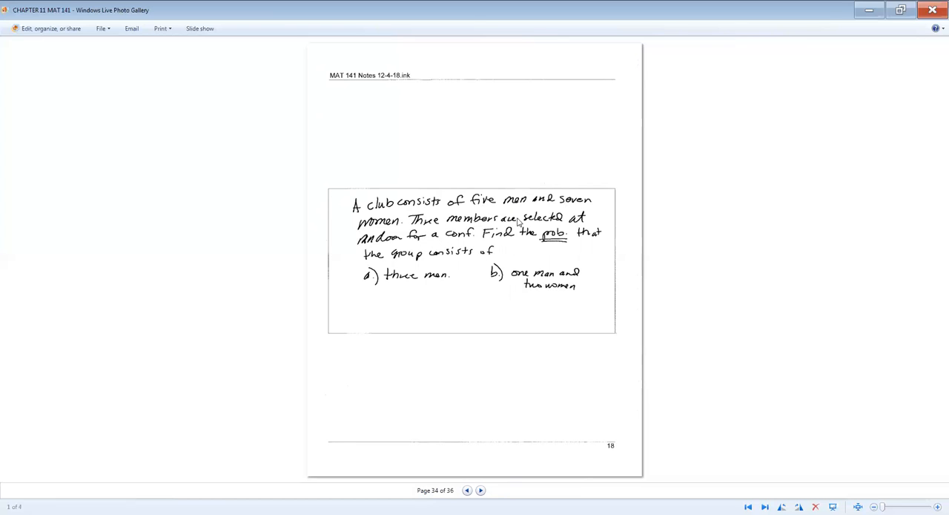
left_click(481, 489)
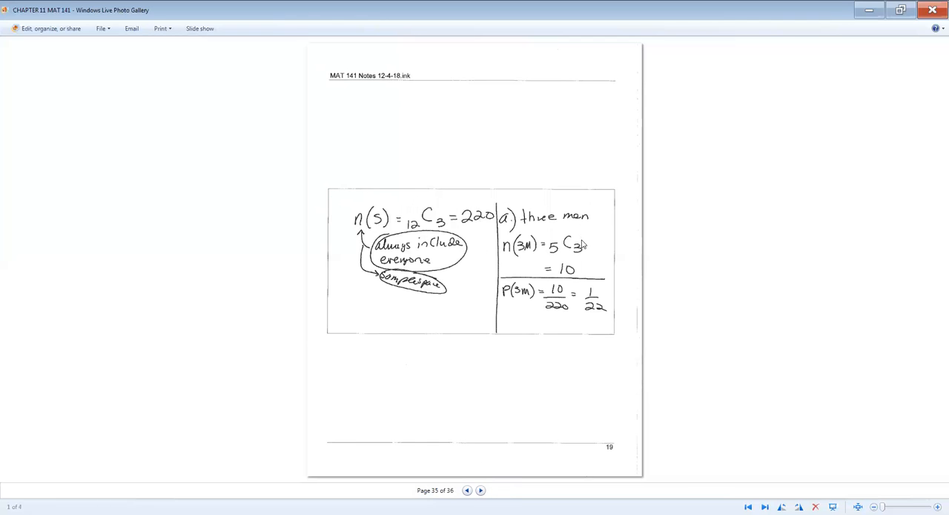
left_click(467, 489)
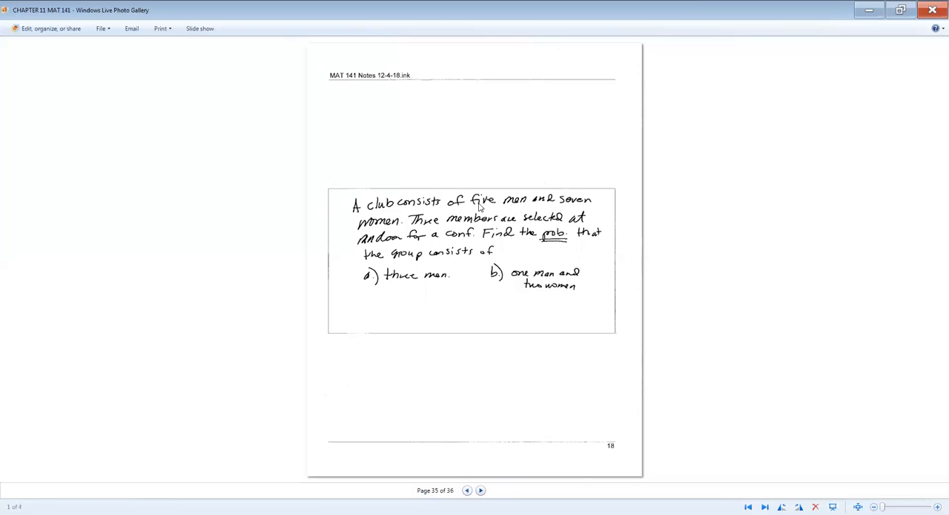
left_click(467, 489)
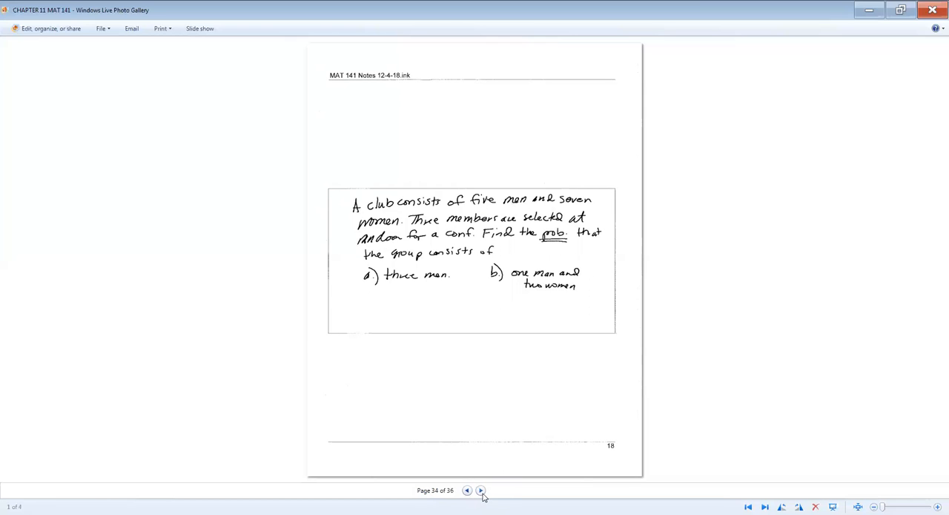
left_click(480, 490)
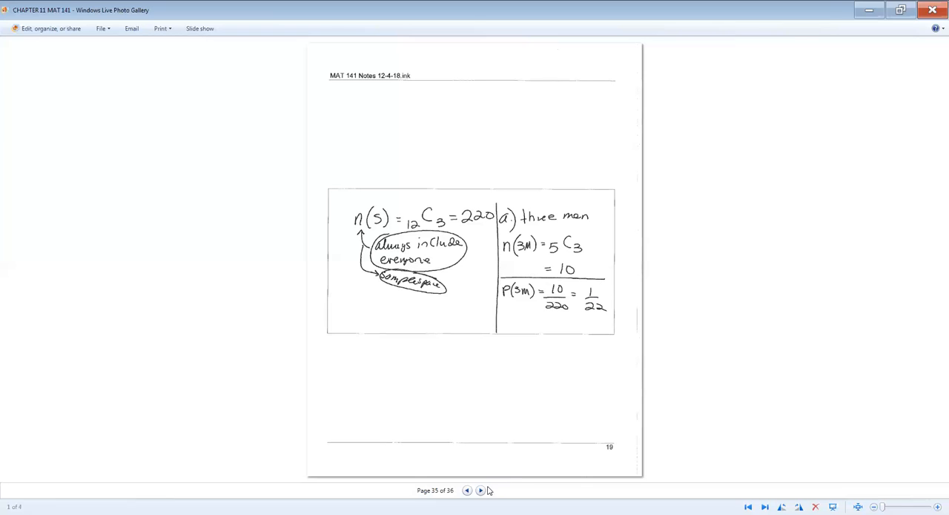
Advance to the final page 36, solving n(1M2W) = 105, P = 21/44
left_click(481, 490)
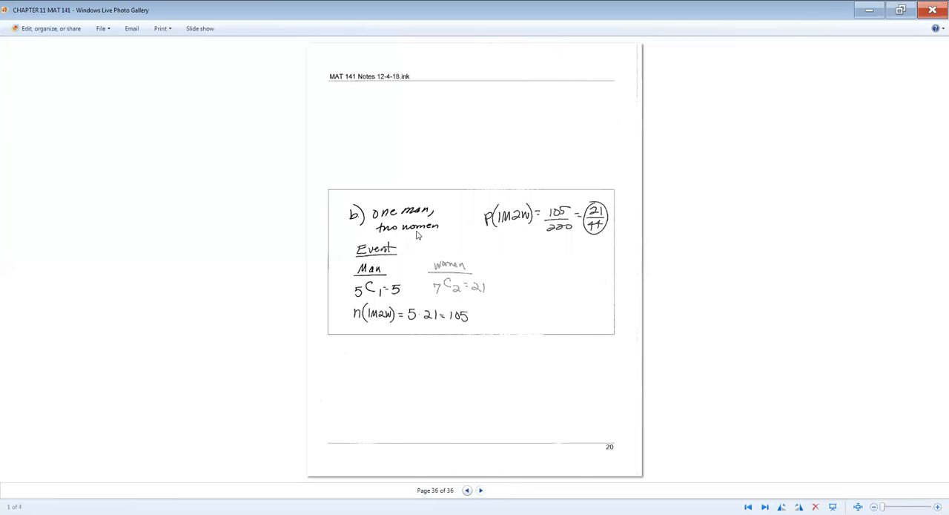
mouse_move(429, 230)
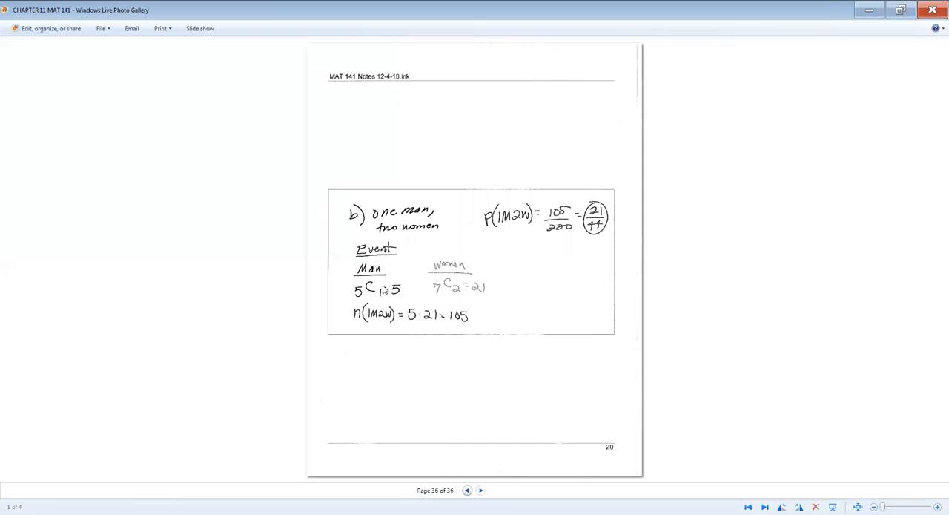
mouse_move(348, 305)
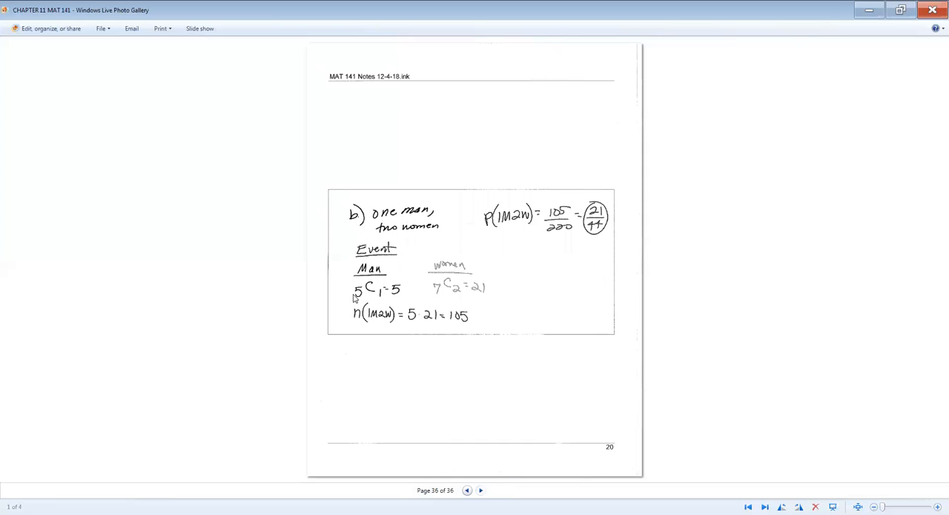
mouse_move(382, 297)
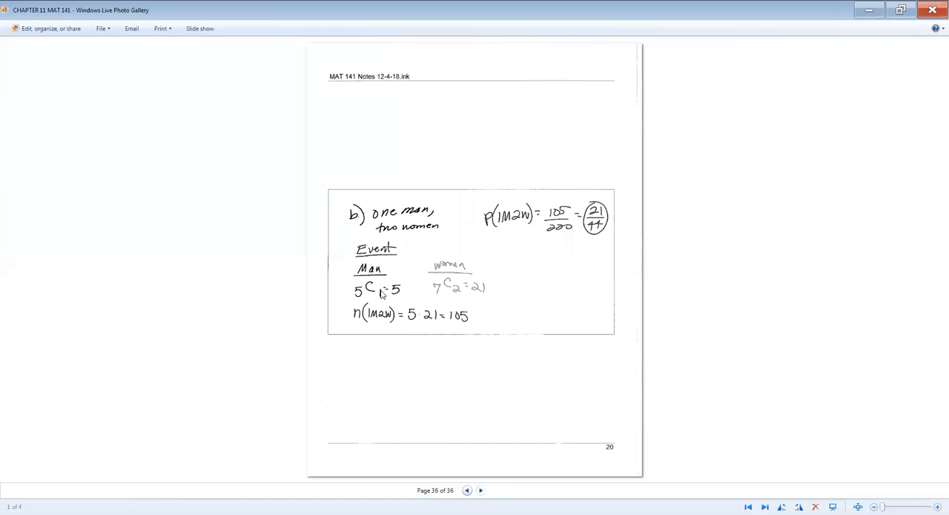
mouse_move(411, 295)
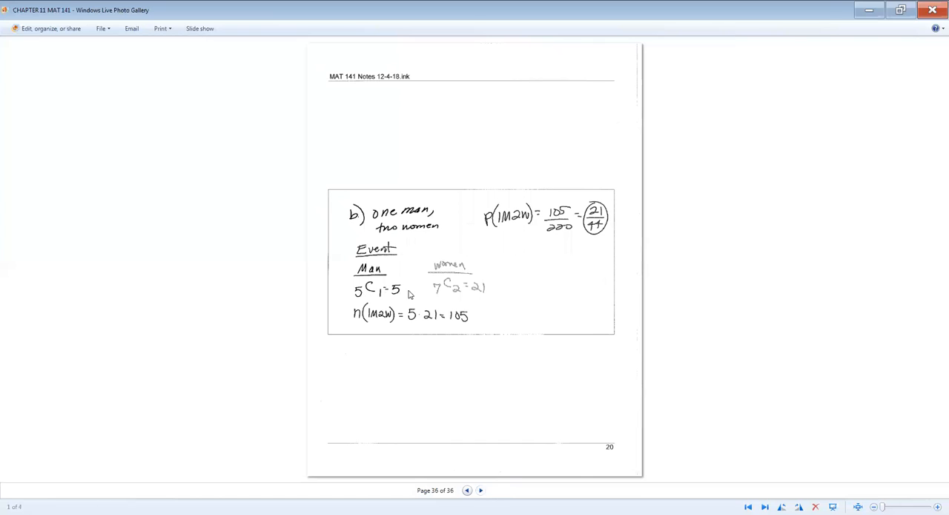
mouse_move(449, 277)
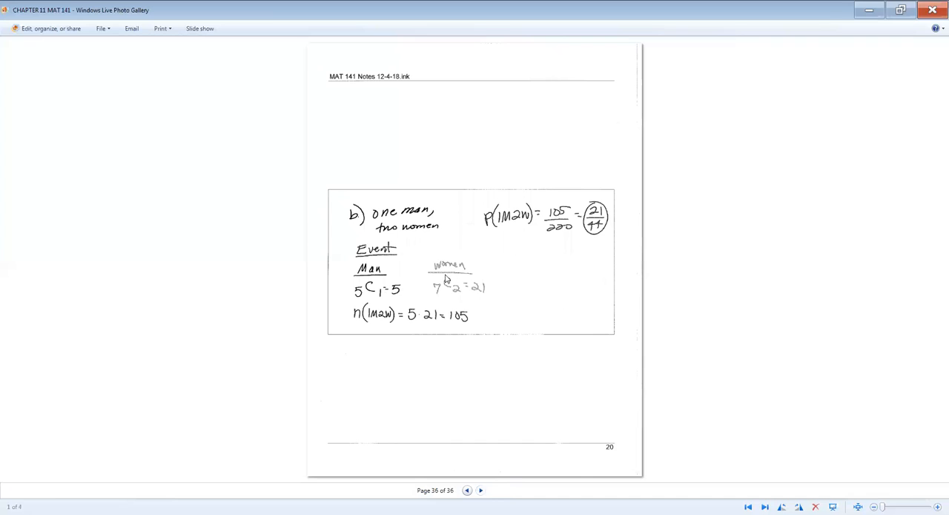
mouse_move(445, 299)
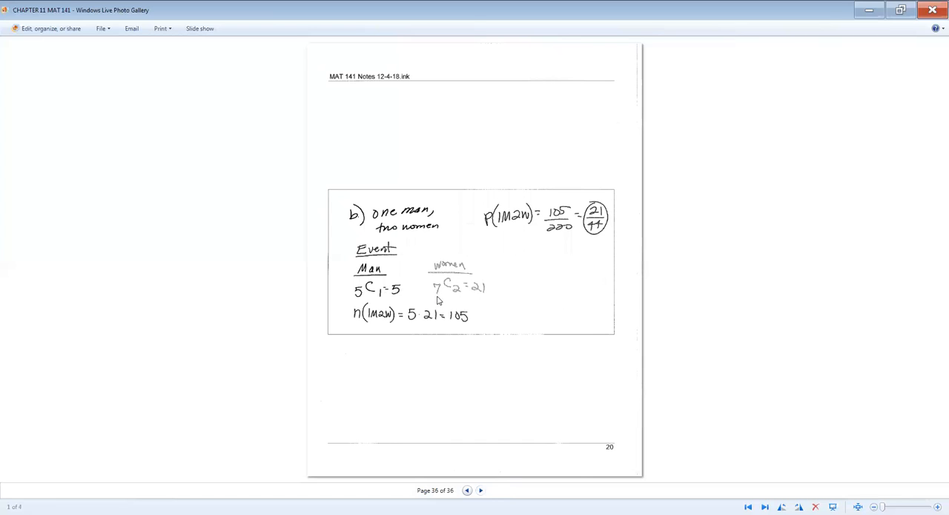
mouse_move(485, 302)
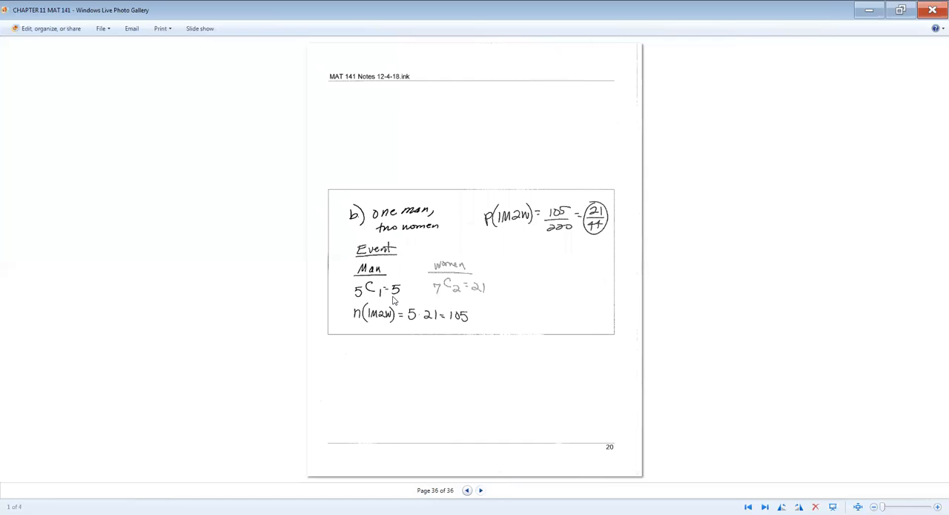
mouse_move(479, 307)
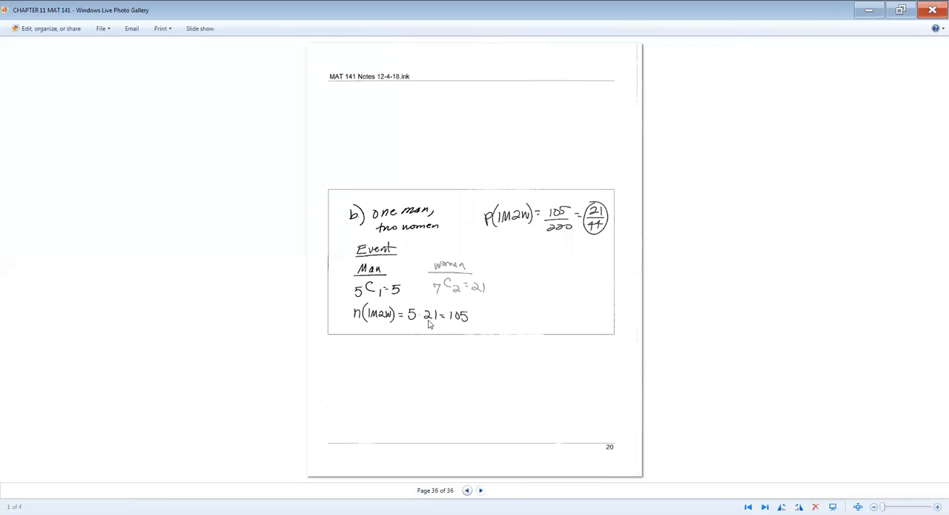
mouse_move(503, 271)
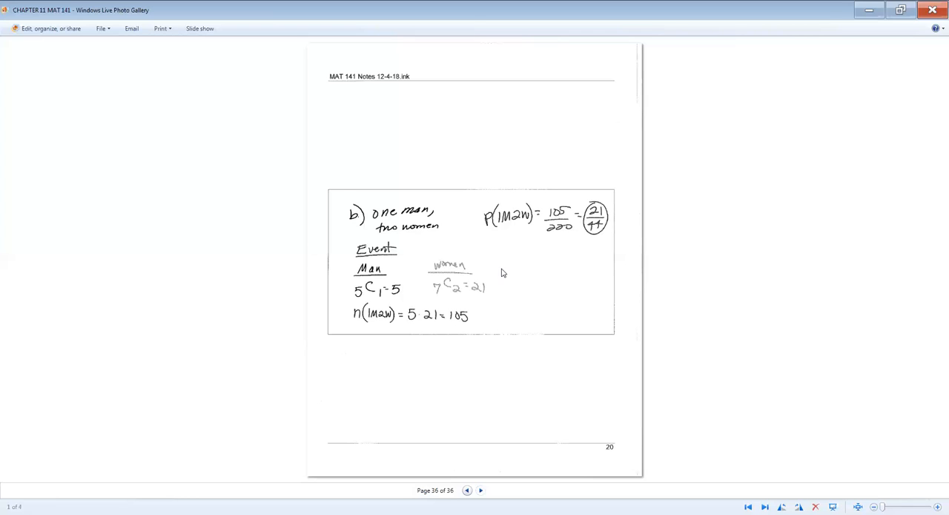
mouse_move(566, 224)
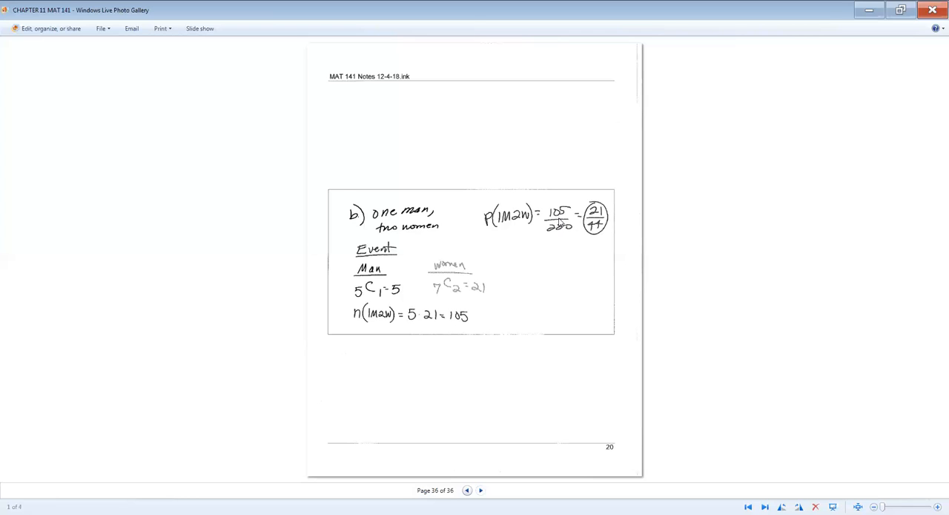
mouse_move(558, 240)
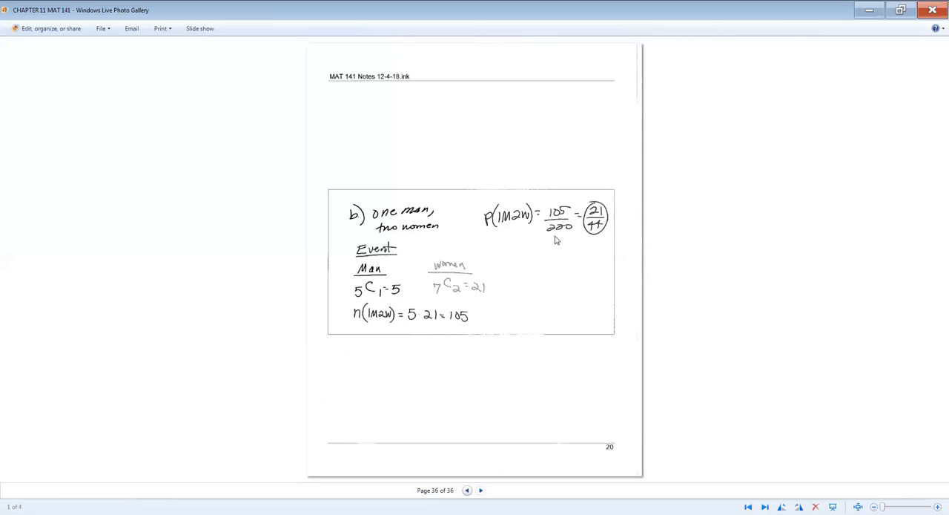
mouse_move(603, 222)
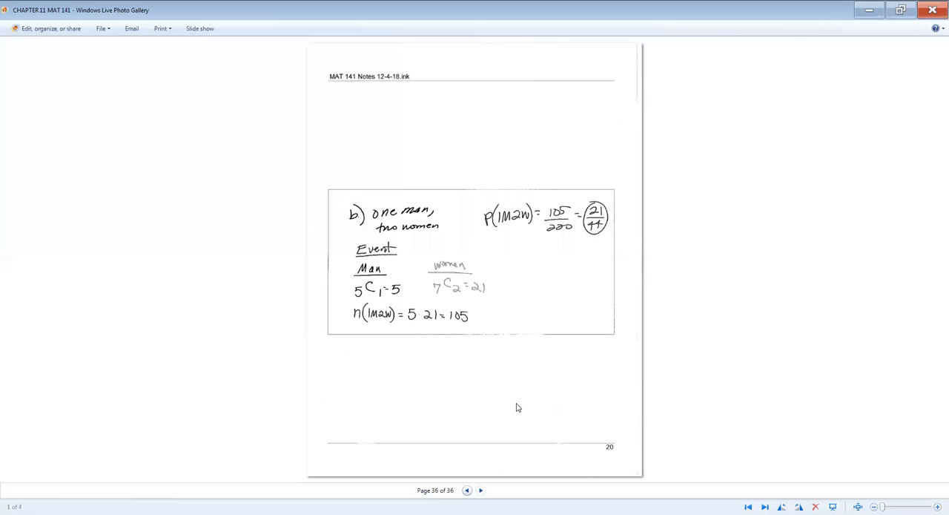
mouse_move(529, 226)
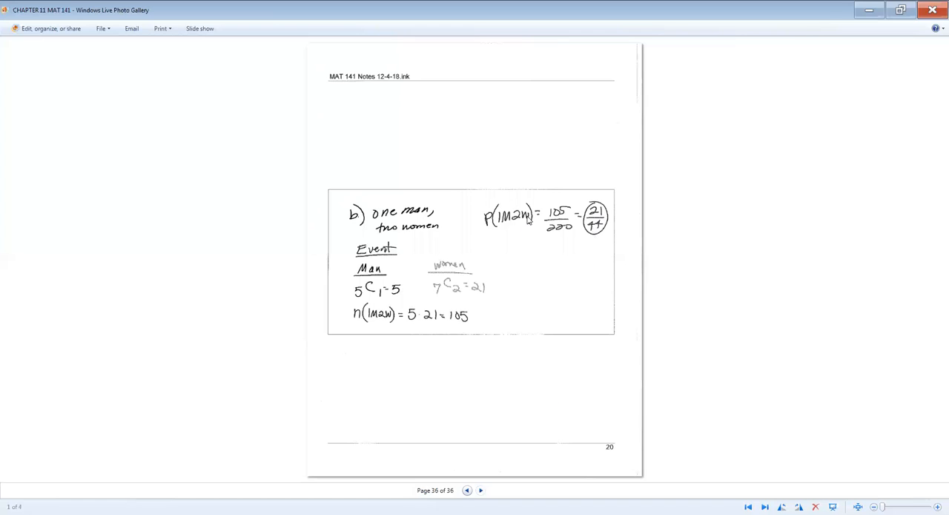
mouse_move(550, 19)
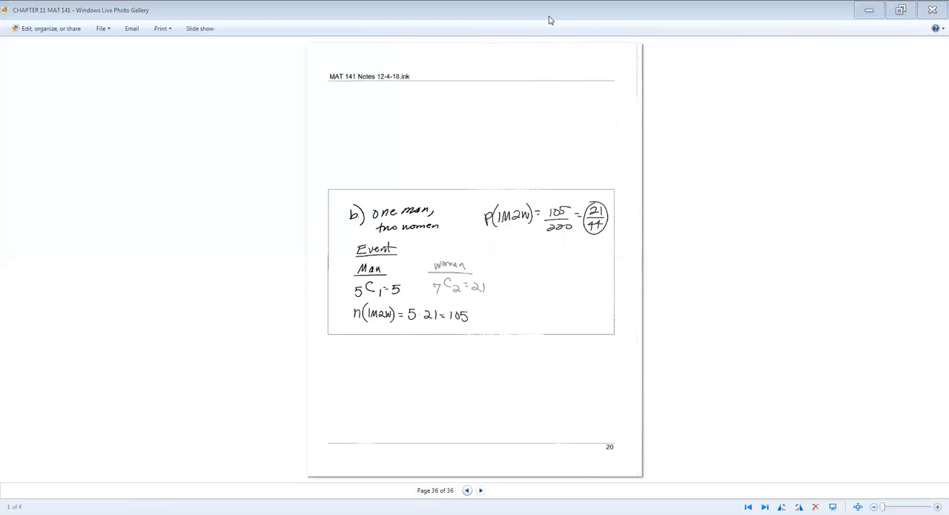